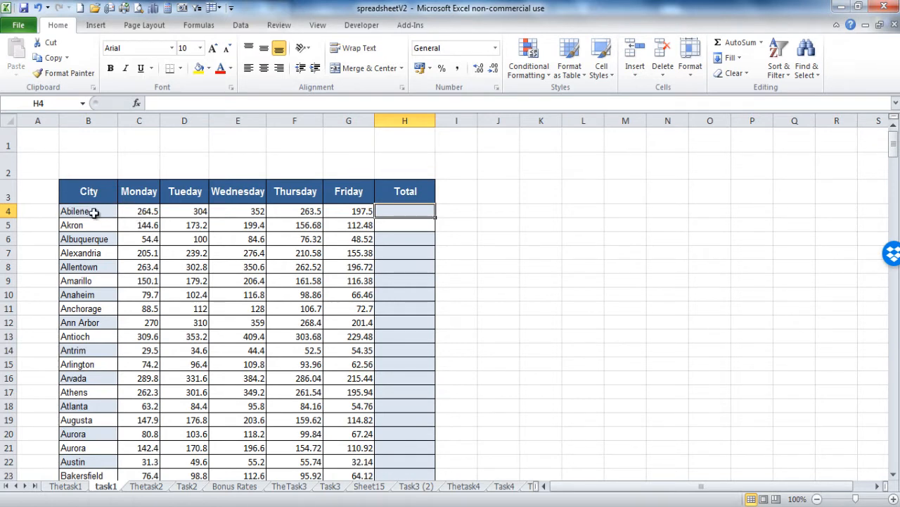
mouse_move(248, 211)
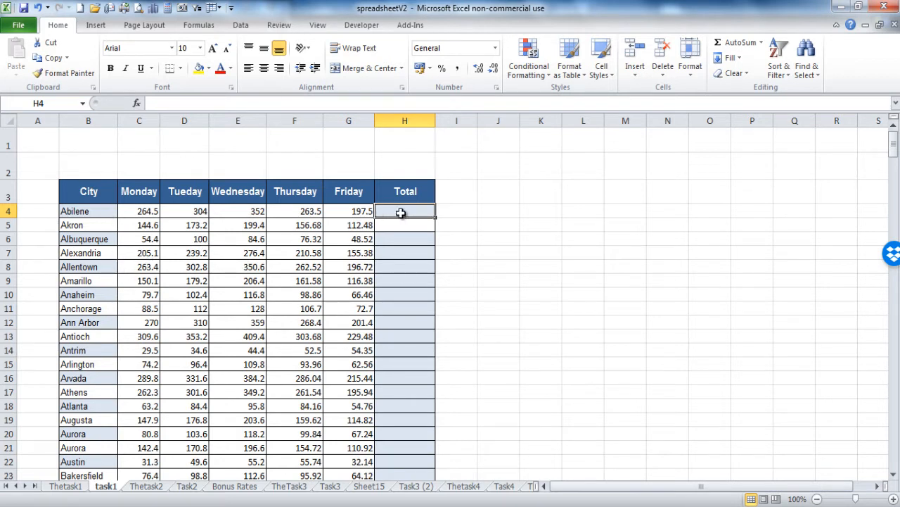
Select the Monday-to-Friday figures C4:G317 for all cities.
left_click(405, 266)
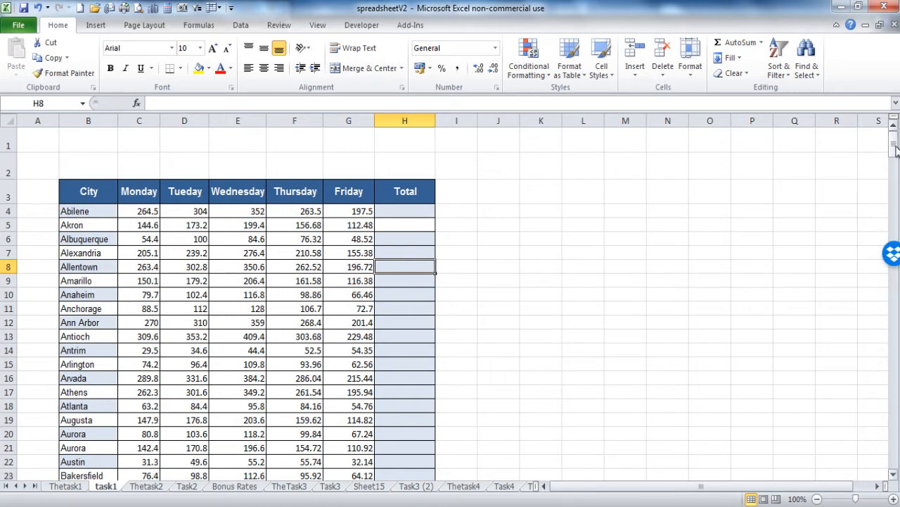
scroll("up", 3)
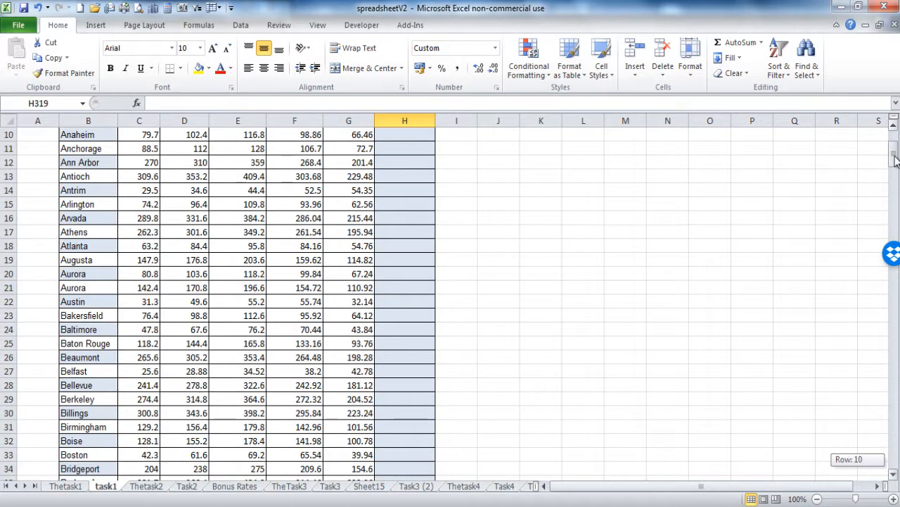
scroll("up", 3)
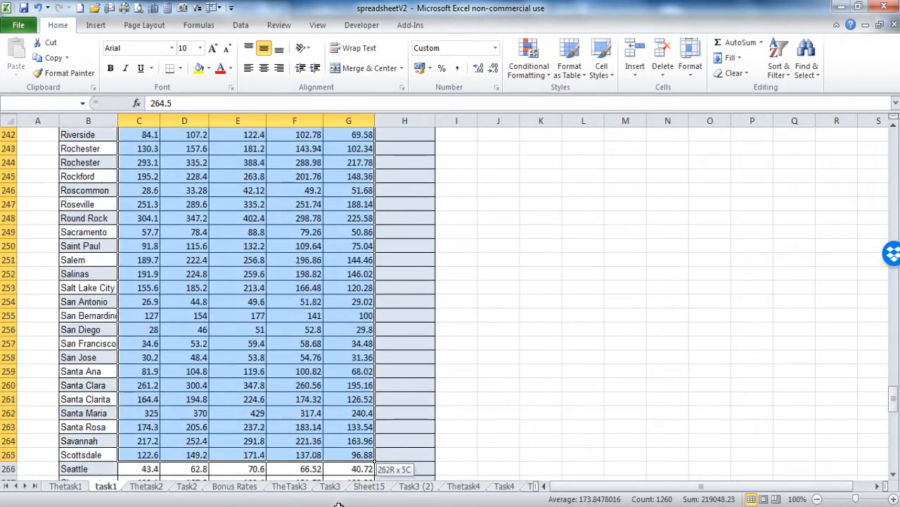
scroll("down", 3)
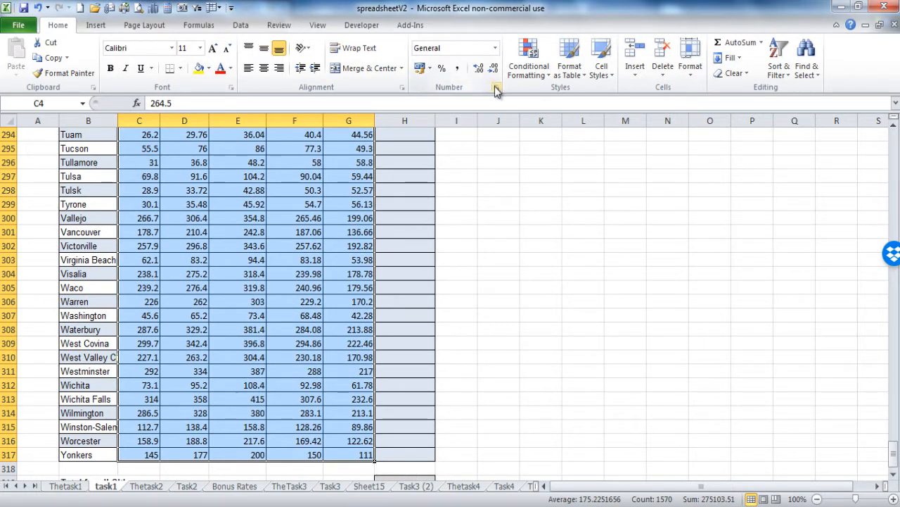
Format the selected figures as Currency with the $ English (U.S.) symbol and two decimals.
left_click(495, 87)
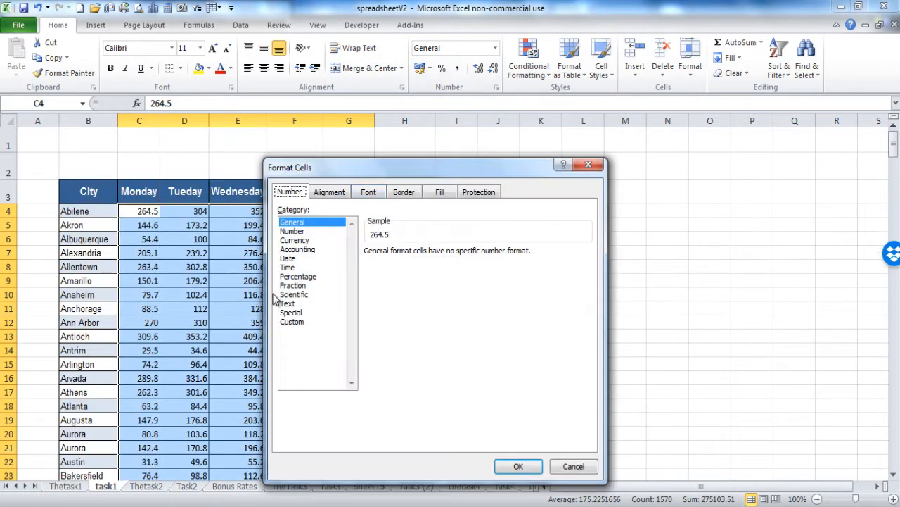
left_click(294, 239)
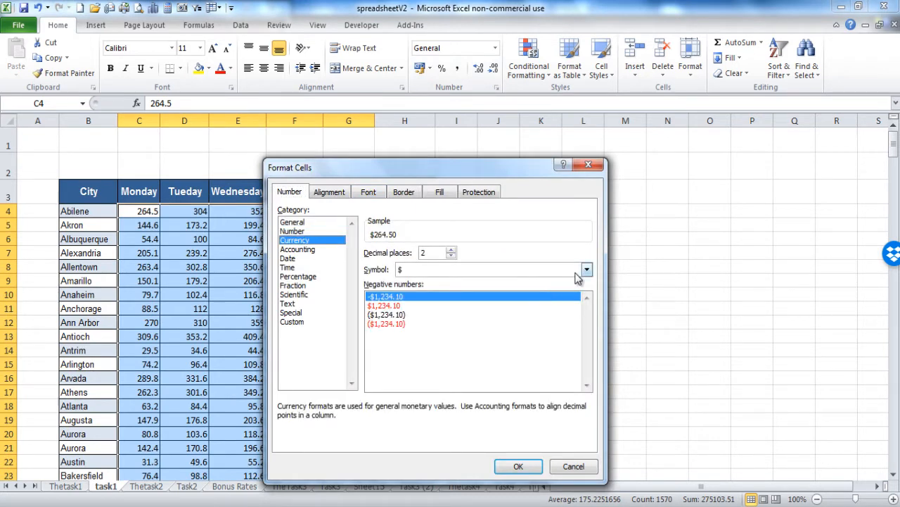
left_click(586, 270)
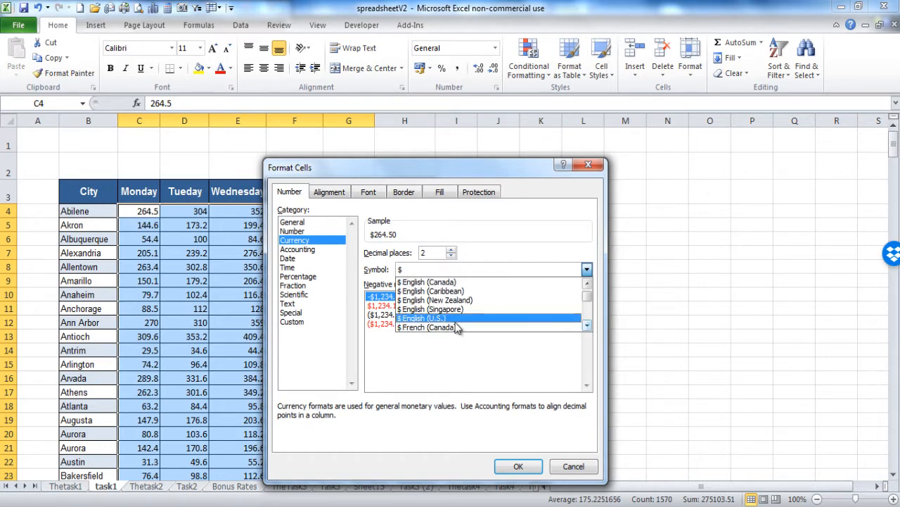
left_click(422, 318)
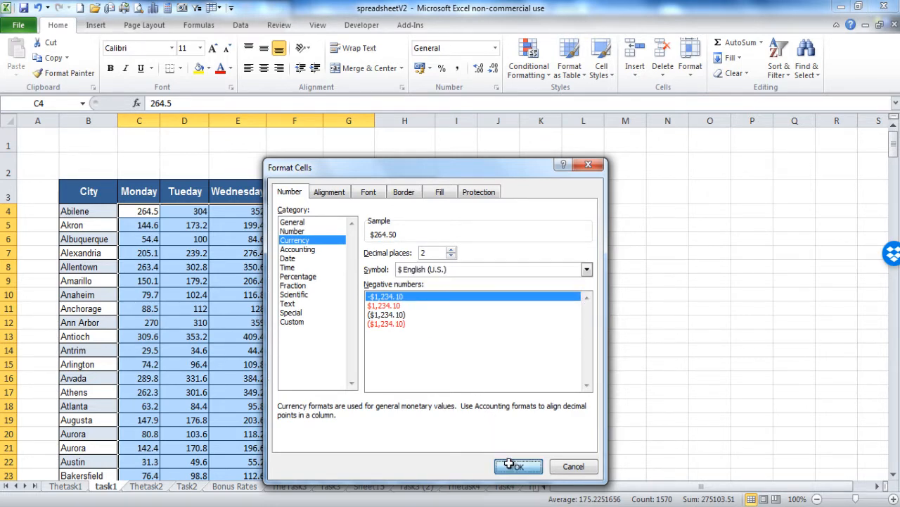
left_click(517, 465)
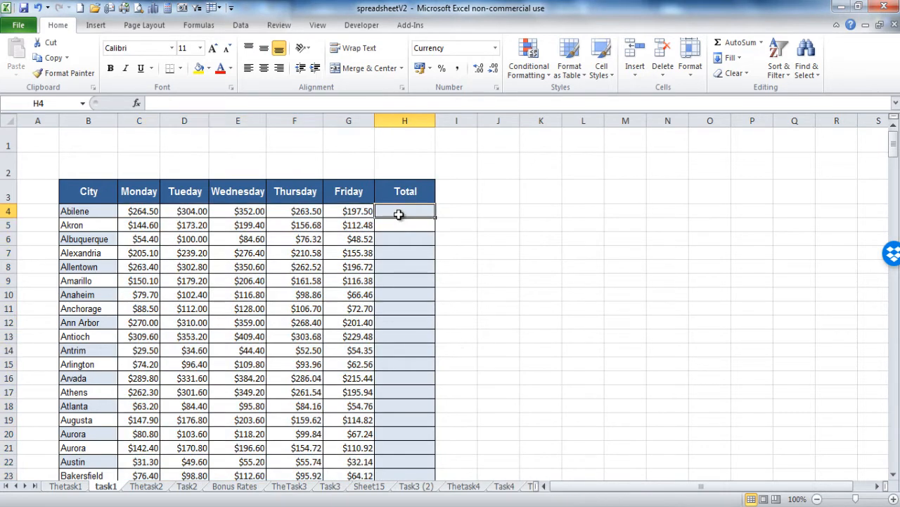
Enter Abilene's total in H4 as =C4+D4+E4+F4+G4, giving $1,381.50.
type("=")
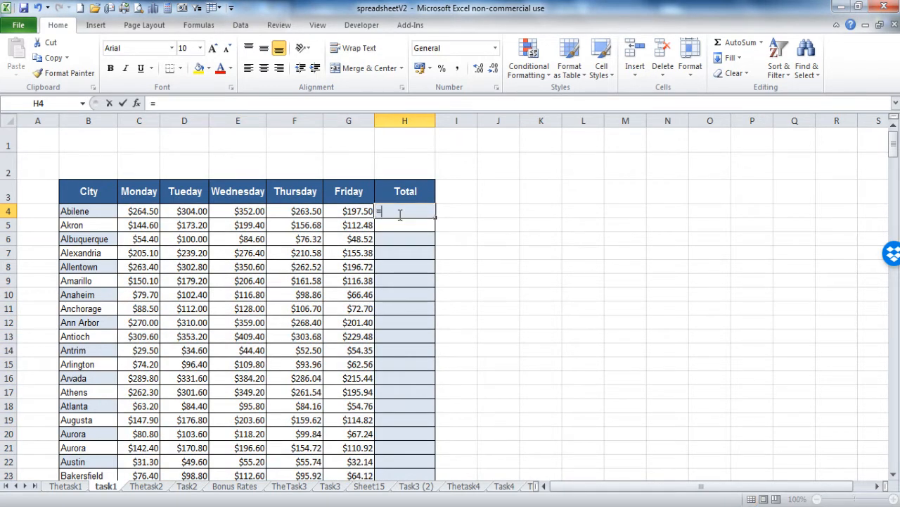
type("c4+")
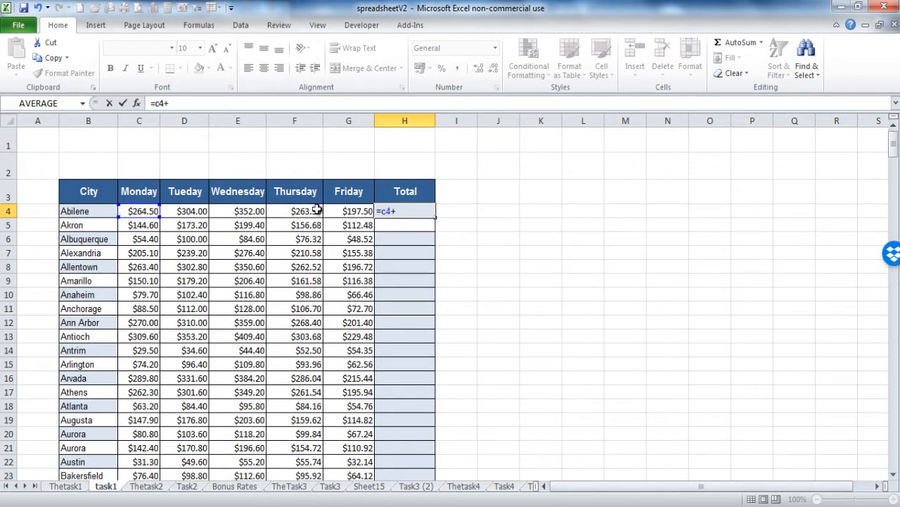
left_click(185, 211)
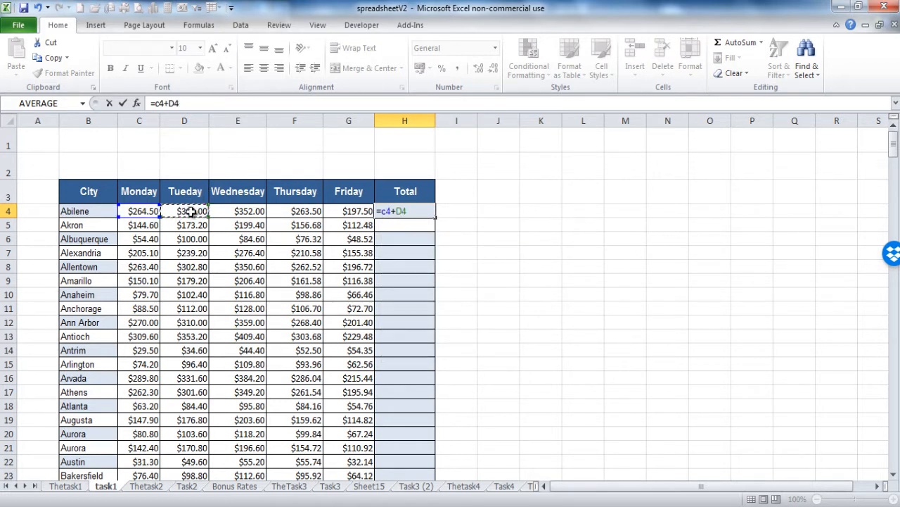
left_click(237, 211)
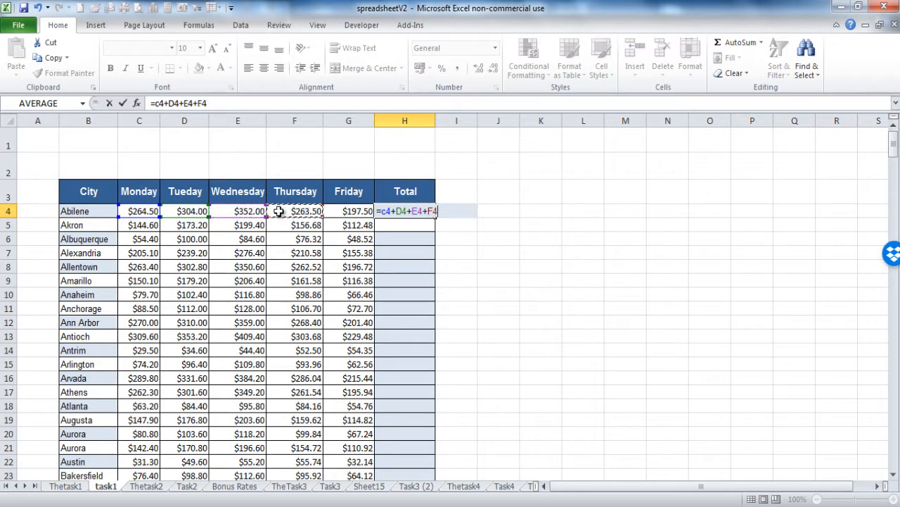
left_click(349, 211)
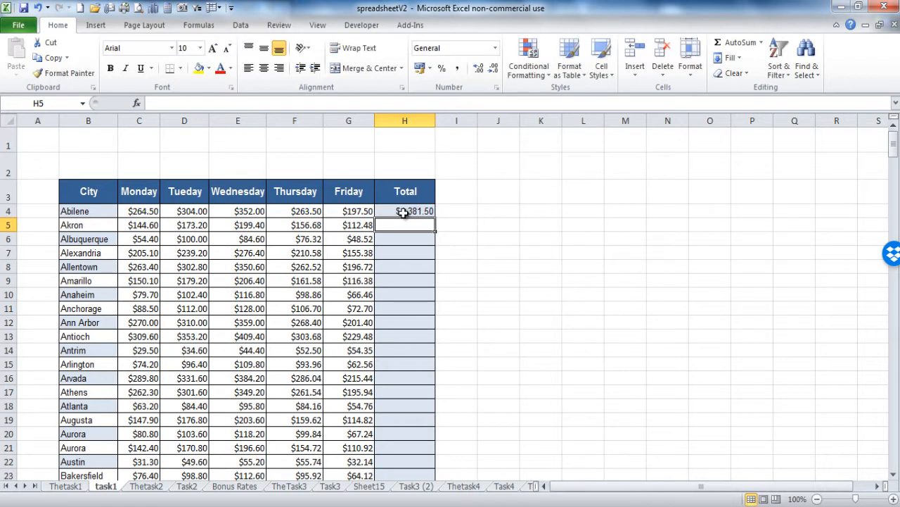
left_click(406, 211)
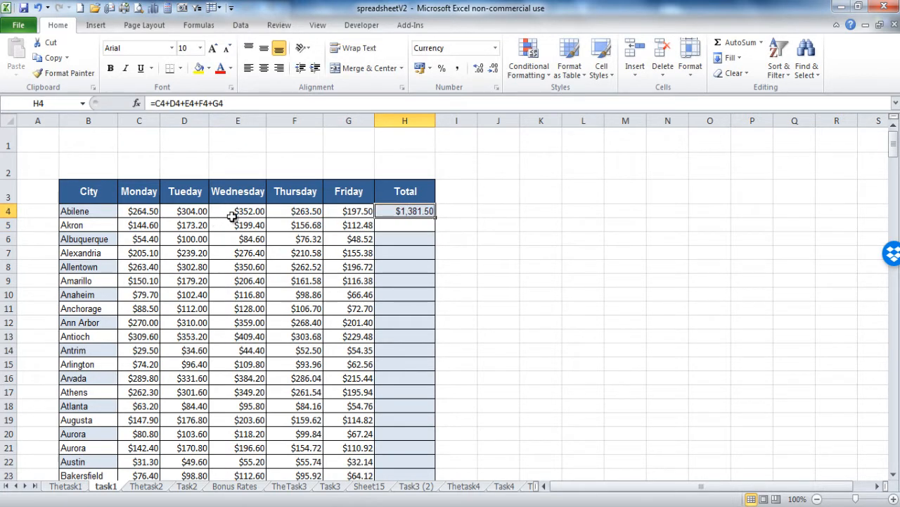
Enter Akron's total in H5 as =SUM(C5:G5), showing $786.36, ready to copy down.
left_click(405, 225)
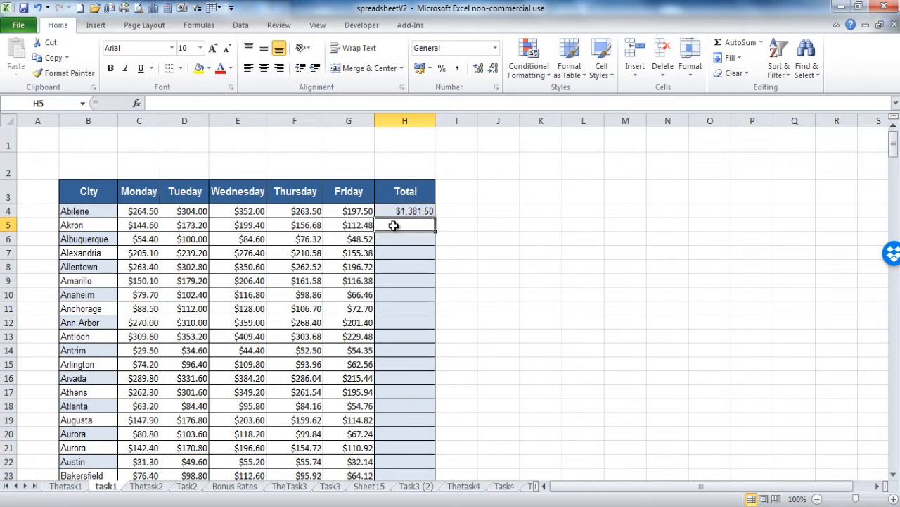
type("=s")
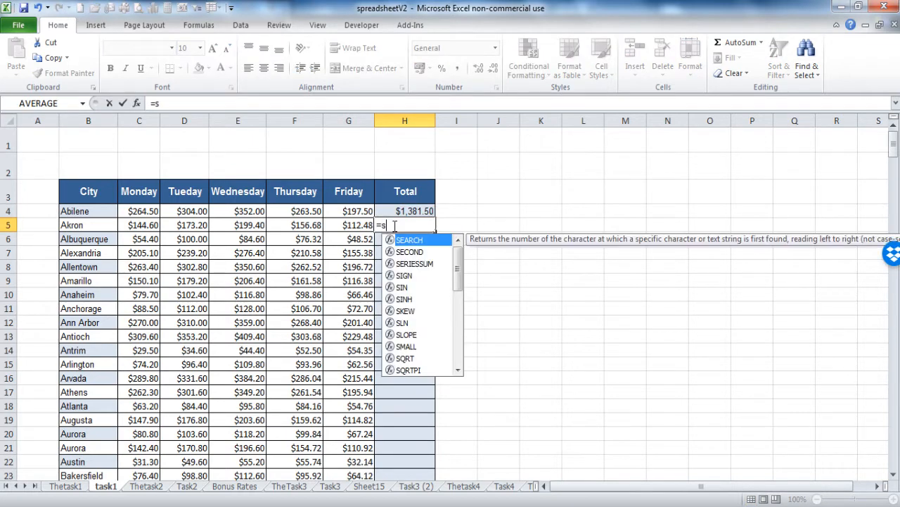
type("um(")
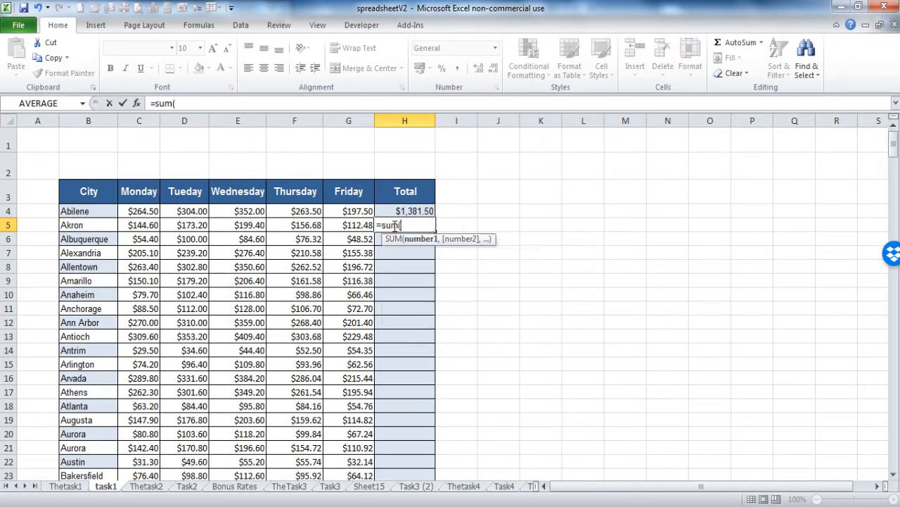
left_click_drag(138, 225, 185, 239)
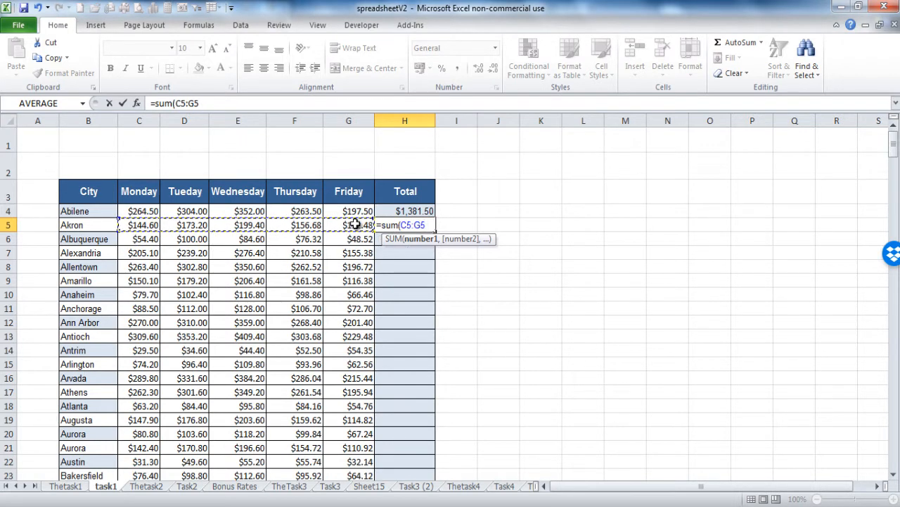
key("Return")
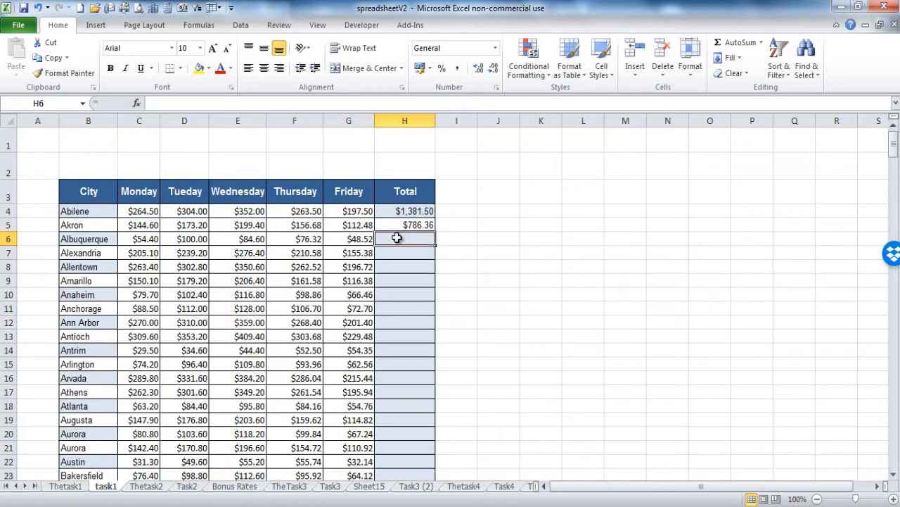
left_click(403, 266)
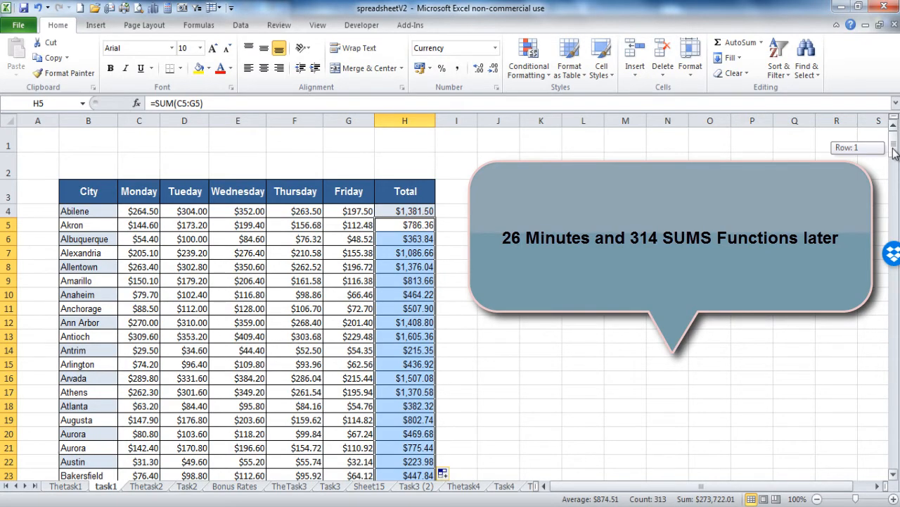
Enter the grand total =SUM(H4:H317) in the Total for all Cities cell H319.
scroll("down", 3)
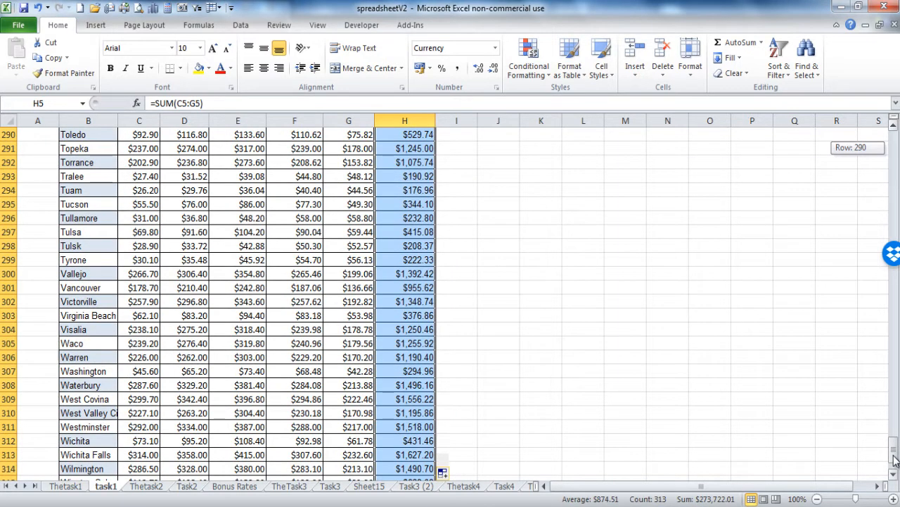
scroll("down", 3)
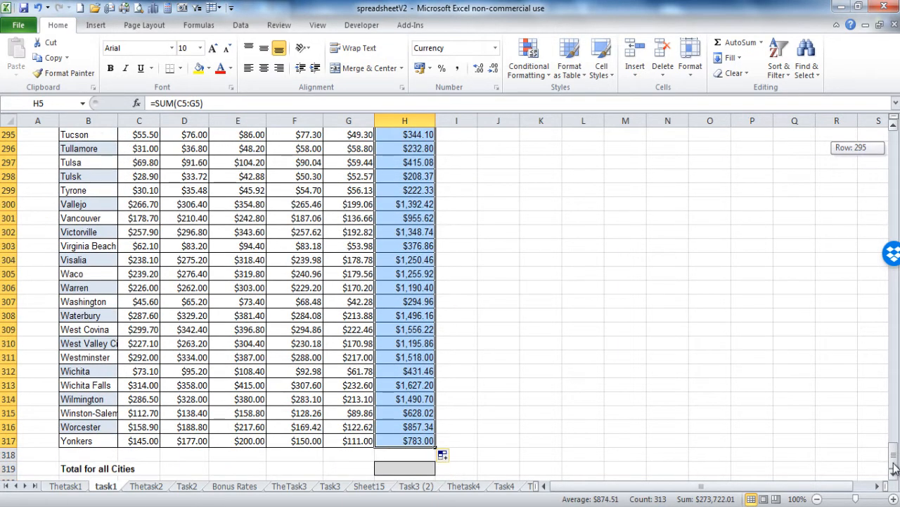
left_click(405, 467)
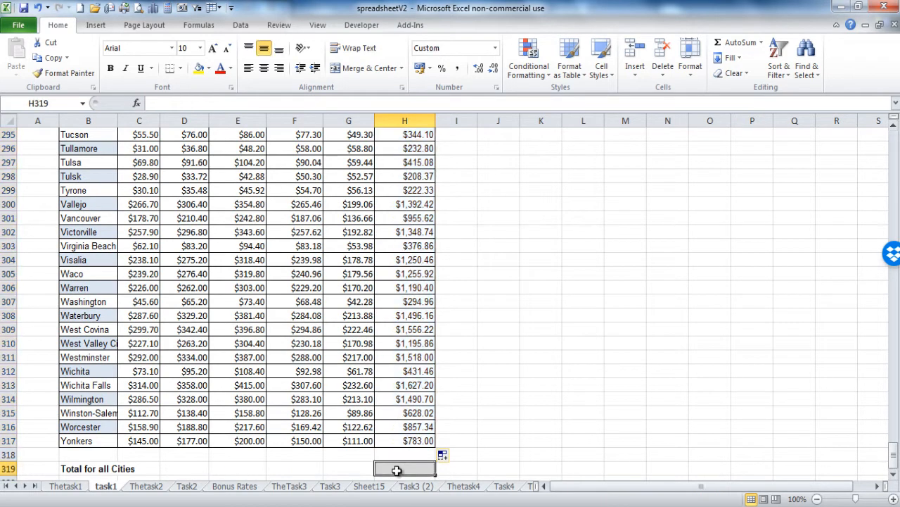
type("=sum(H2:H317")
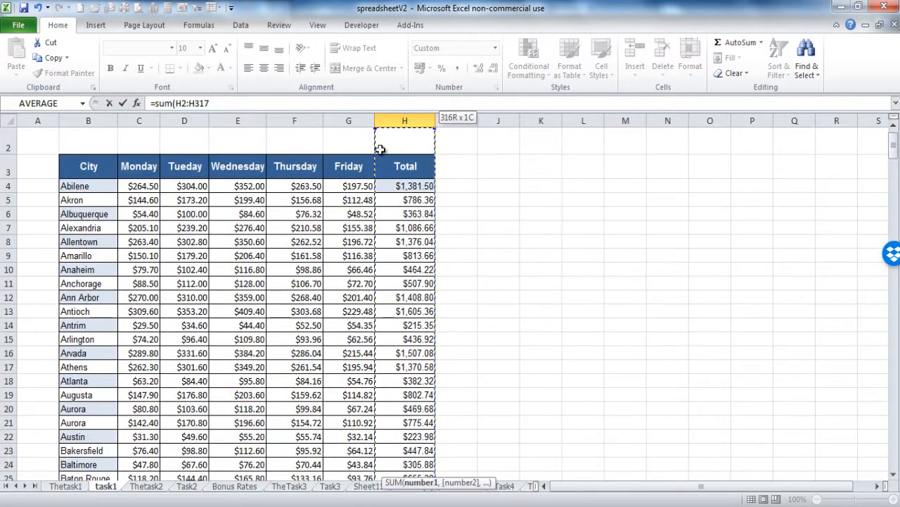
left_click(405, 186)
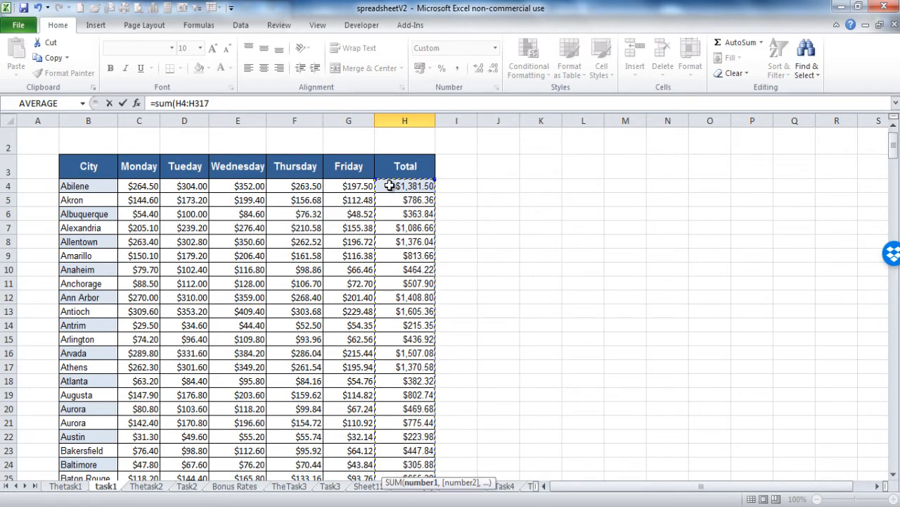
key("Return")
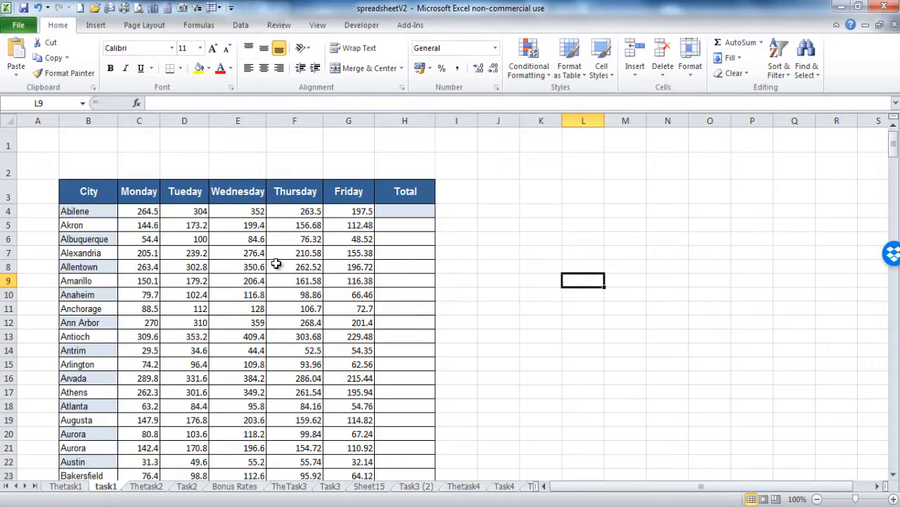
Format the block of daily city figures as Currency from the Number Format box.
left_click(138, 211)
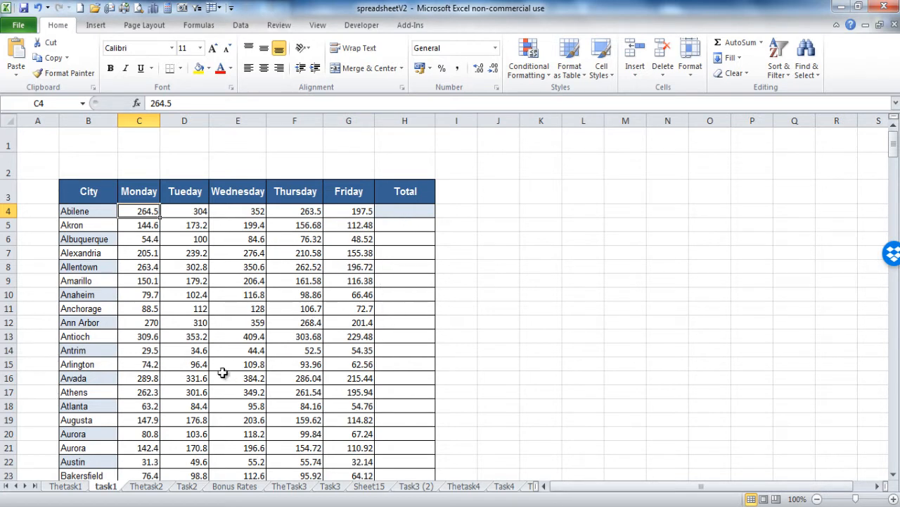
mouse_move(290, 315)
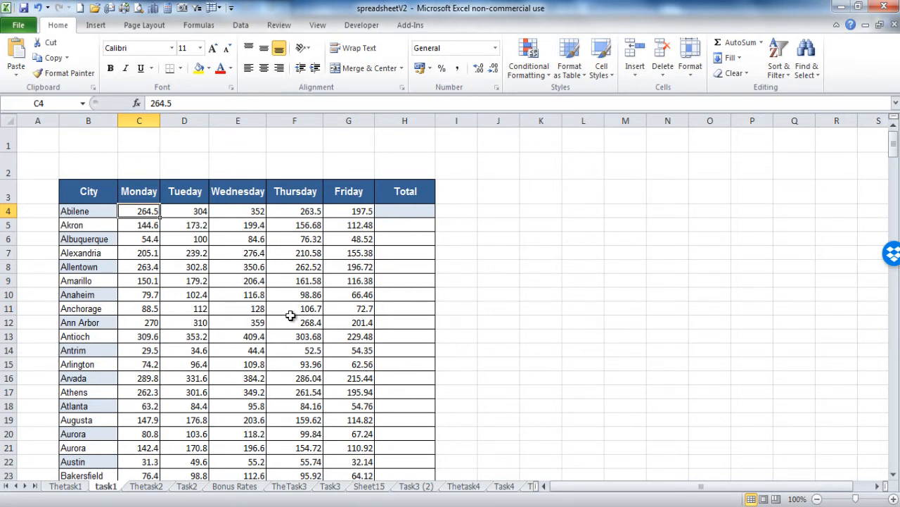
left_click_drag(137, 211, 259, 211)
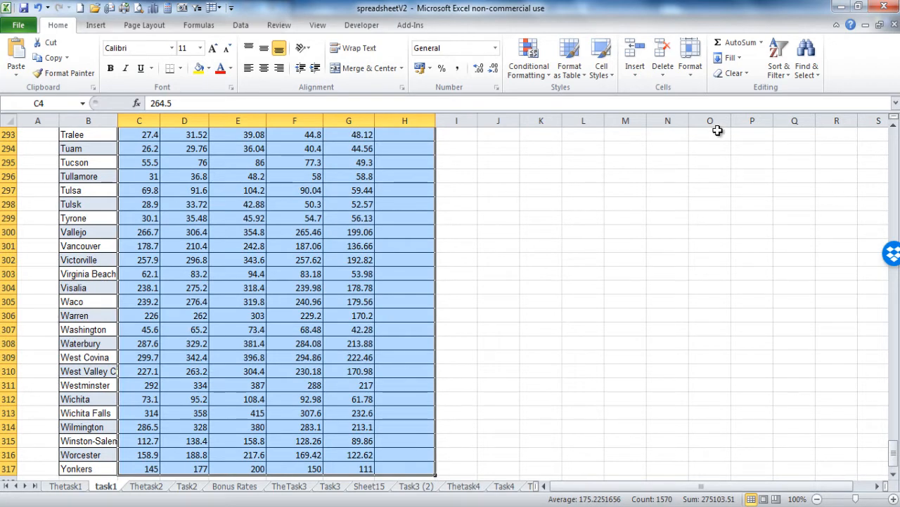
left_click(734, 42)
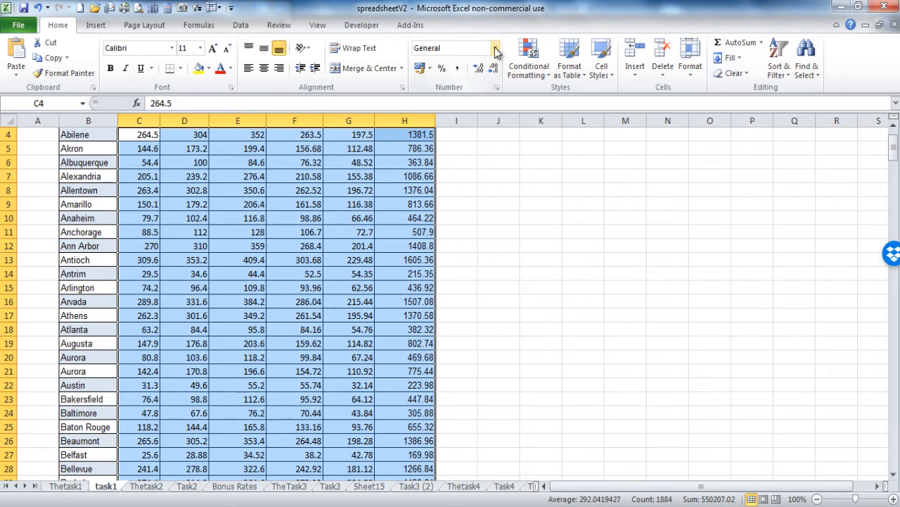
left_click(496, 48)
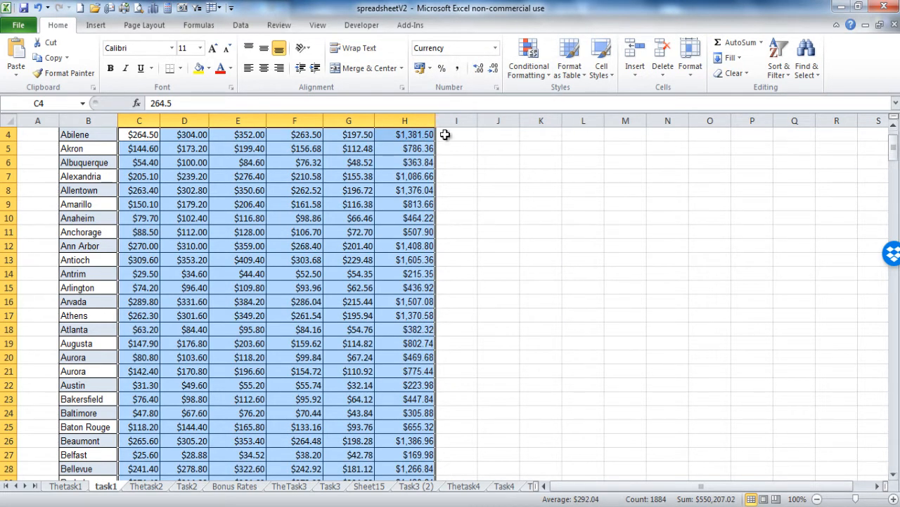
Add an AutoSum grand total of the Total column in H319.
left_click(405, 135)
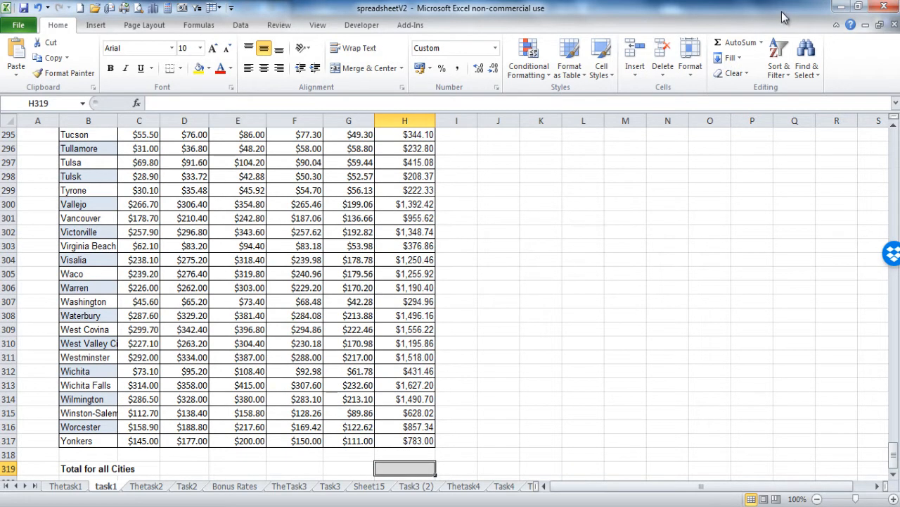
left_click(735, 42)
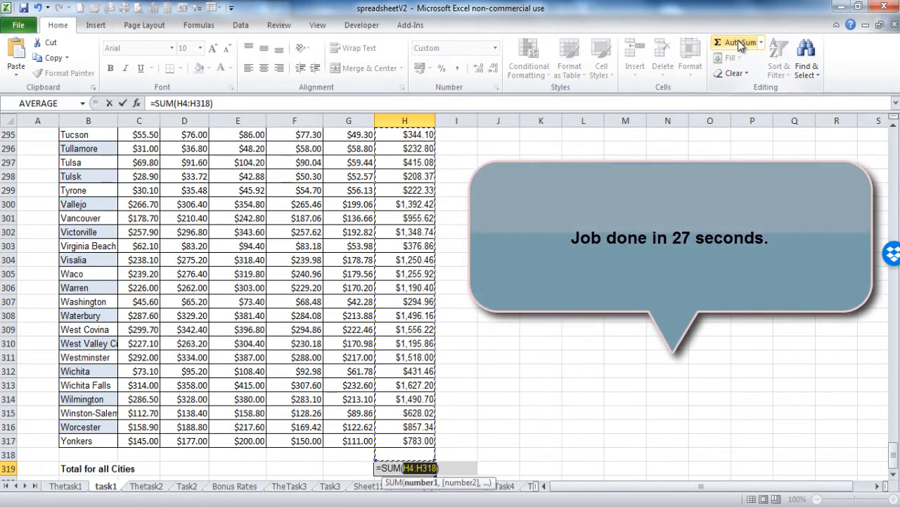
key("Return")
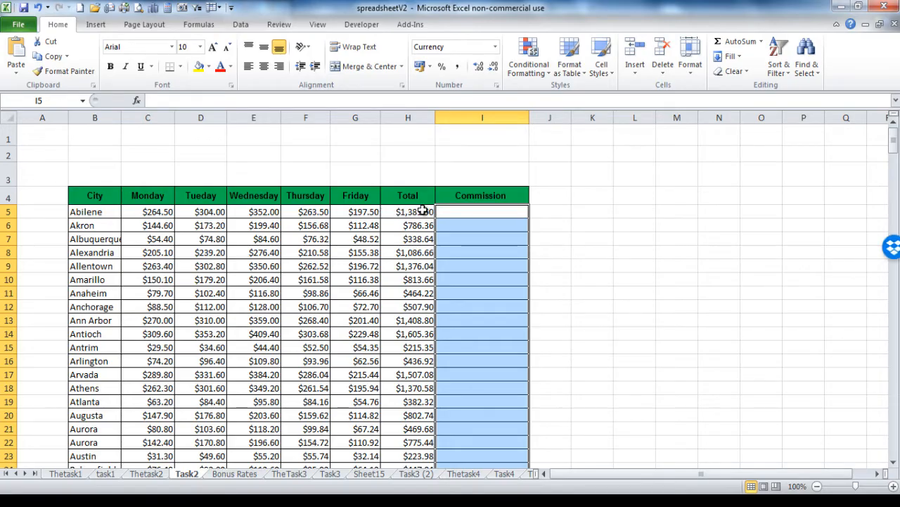
Inspect the Abilene and Akron total formulas and glance at the Bonus Rates sheet.
left_click(481, 211)
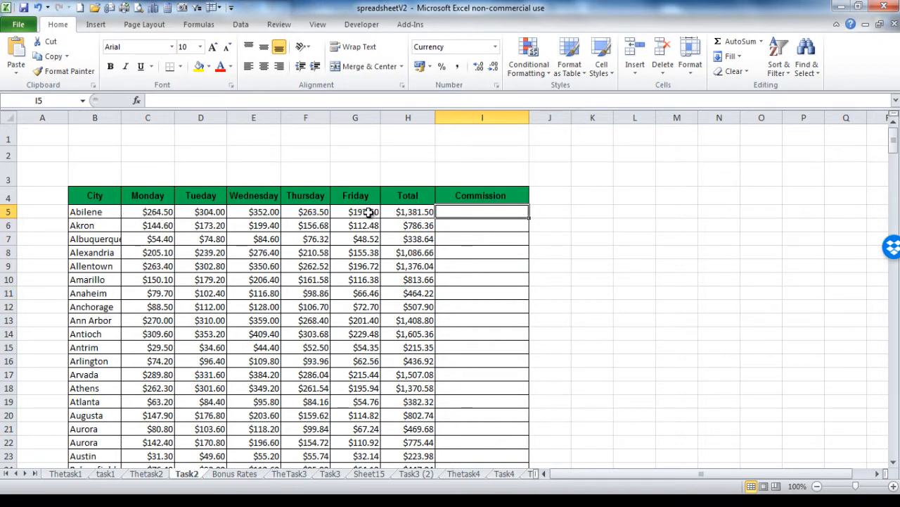
left_click(408, 212)
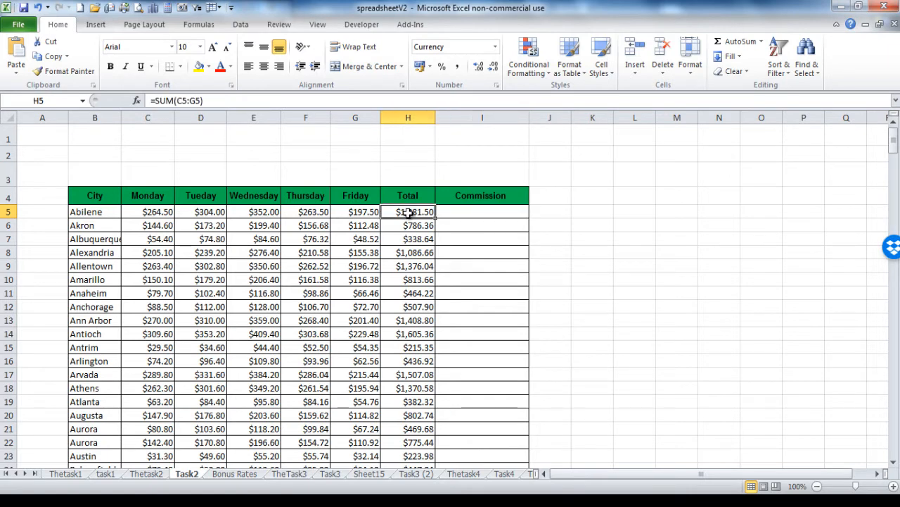
left_click(408, 225)
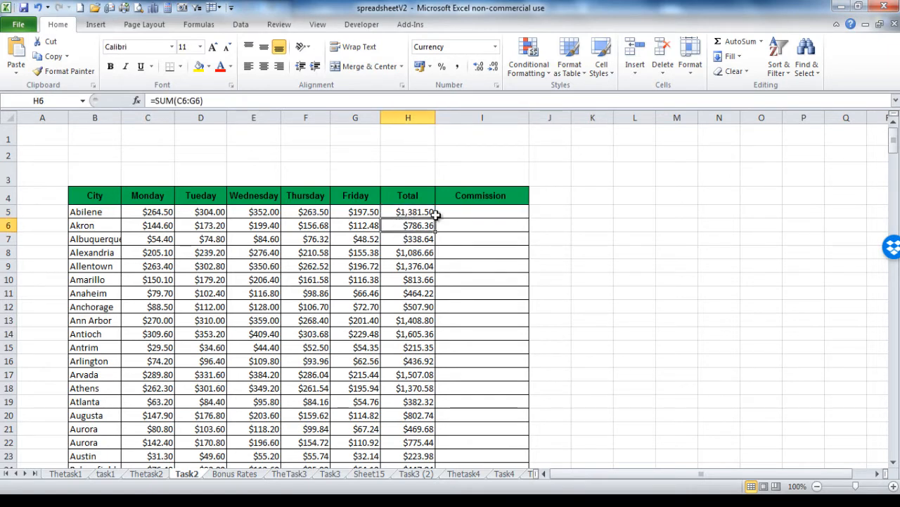
left_click(408, 211)
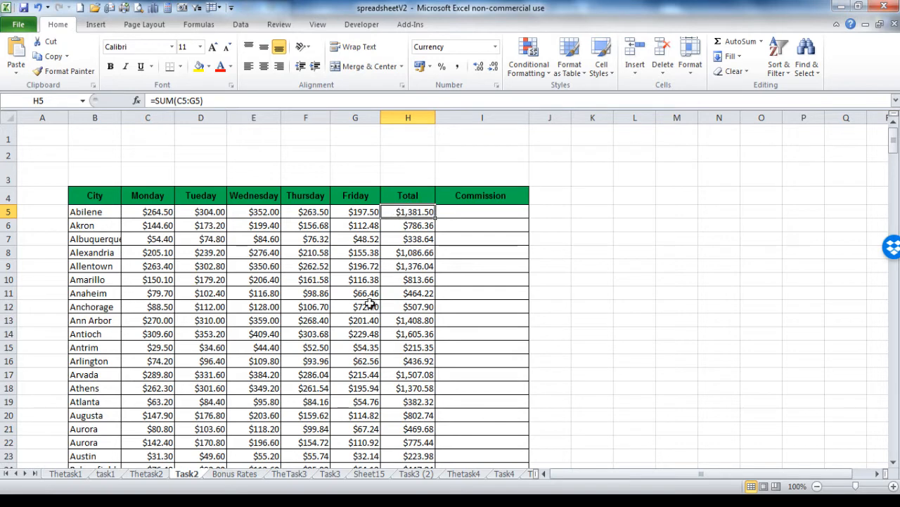
left_click(234, 473)
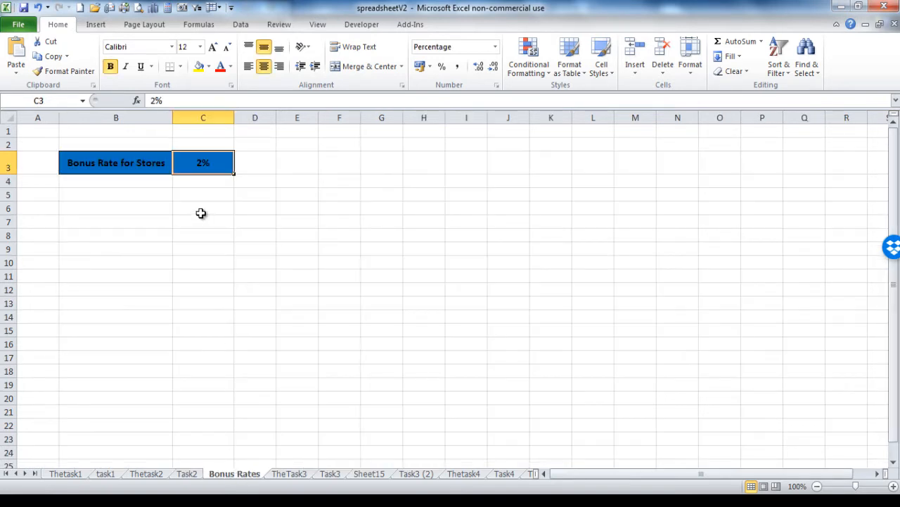
mouse_move(218, 405)
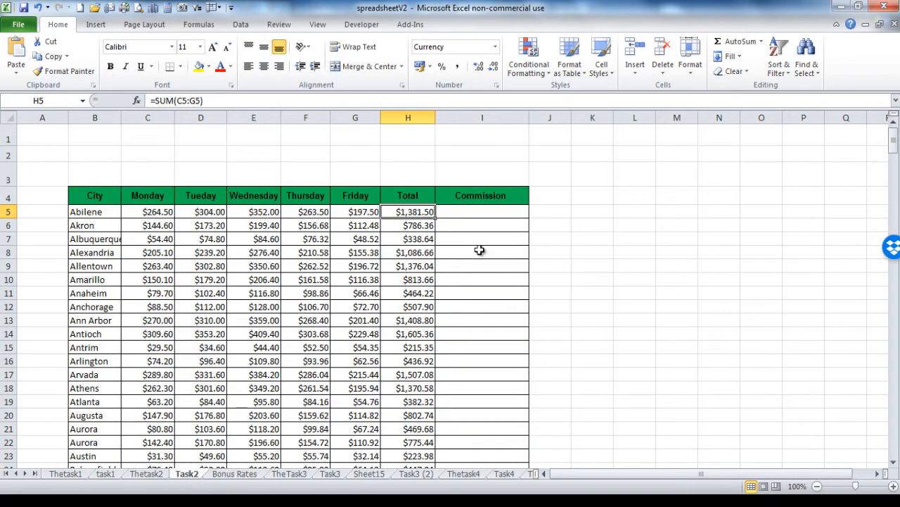
Enter Abilene's commission in I5 as =H5*2%.
left_click(481, 211)
type("=")
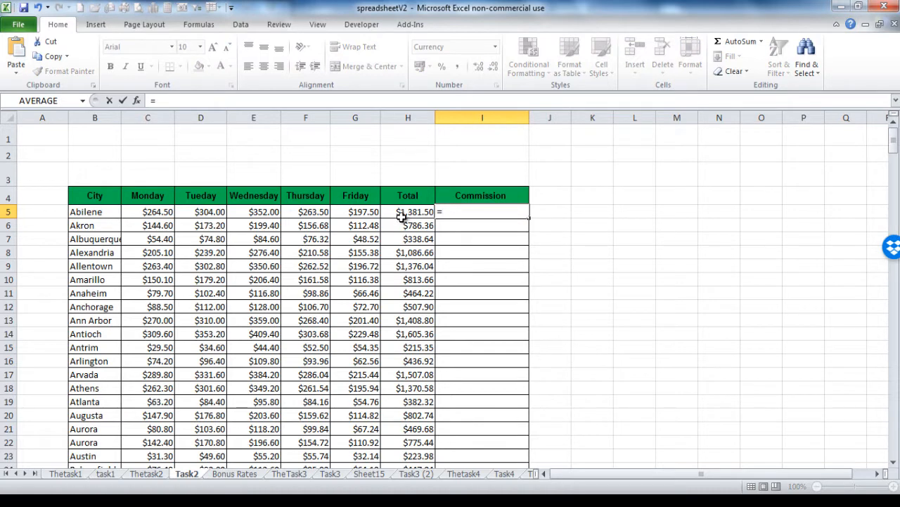
left_click(408, 211)
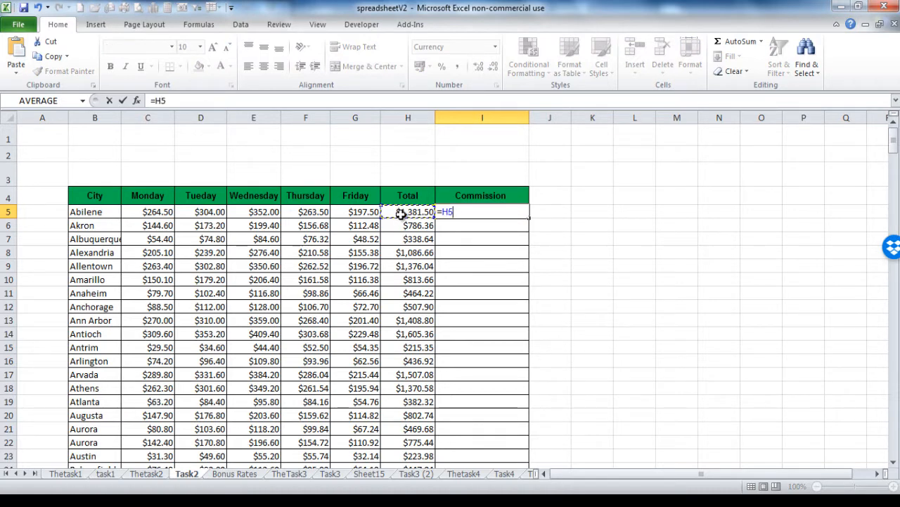
type("*")
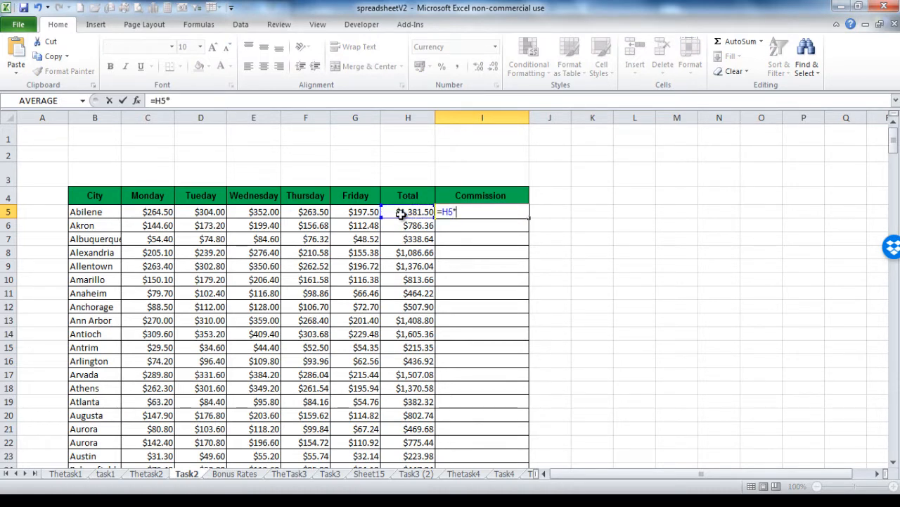
type("2%")
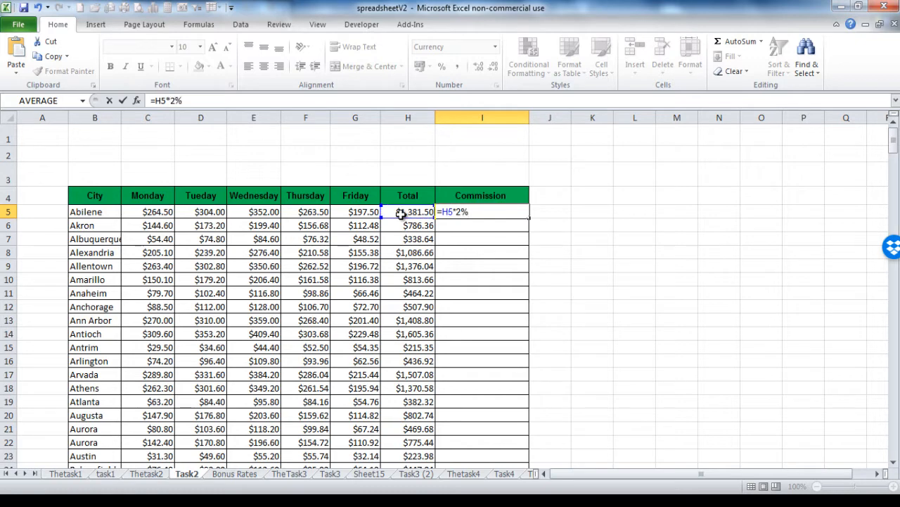
key("Return")
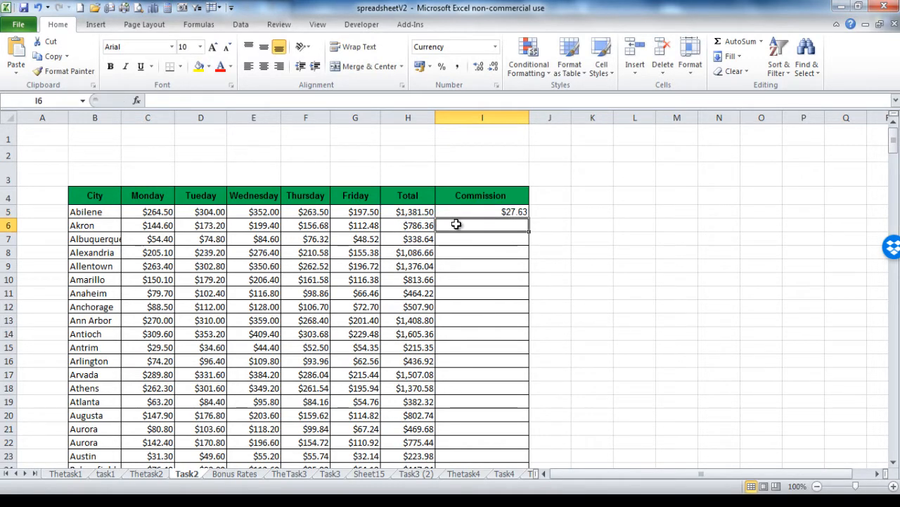
Enter Akron's commission as its total times 2% and review the rows below.
type("=")
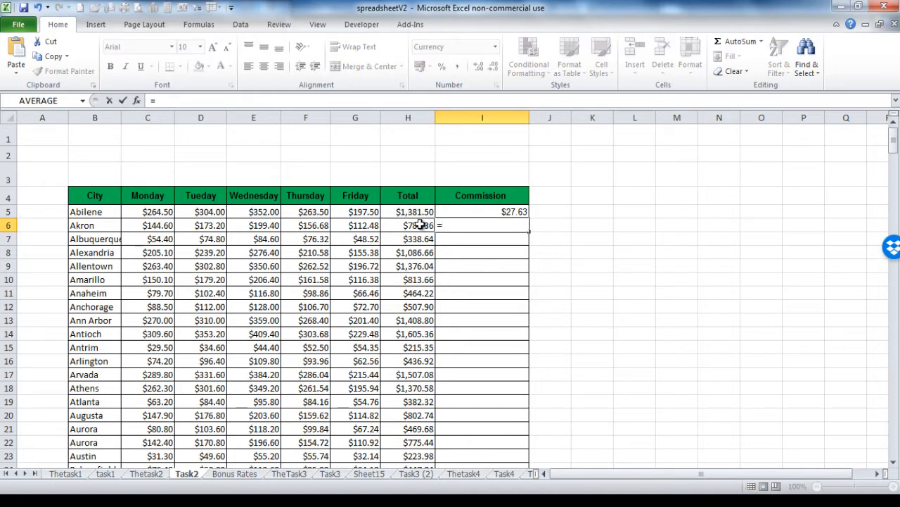
left_click(408, 225)
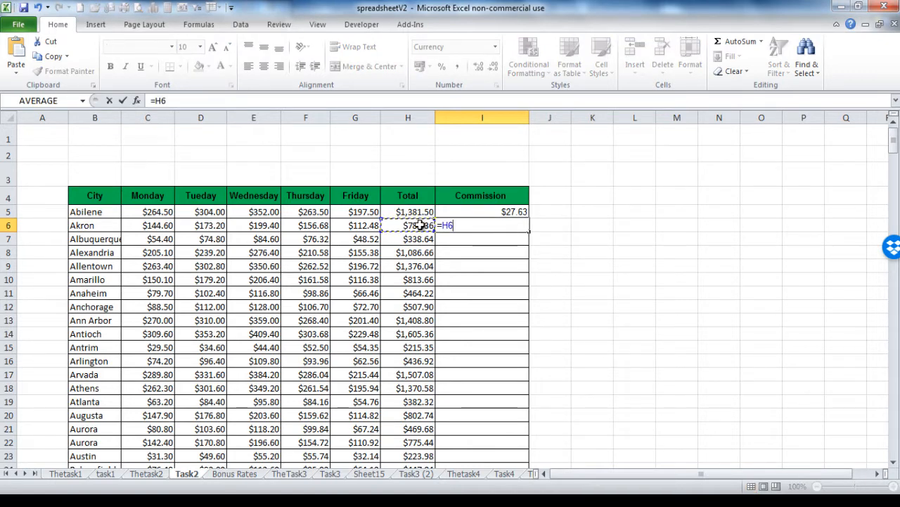
type("*2")
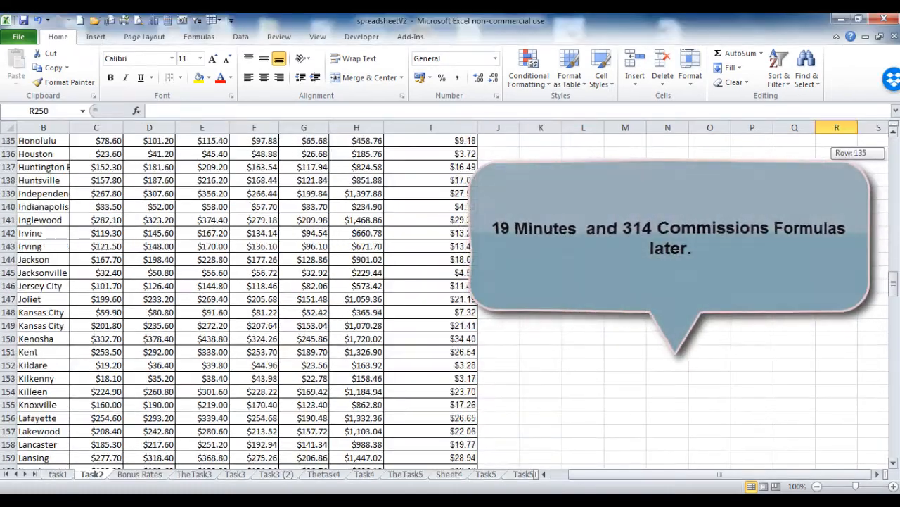
scroll("down", 3)
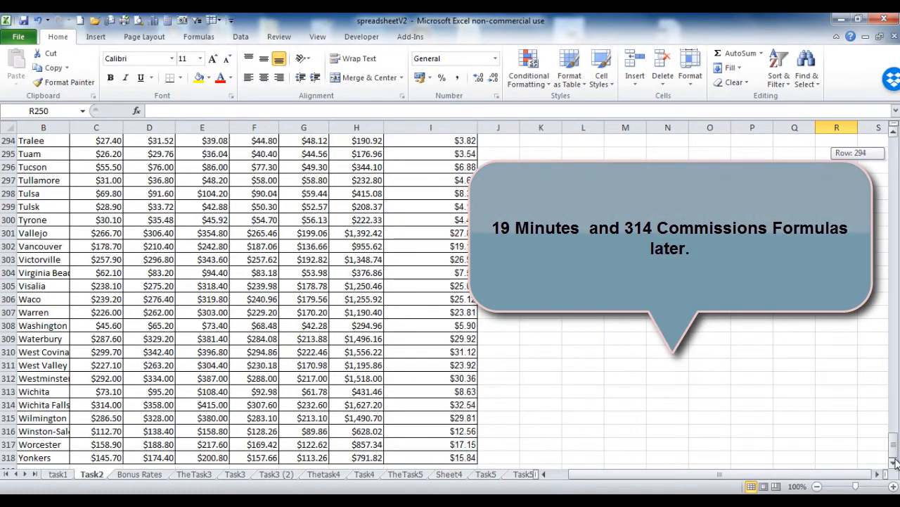
scroll("down", 3)
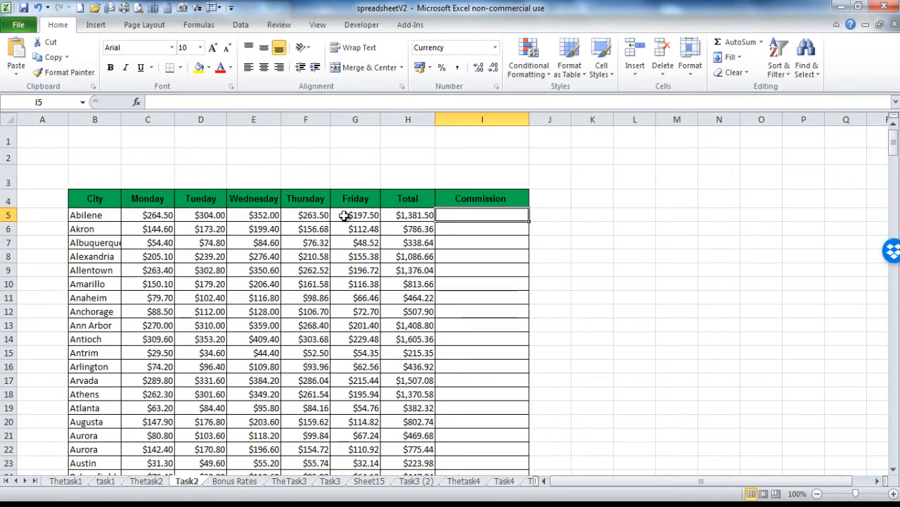
Make Abilene's commission =H5 times the Bonus Rates C3 rate, fixed with F4, giving $27.63.
left_click(408, 214)
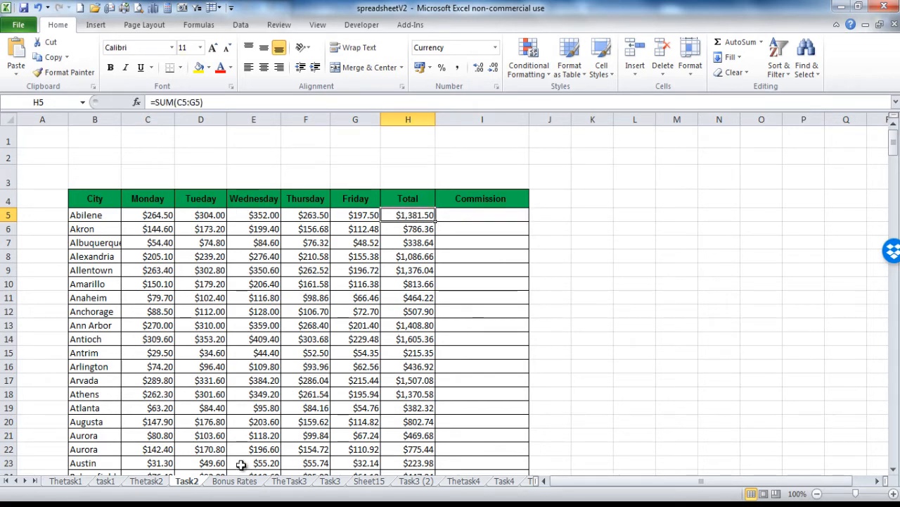
left_click(234, 481)
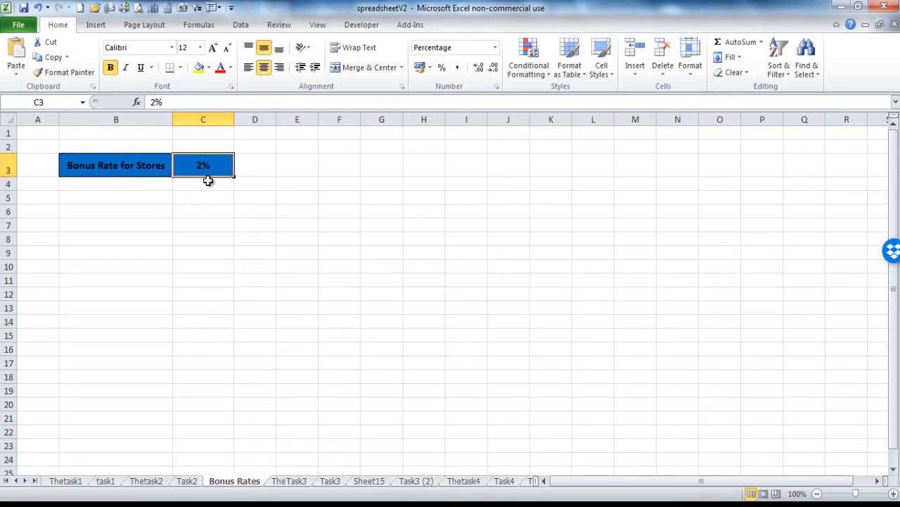
mouse_move(212, 191)
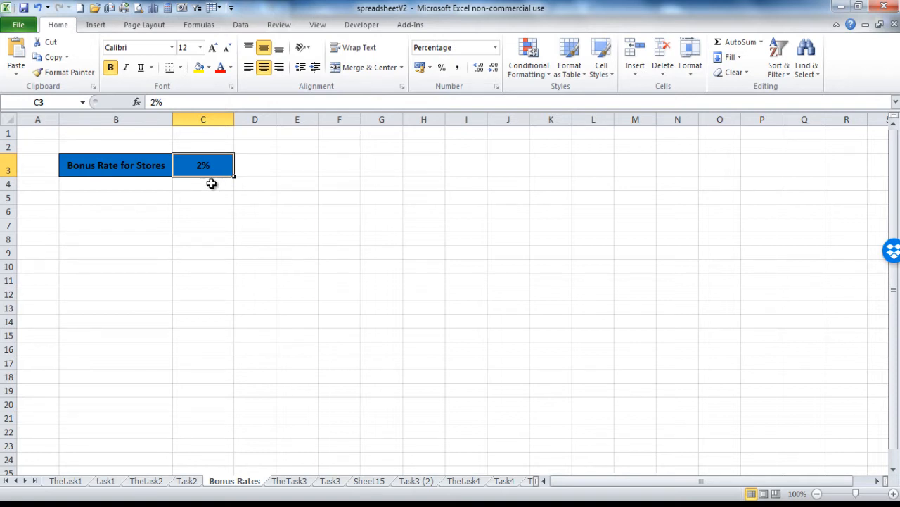
mouse_move(209, 217)
type("=")
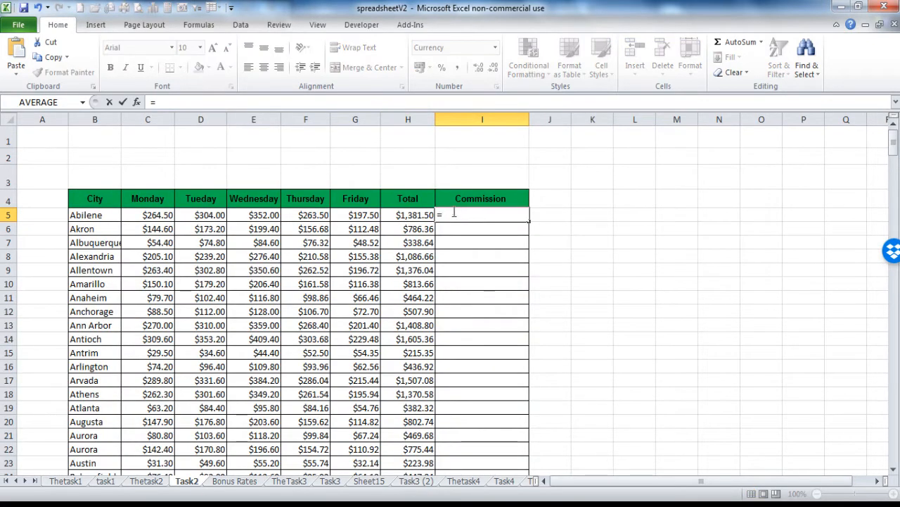
left_click(408, 214)
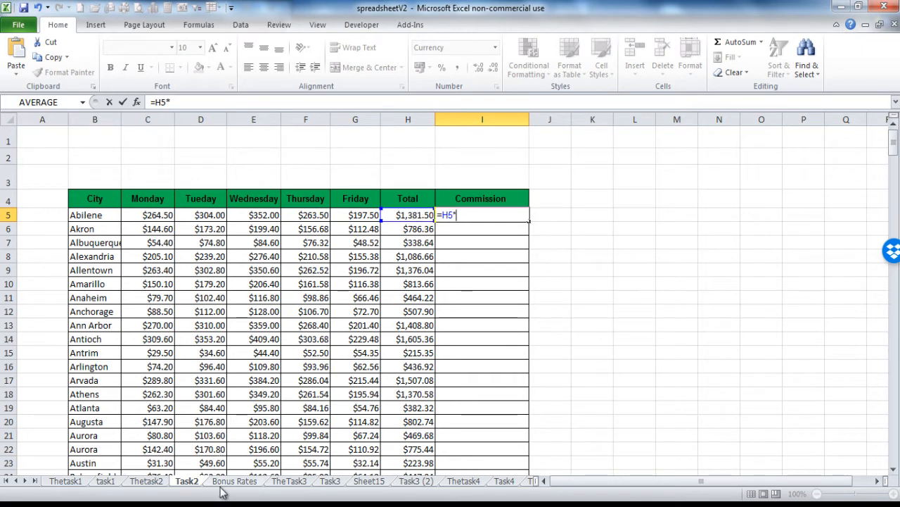
left_click(233, 481)
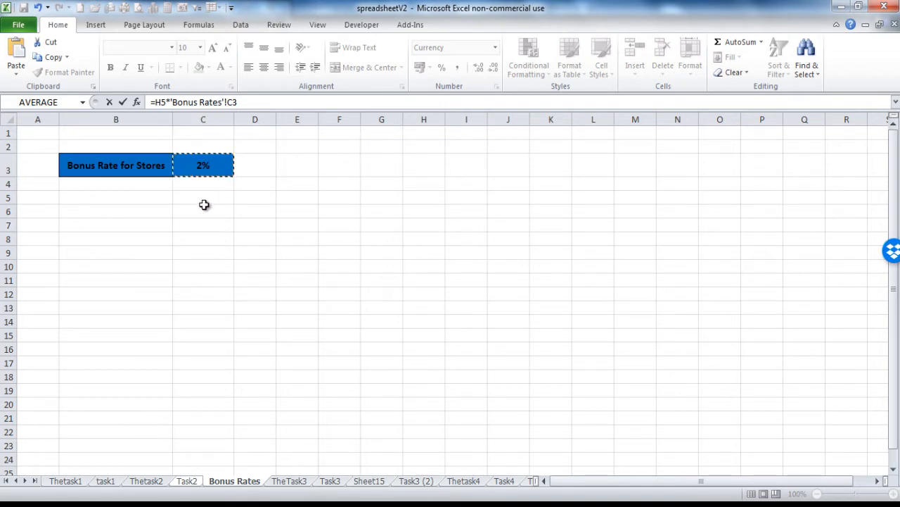
mouse_move(203, 186)
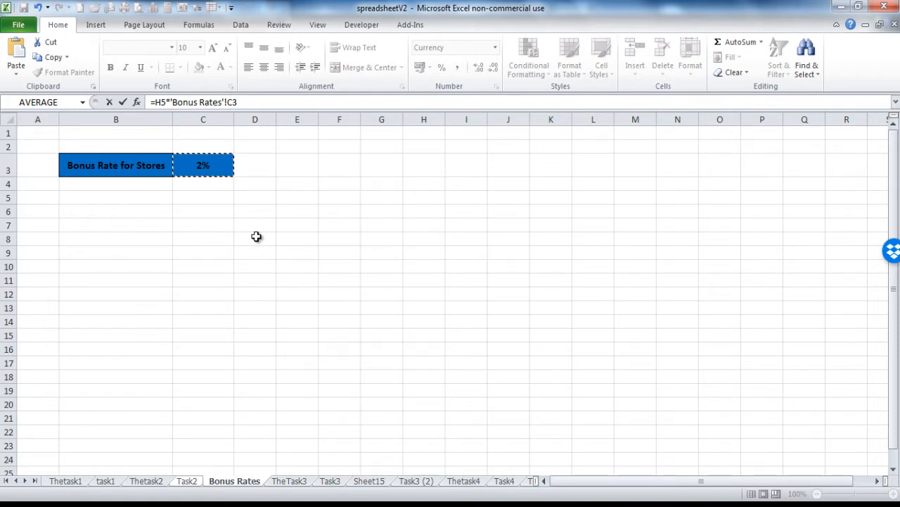
key("f4")
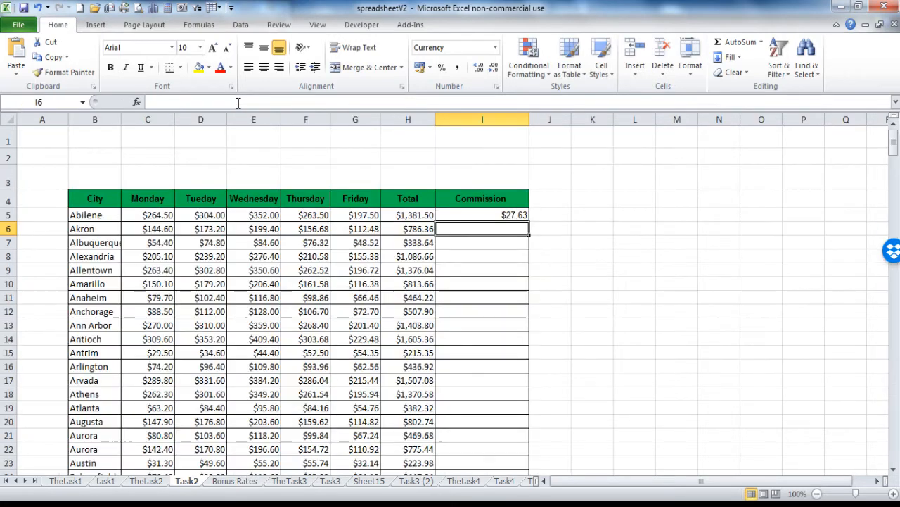
Copy Abilene's commission formula down every city row, then move to the Task3 sheet.
left_click(481, 214)
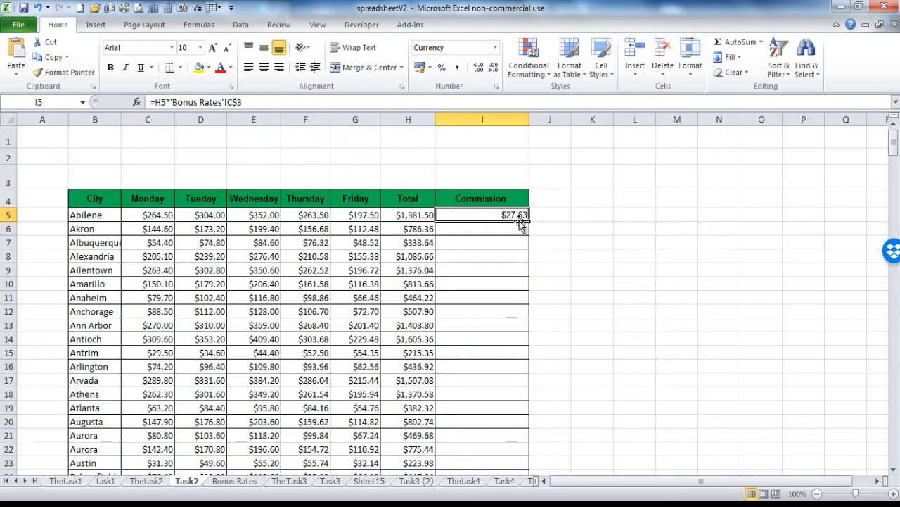
left_click_drag(523, 219, 523, 464)
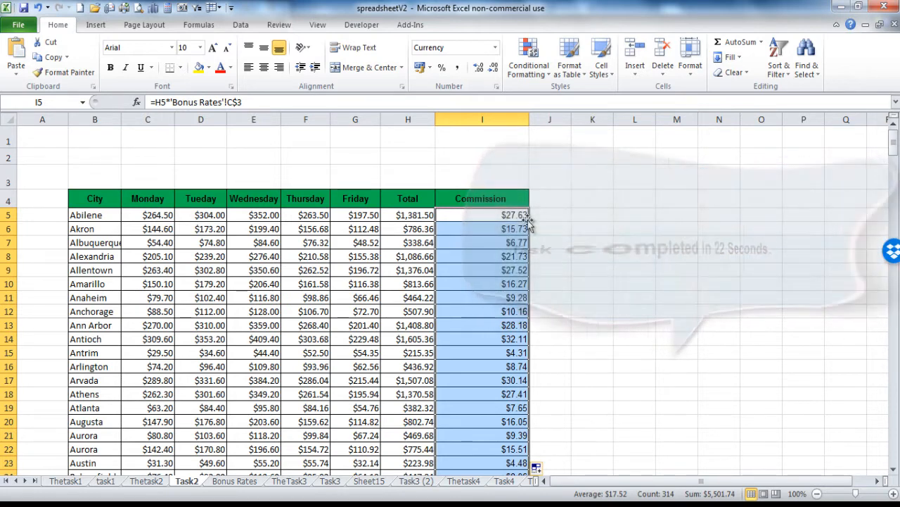
left_click(330, 485)
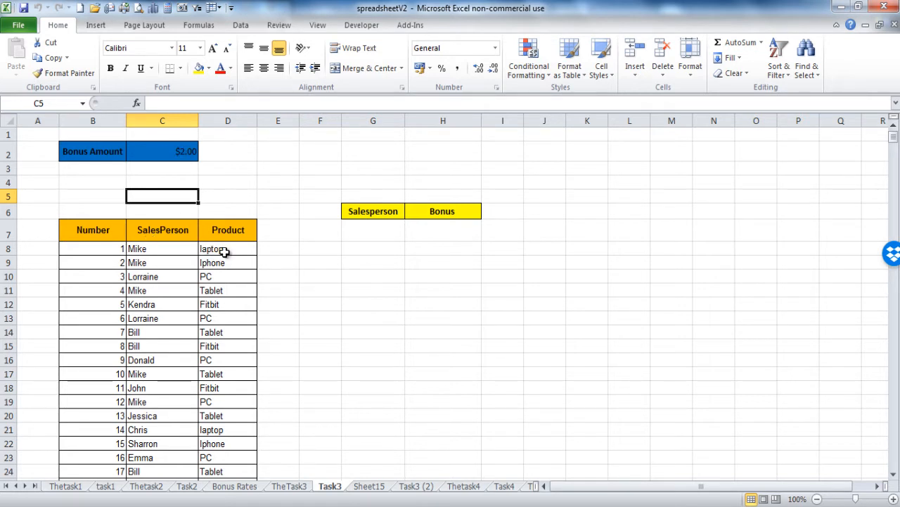
mouse_move(152, 304)
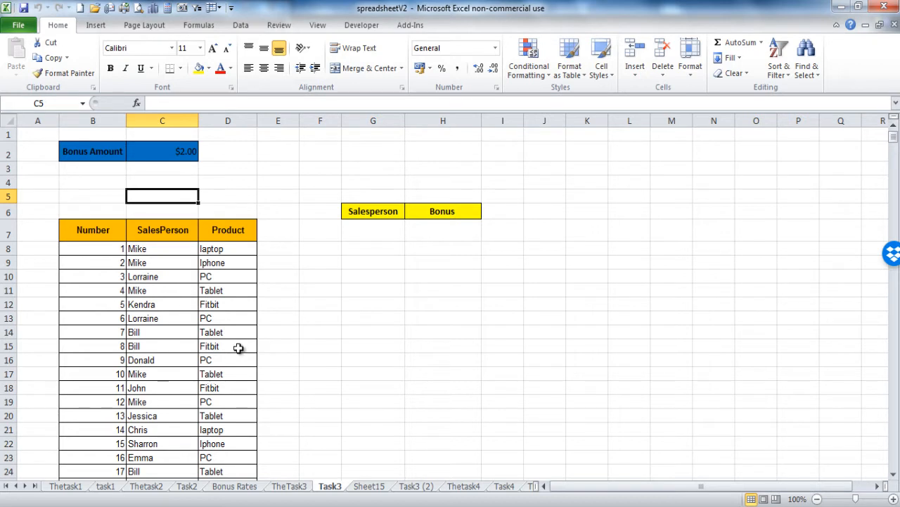
mouse_move(240, 312)
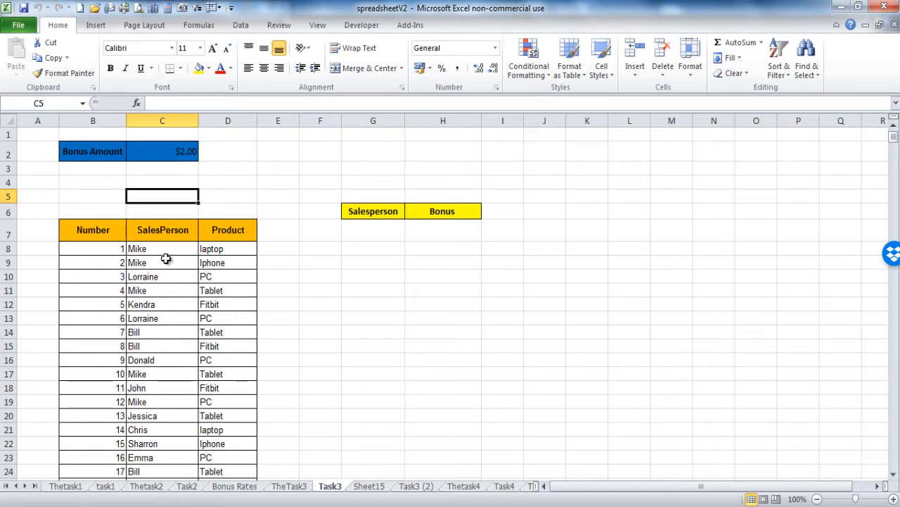
left_click(162, 247)
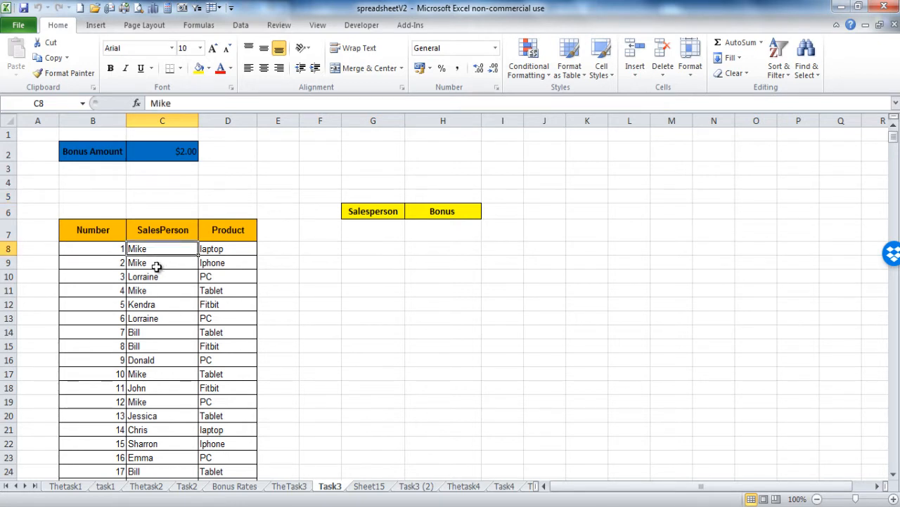
left_click(162, 374)
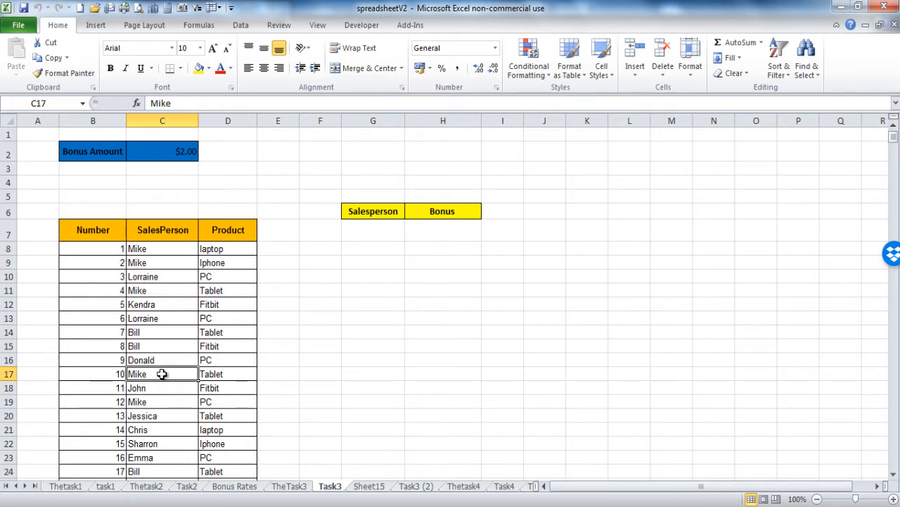
mouse_move(175, 339)
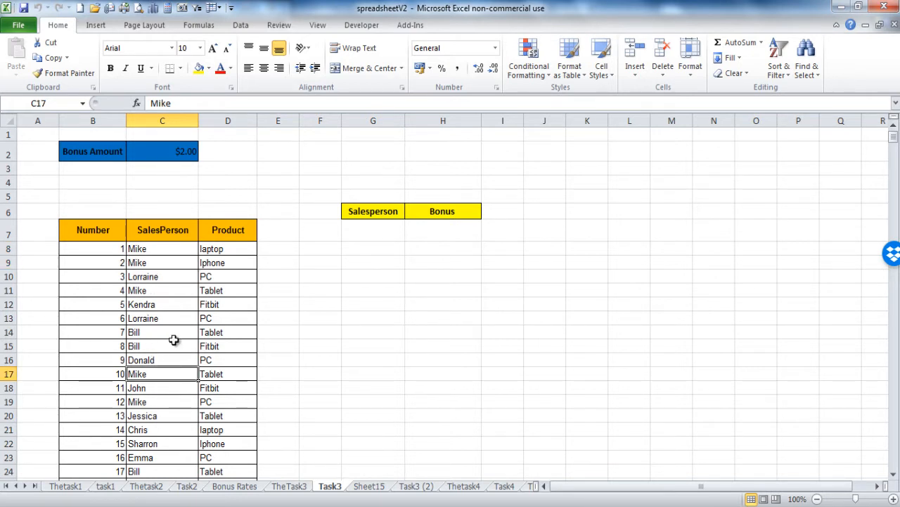
scroll("down", 3)
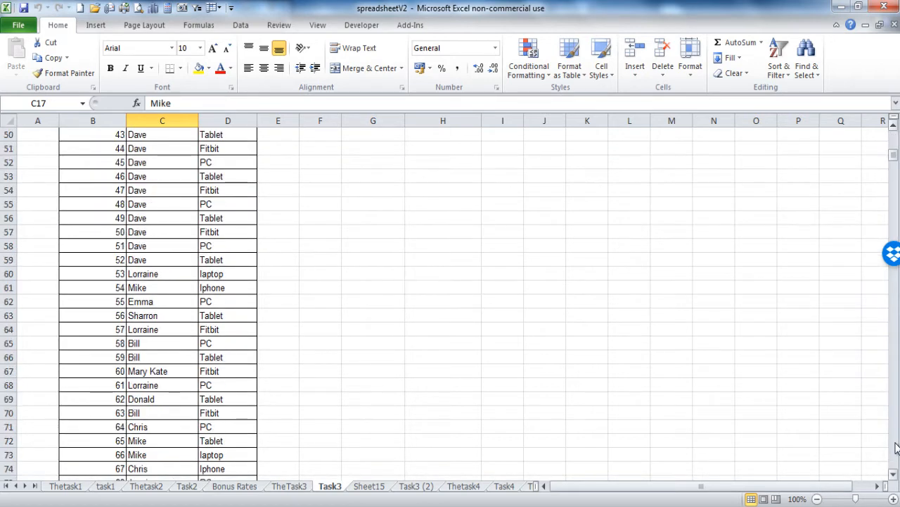
scroll("down", 3)
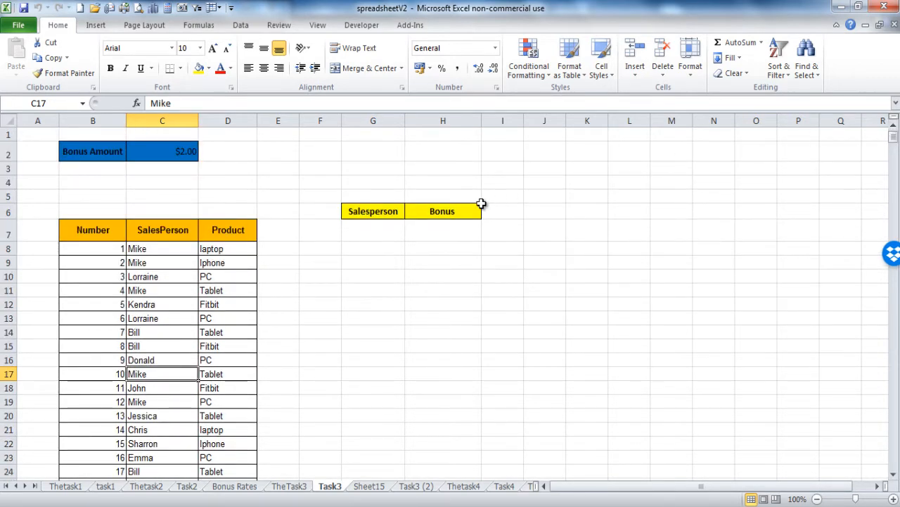
left_click(162, 263)
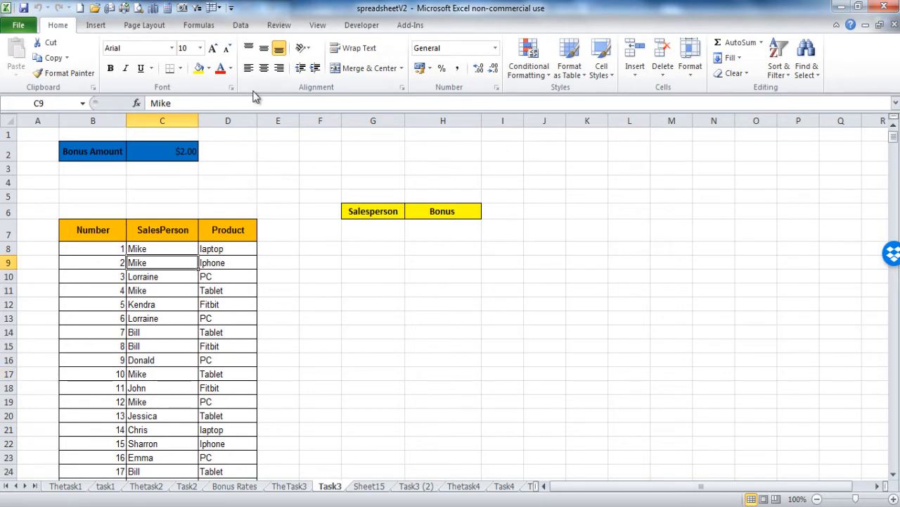
left_click(240, 26)
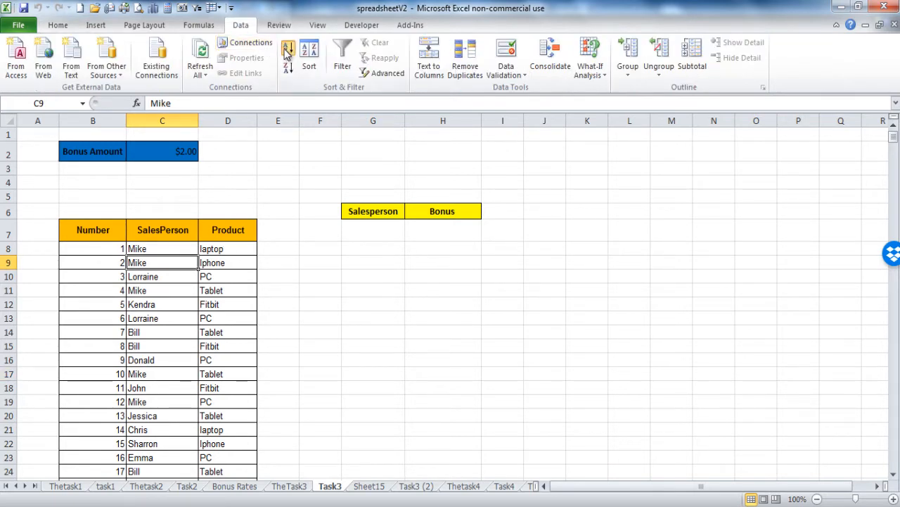
left_click(287, 47)
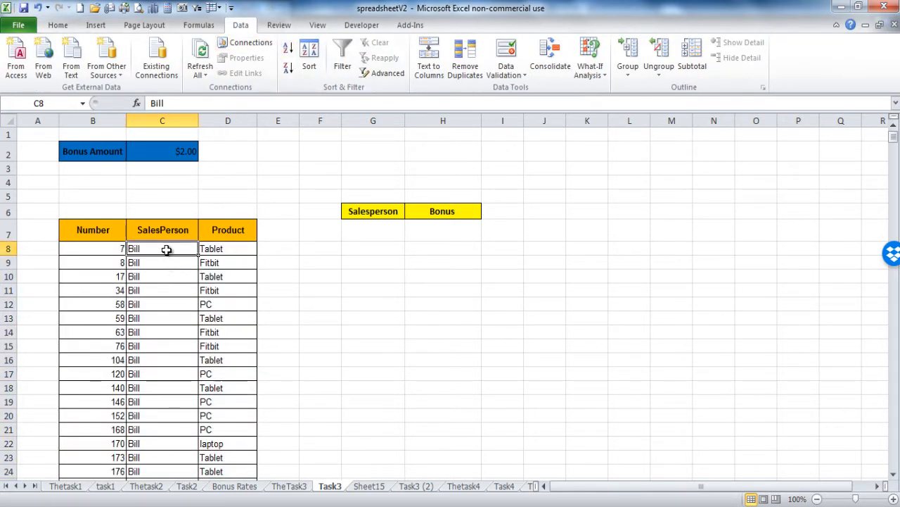
left_click(373, 231)
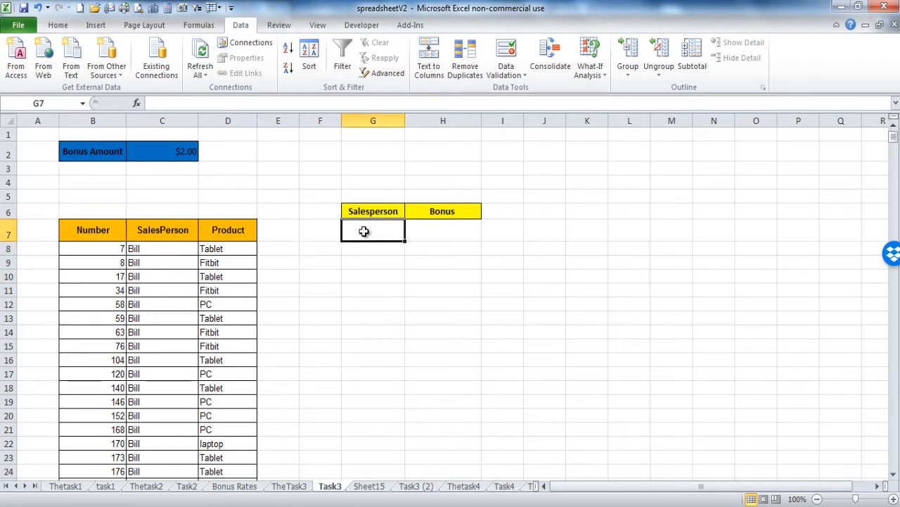
type("bill")
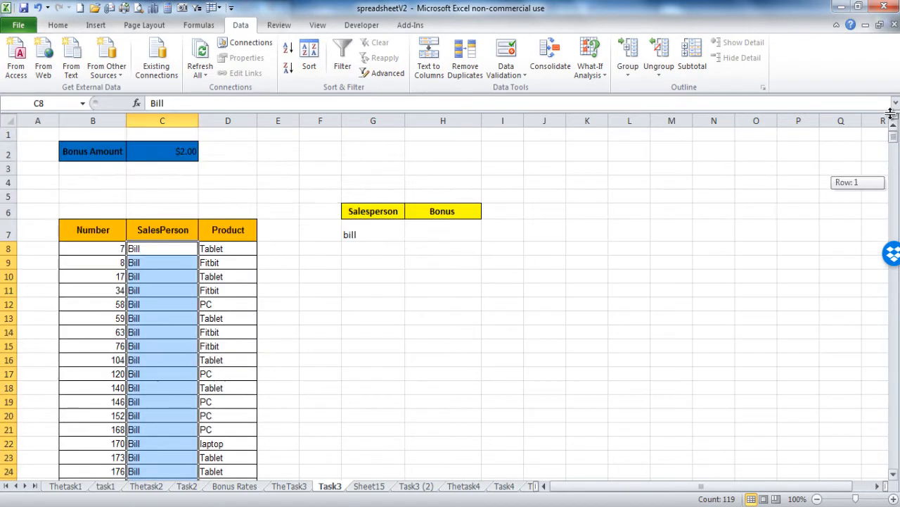
left_click(442, 234)
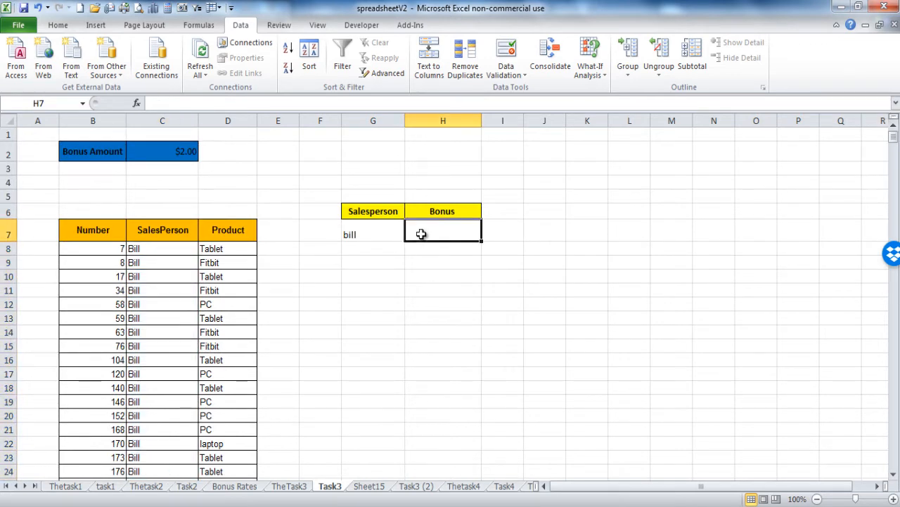
type("=119")
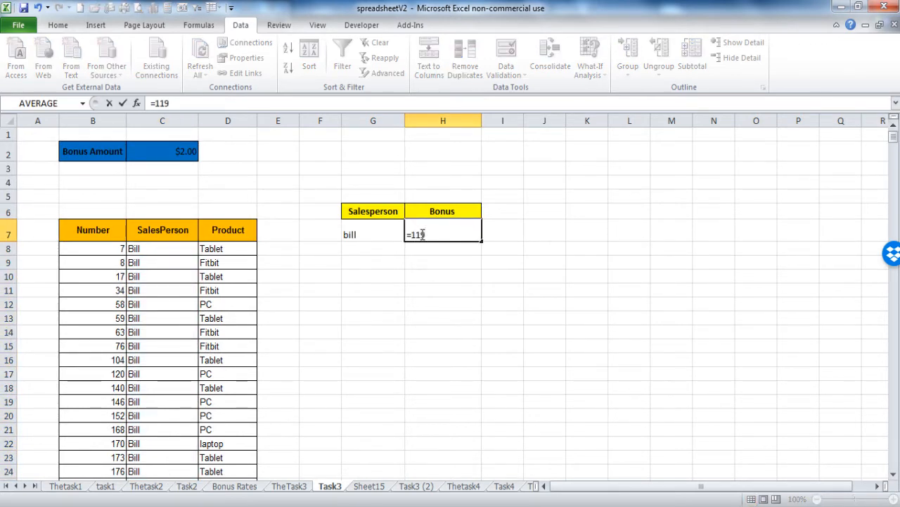
type("*")
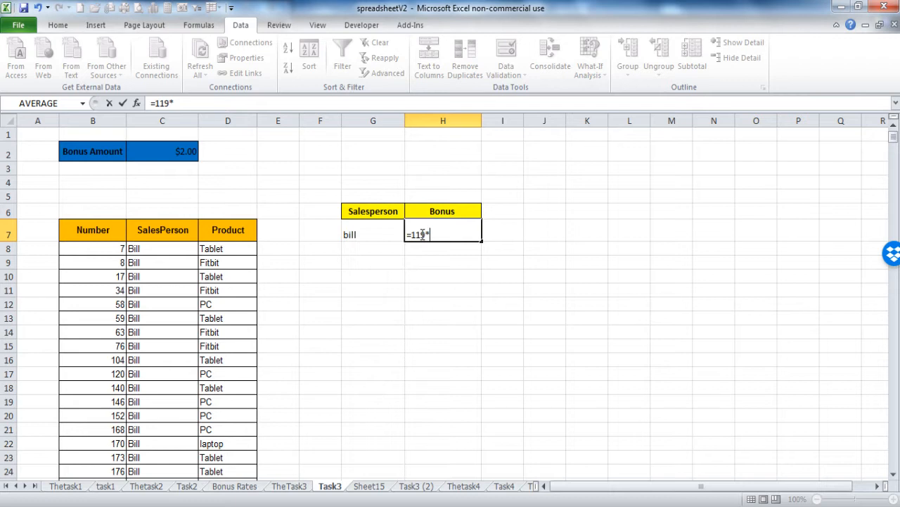
key("Return")
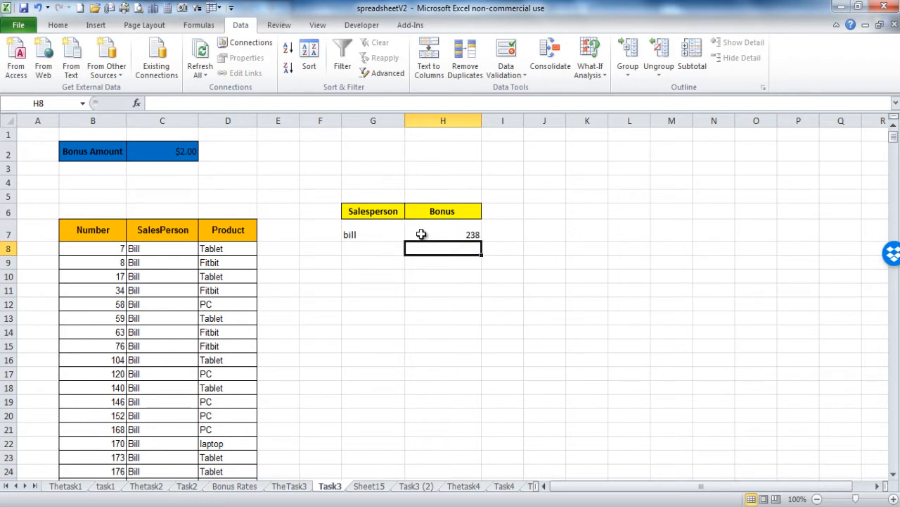
mouse_move(456, 245)
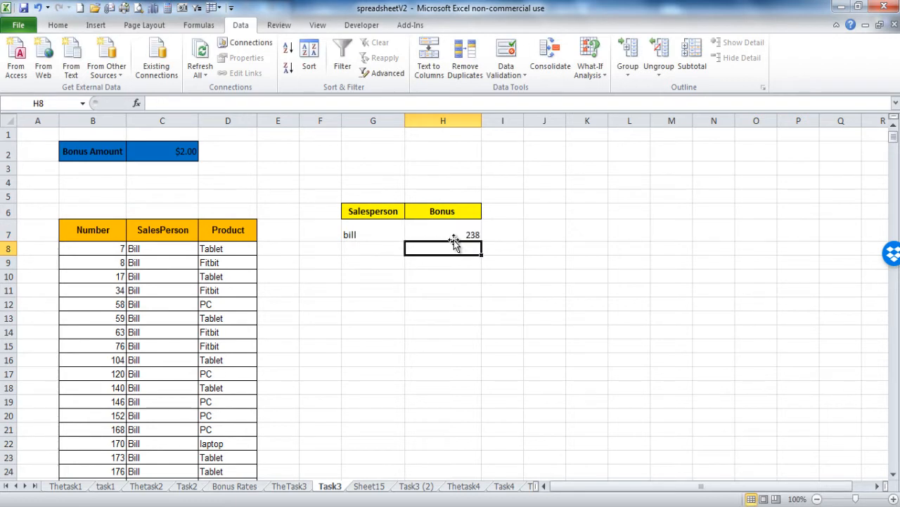
mouse_move(360, 245)
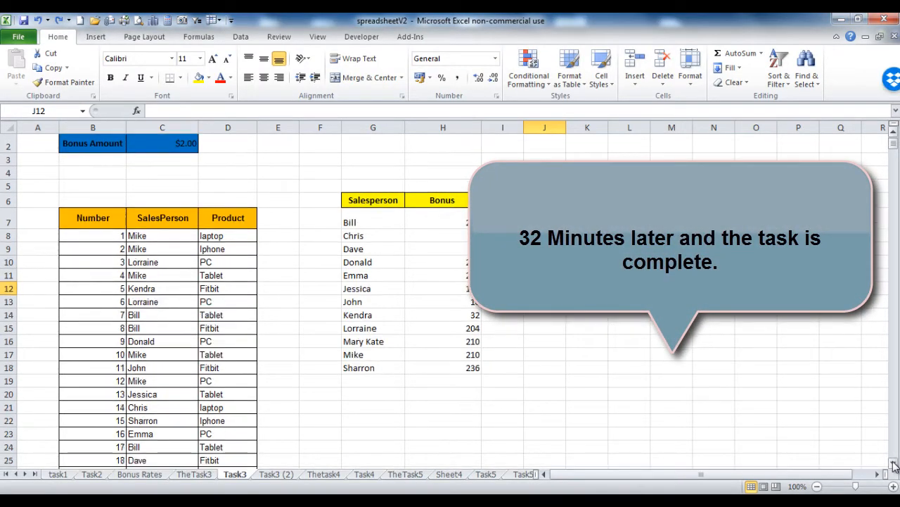
scroll("down", 3)
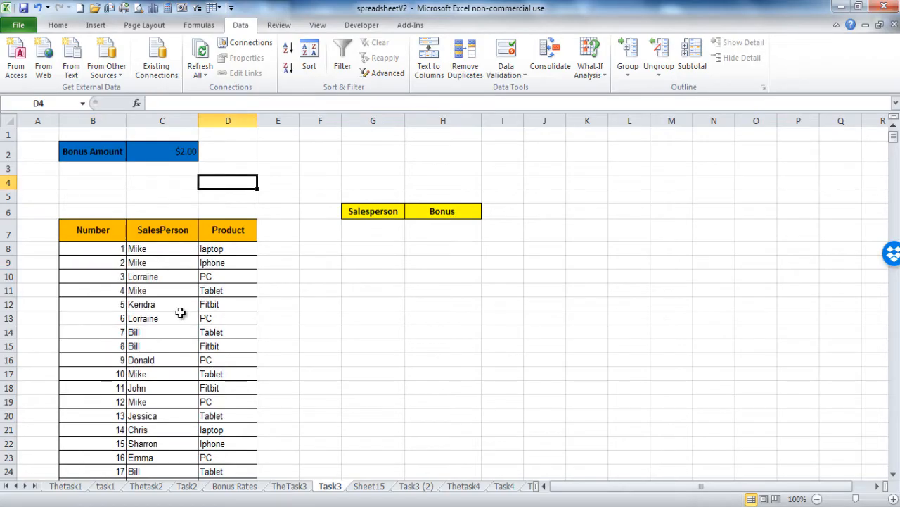
mouse_move(195, 262)
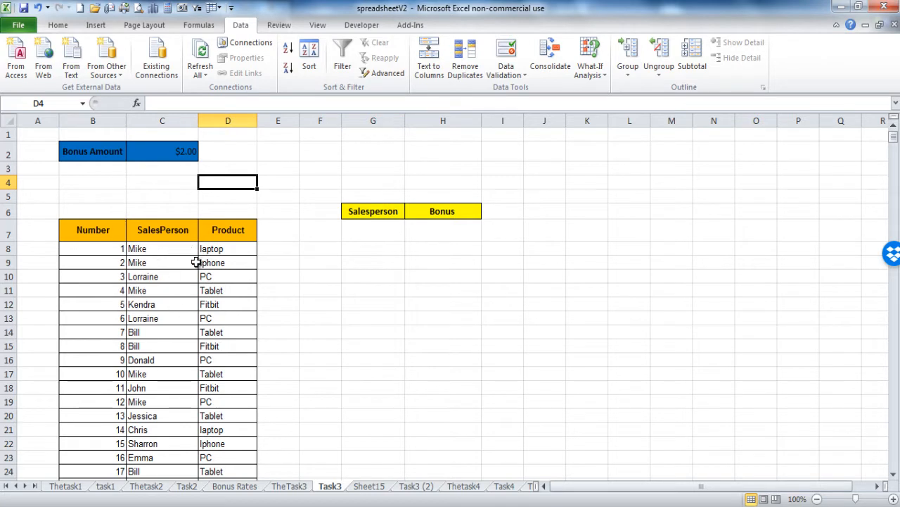
mouse_move(154, 280)
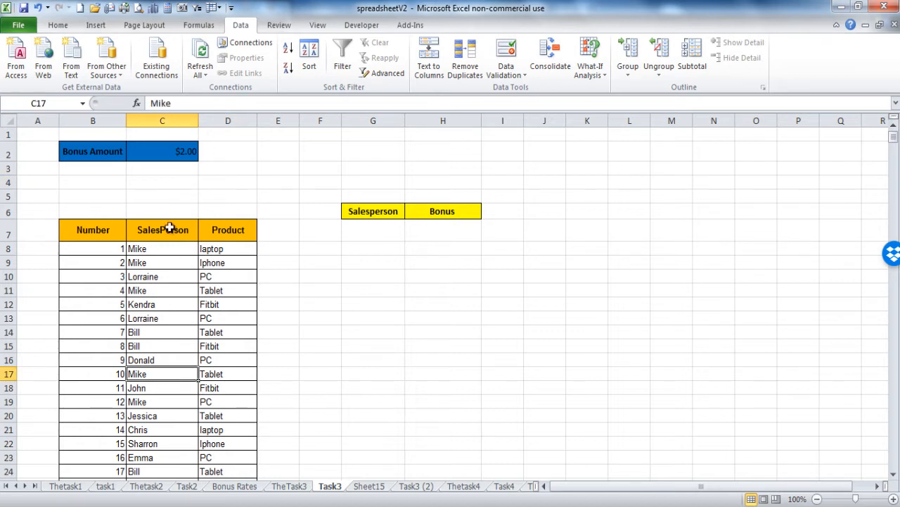
Insert a PivotTable on a new worksheet with SalesPerson as the row labels.
left_click(96, 25)
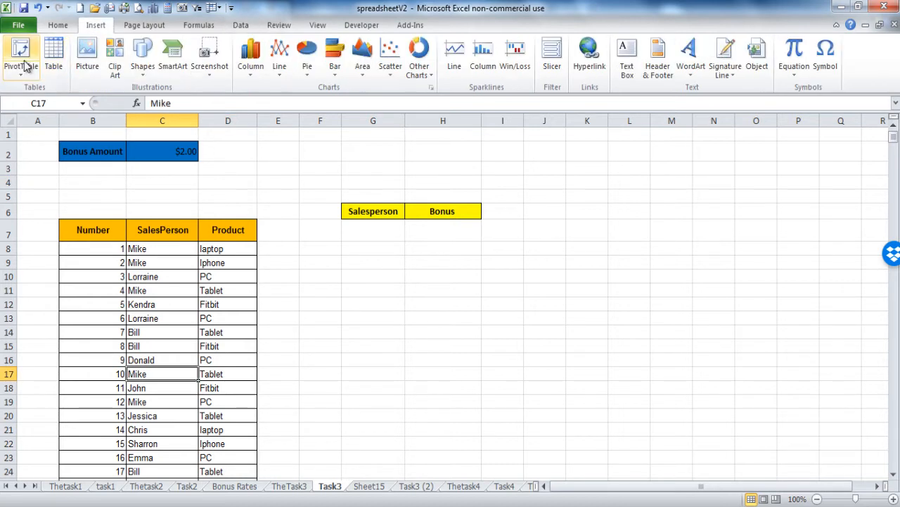
left_click(20, 56)
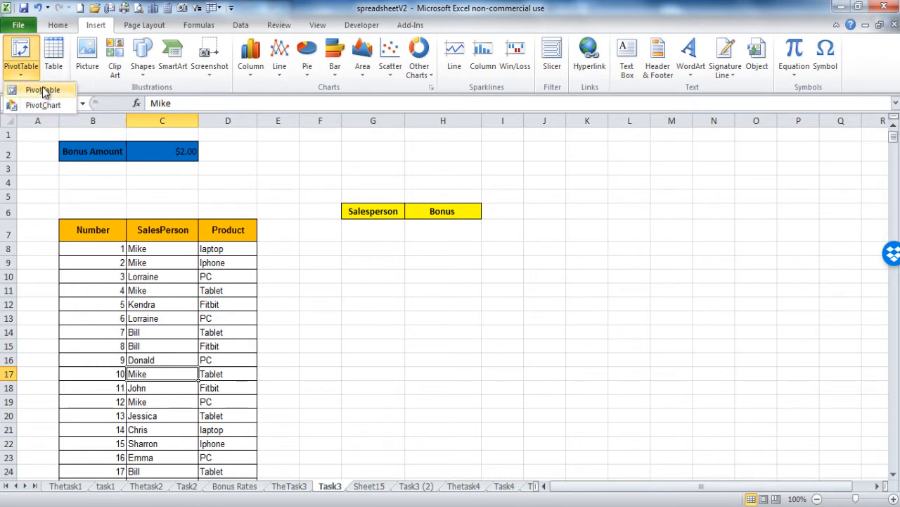
left_click(43, 90)
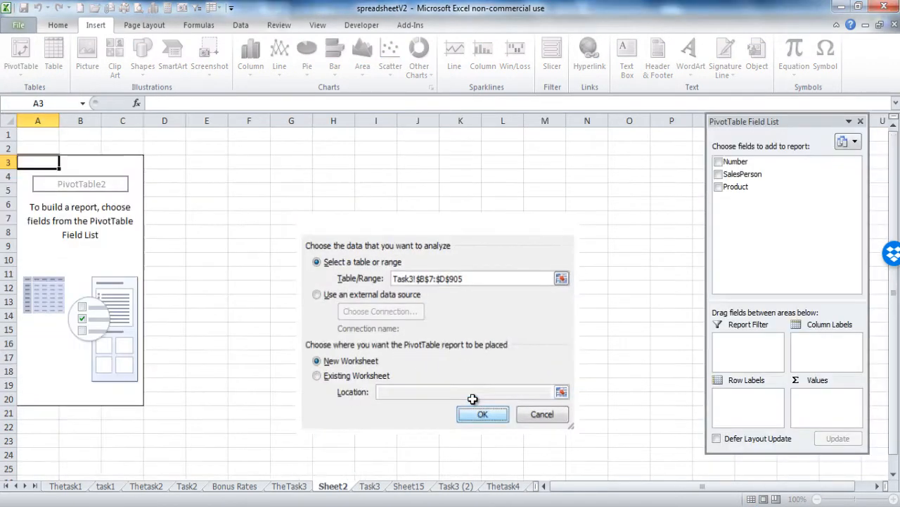
left_click(483, 414)
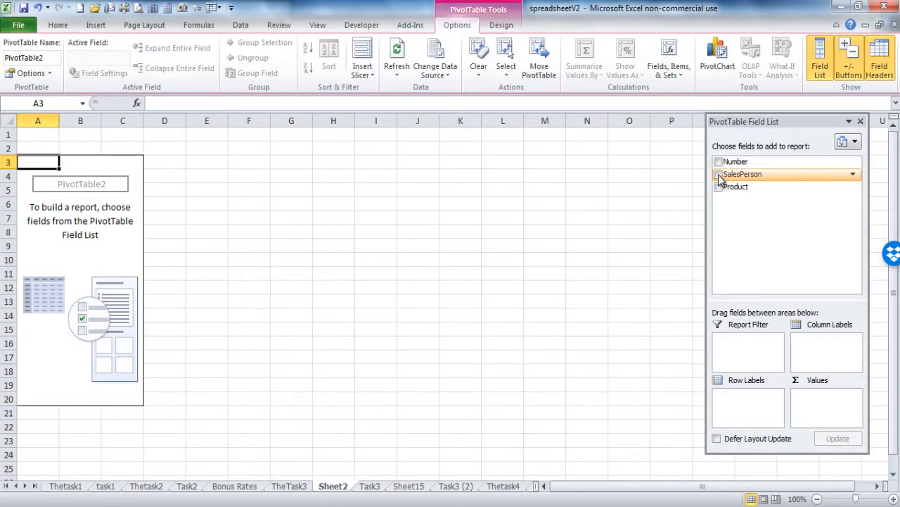
left_click(719, 175)
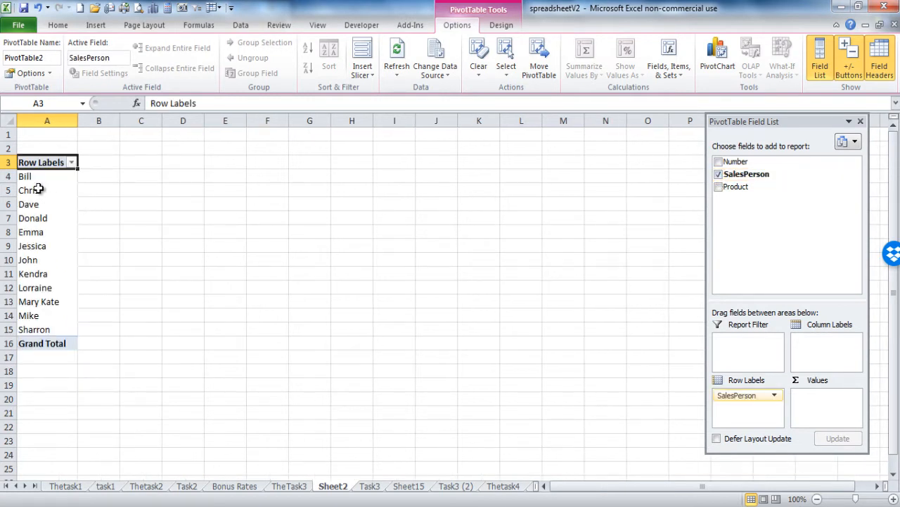
mouse_move(107, 180)
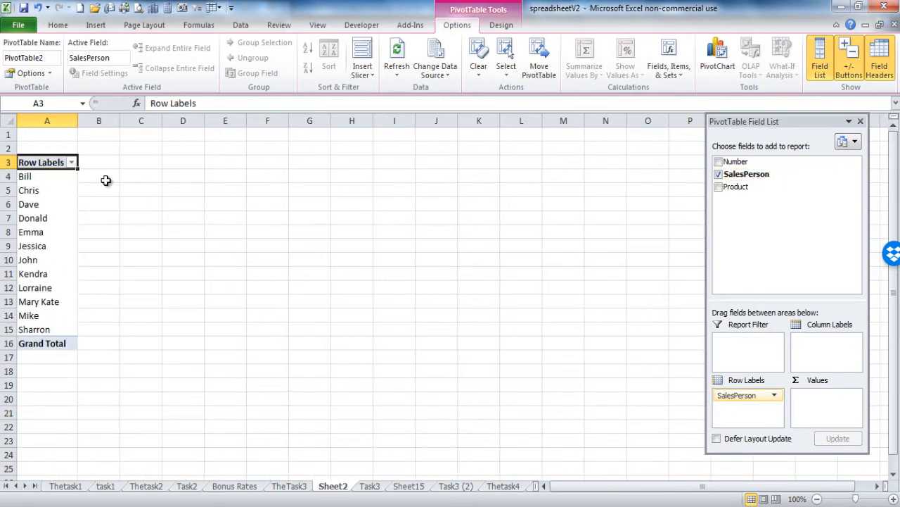
mouse_move(62, 176)
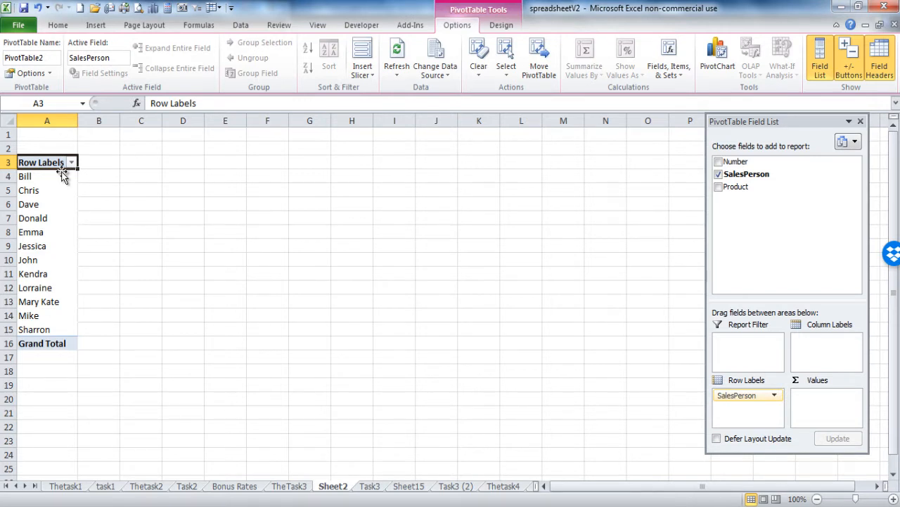
mouse_move(45, 175)
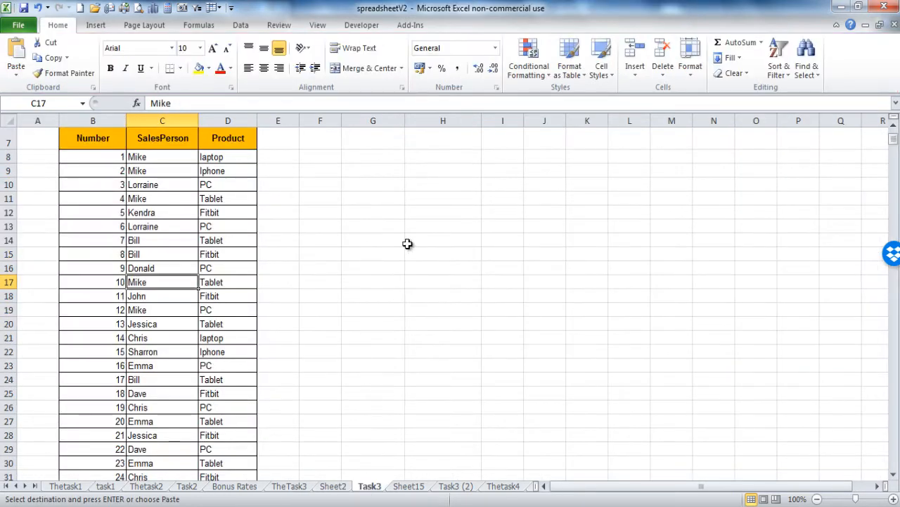
Paste the copied unique salesperson names into the Salesperson column at G7.
scroll("up", 3)
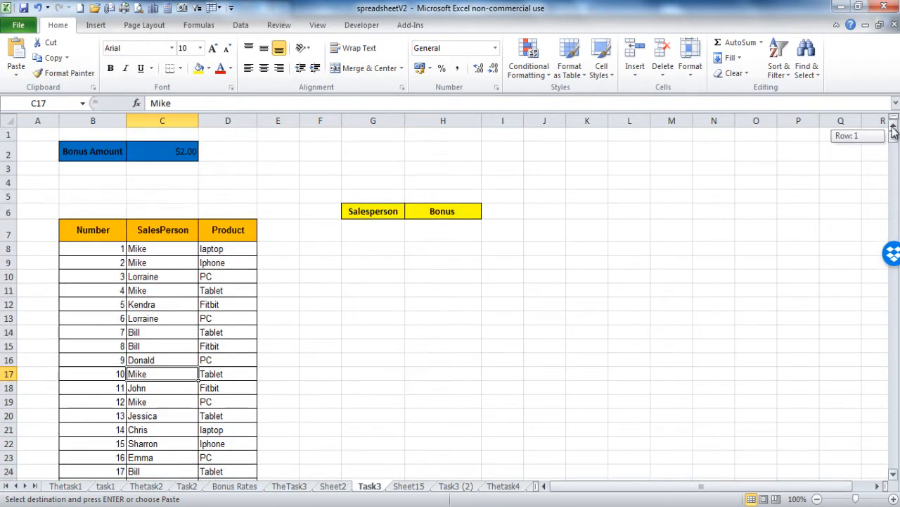
left_click(373, 231)
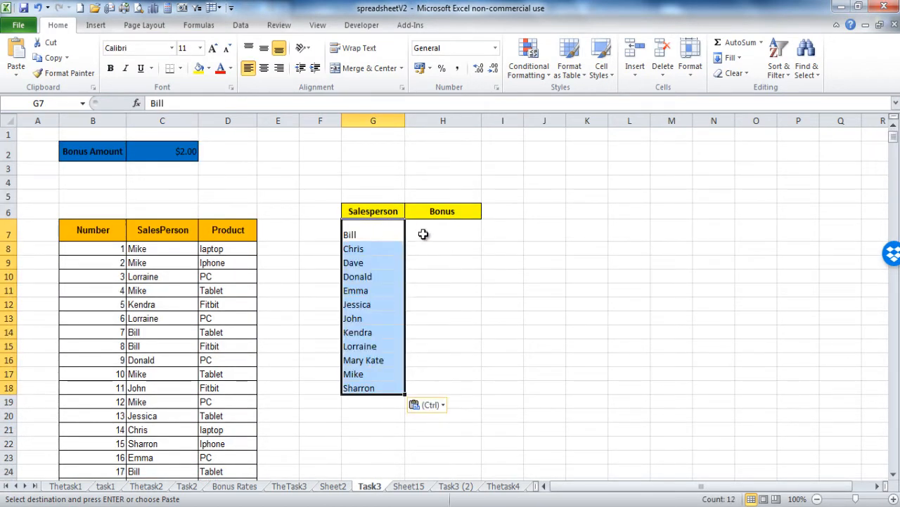
Enter Bill's bonus in H7 as =COUNTIF(C8:C905, G7) counting his SalesPerson entries.
left_click(442, 227)
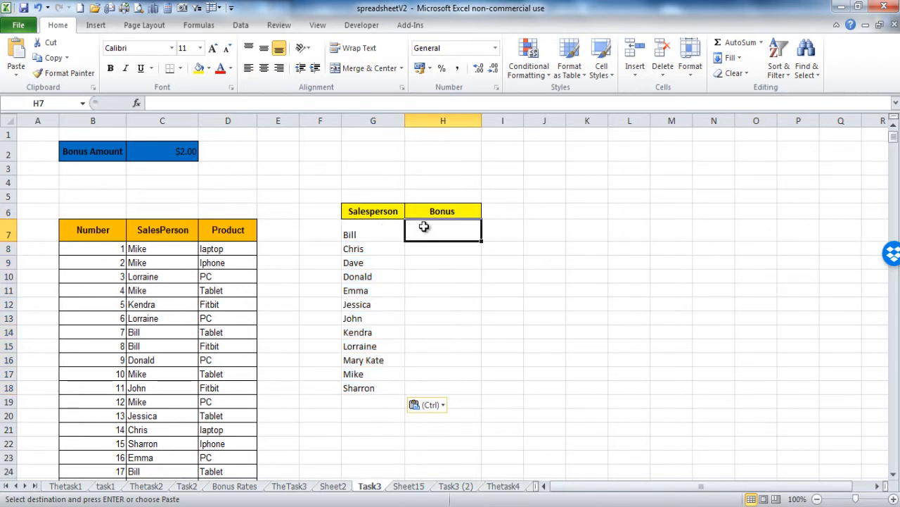
type("=co")
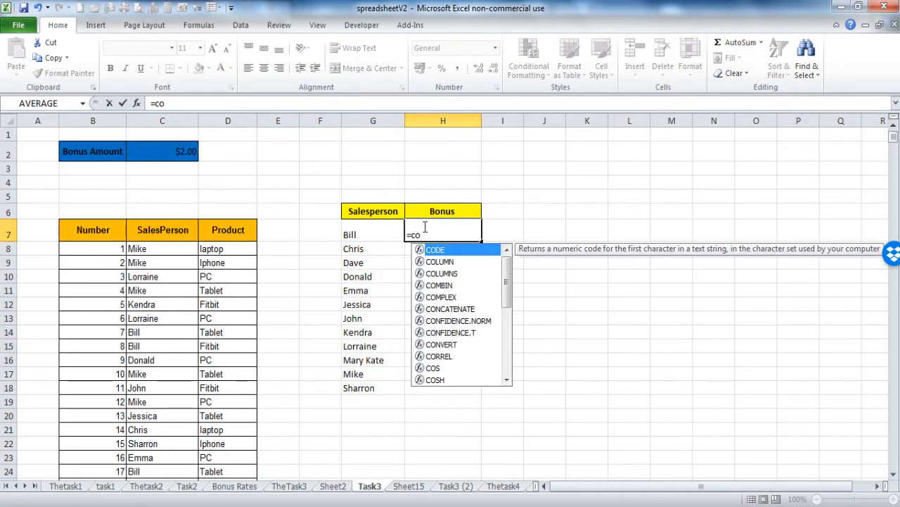
type("untif(")
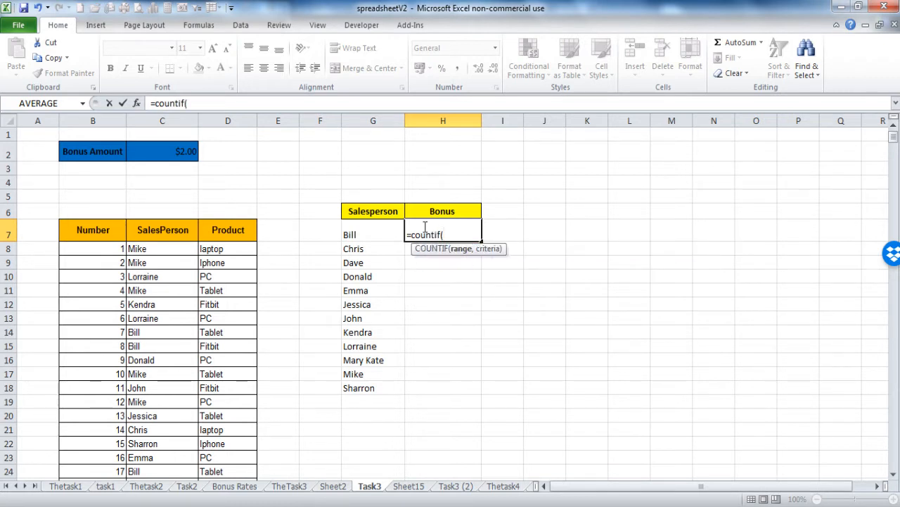
left_click(162, 247)
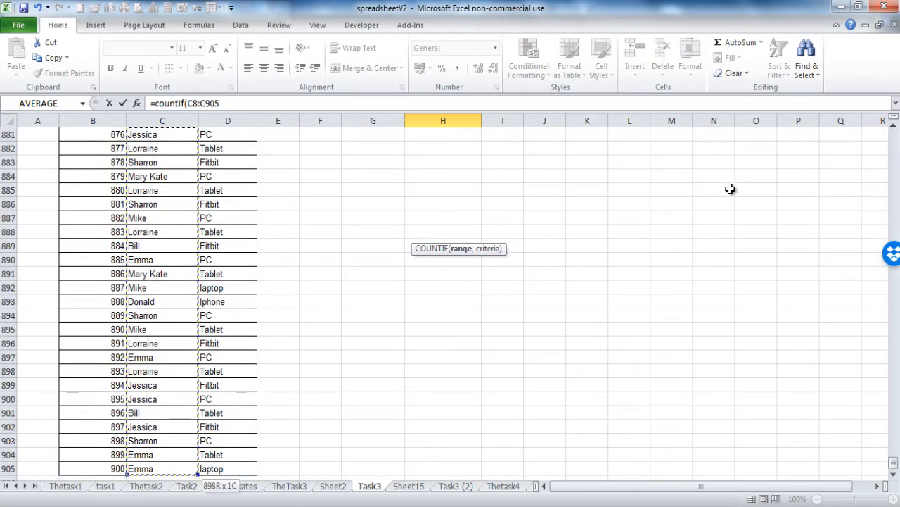
type(",")
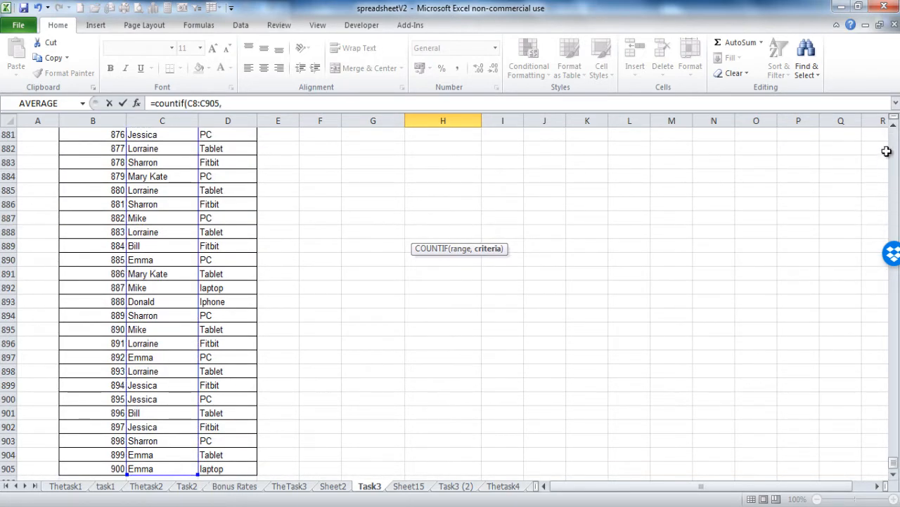
scroll("up", 3)
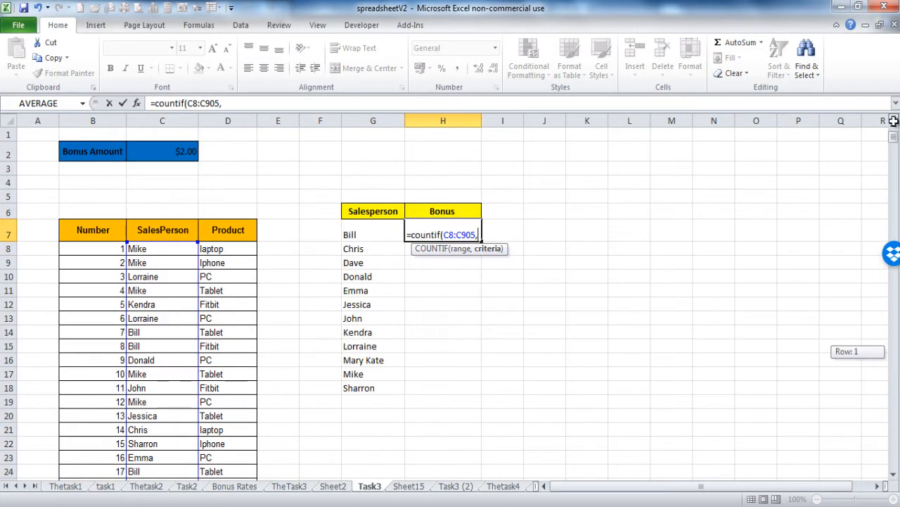
left_click(374, 233)
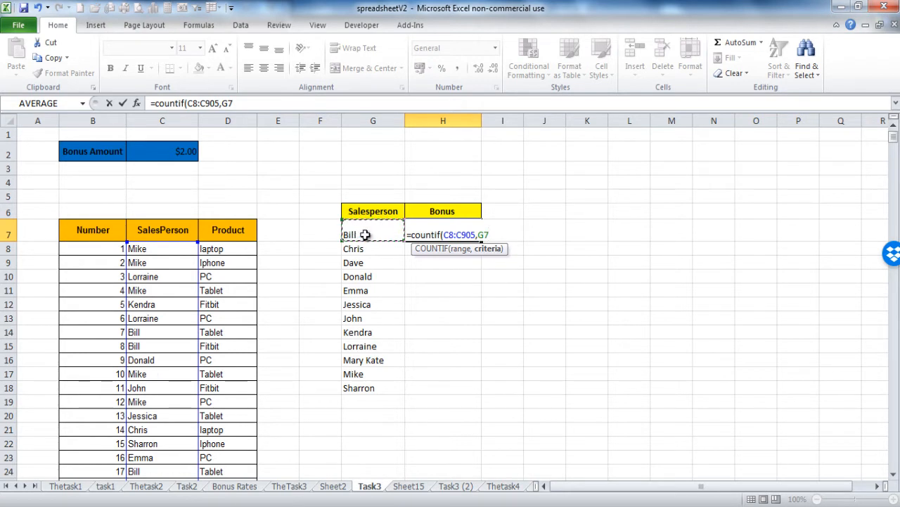
type(")")
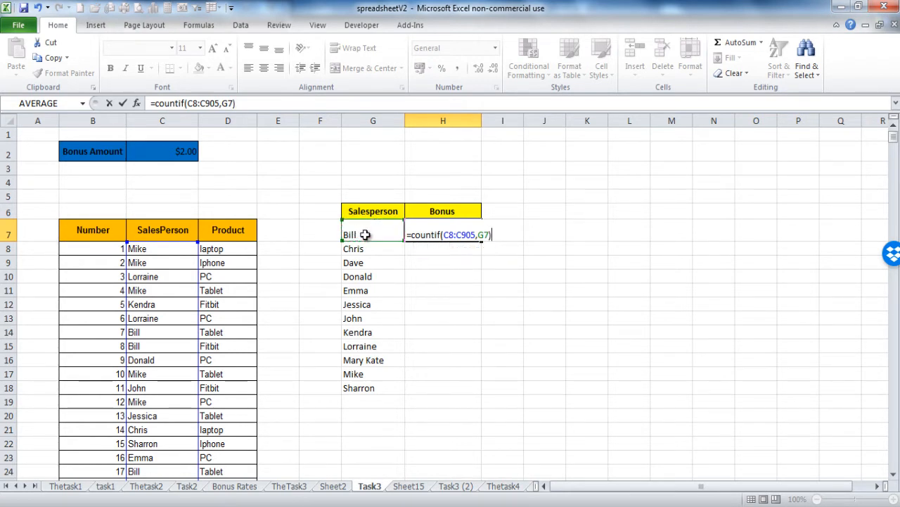
key("Return")
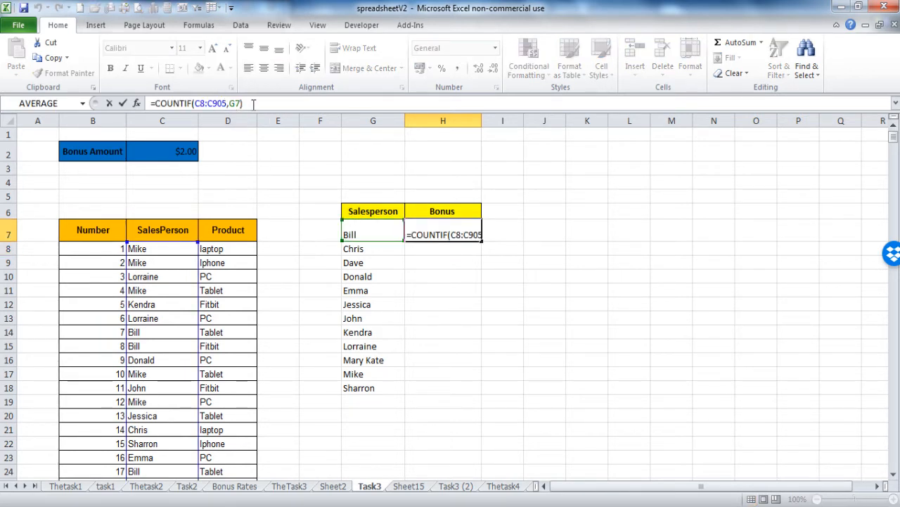
Multiply Bill's absolute sales count by the fixed Bonus Amount $C$2, giving $238.00.
type("*")
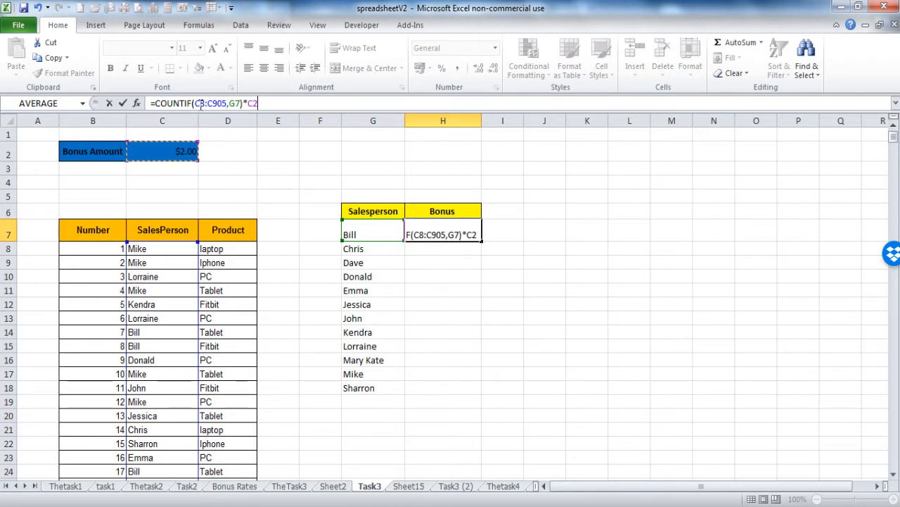
key("f4")
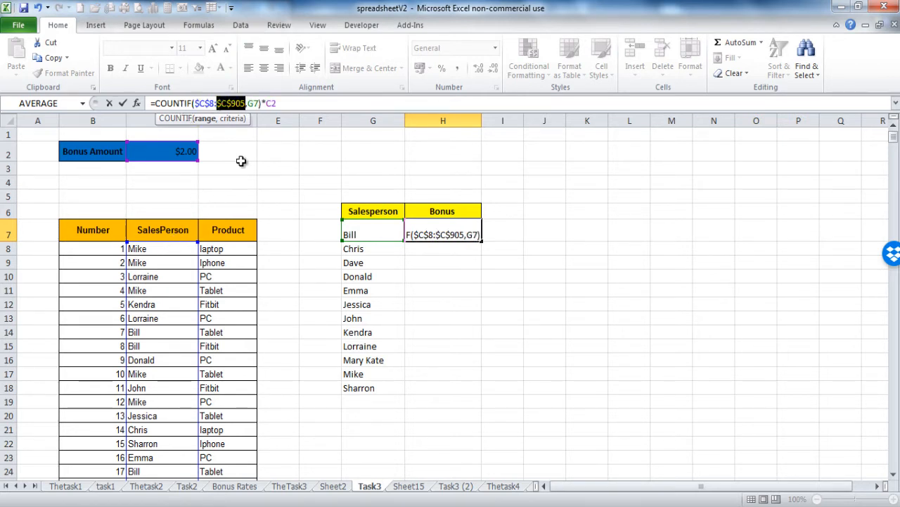
mouse_move(354, 239)
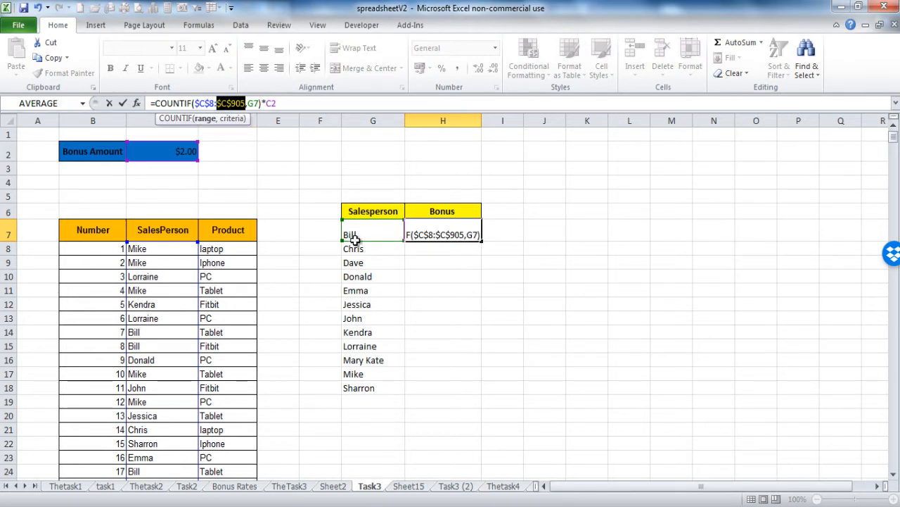
mouse_move(369, 251)
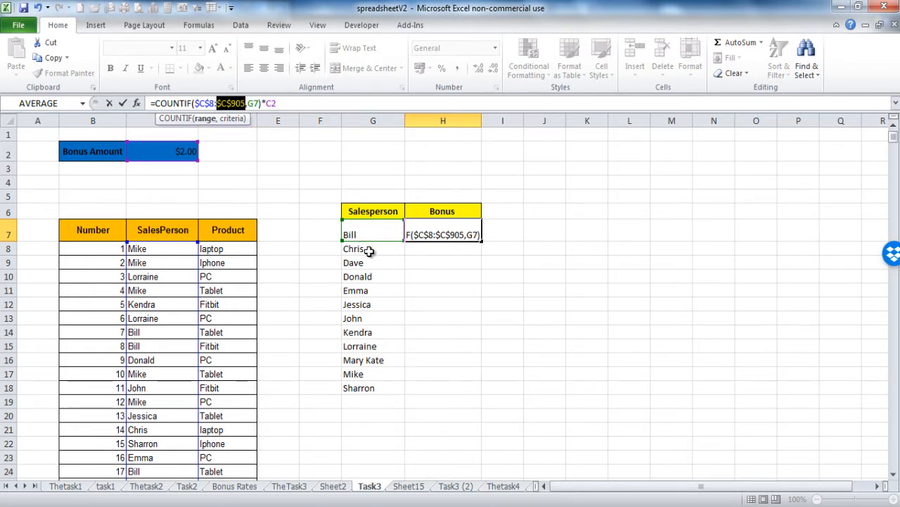
mouse_move(422, 251)
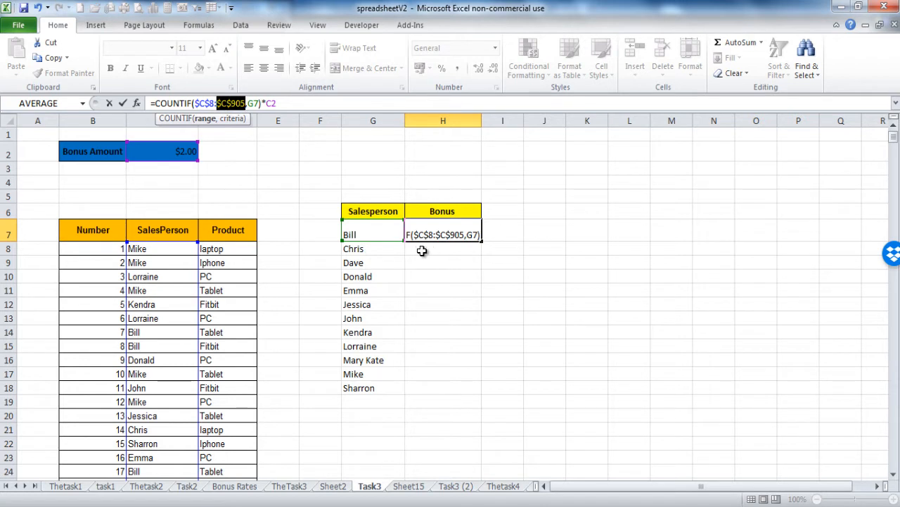
mouse_move(366, 251)
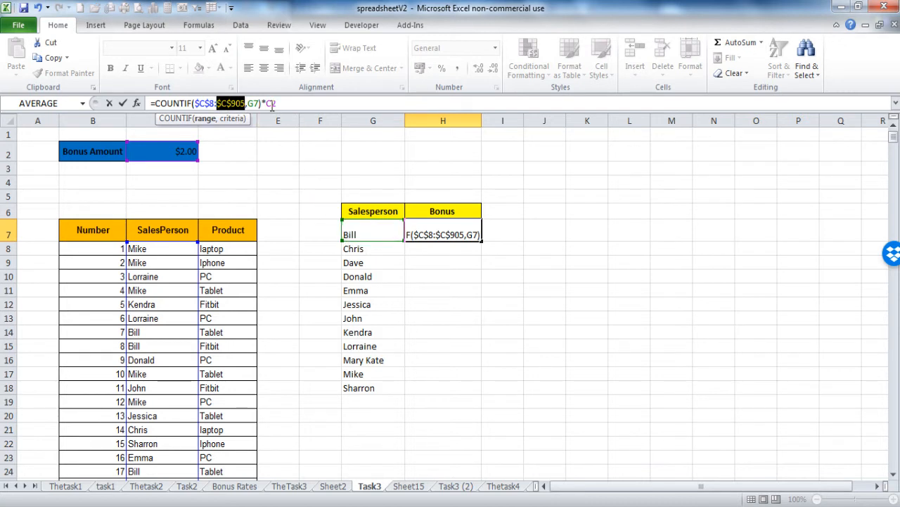
type("2")
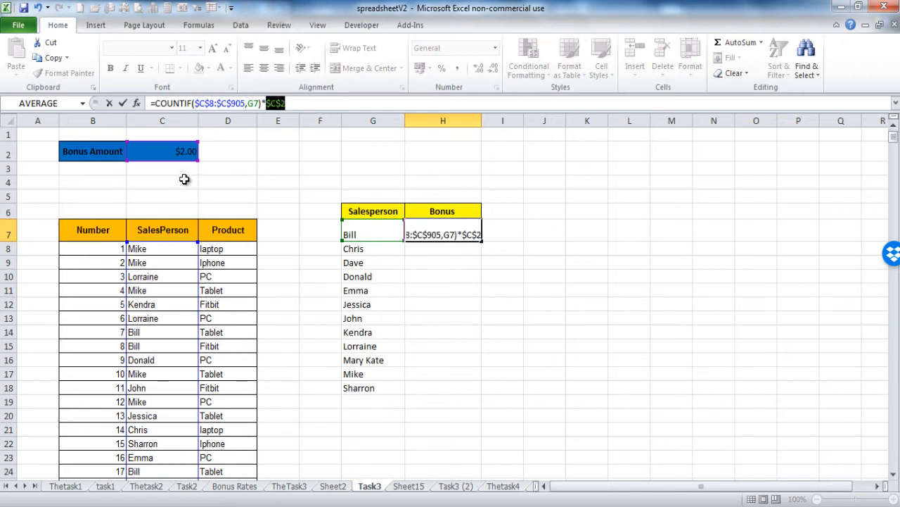
key("Return")
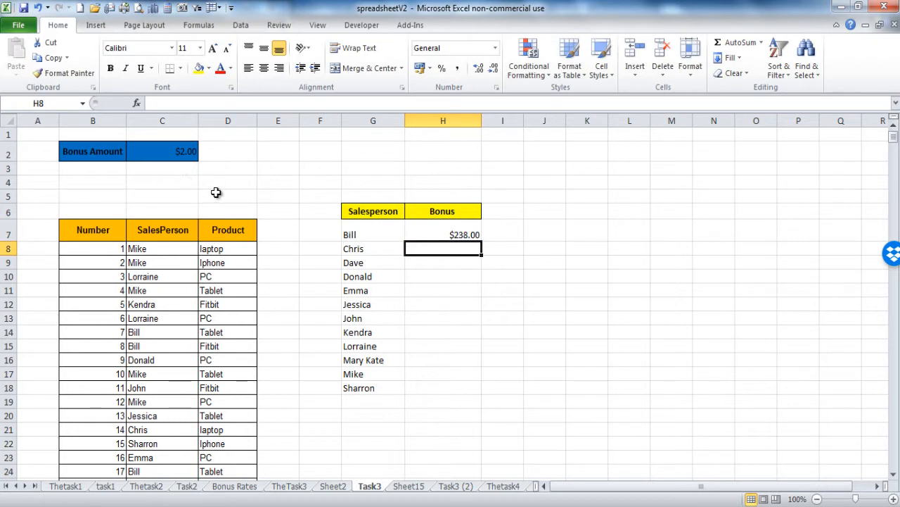
mouse_move(443, 235)
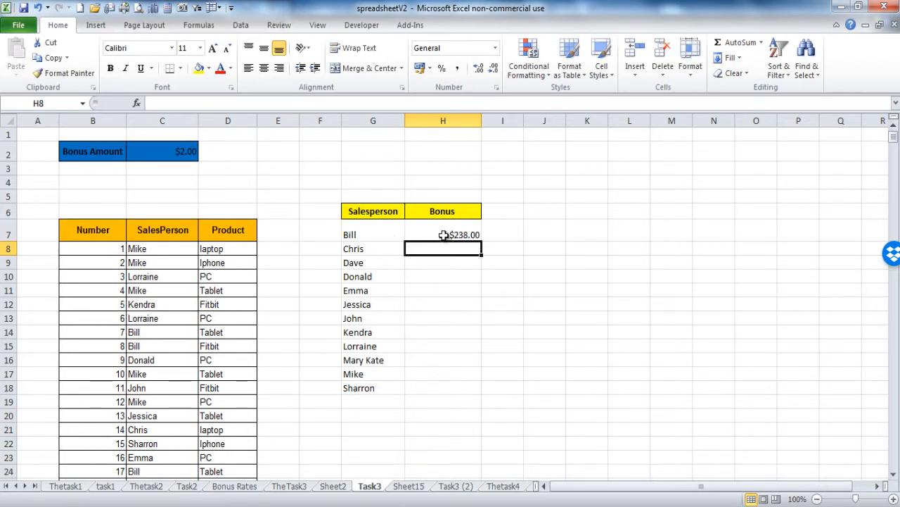
Copy Bill's bonus formula down the Bonus column through Sharron's $236.00.
left_click(442, 234)
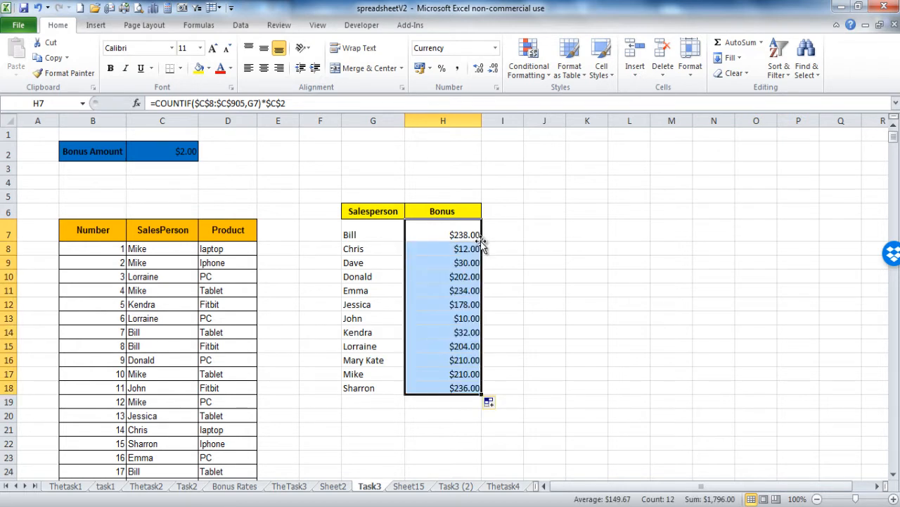
mouse_move(433, 312)
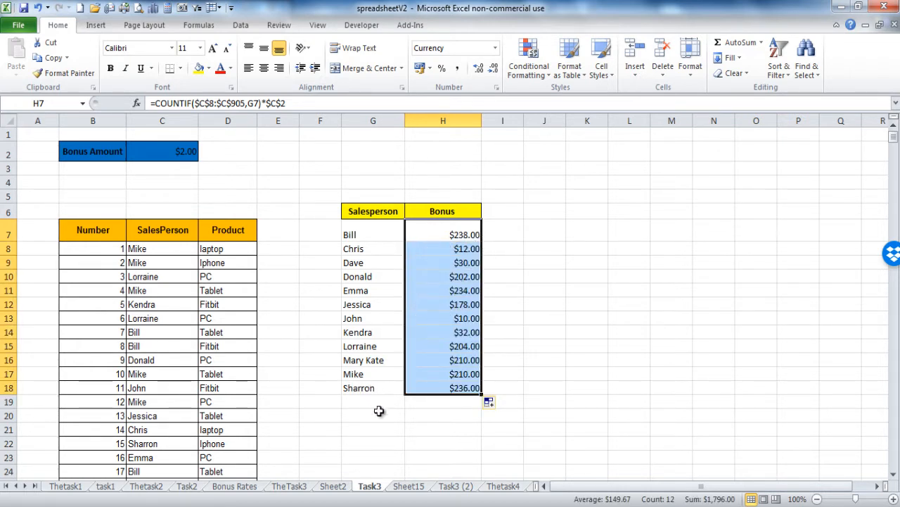
mouse_move(363, 388)
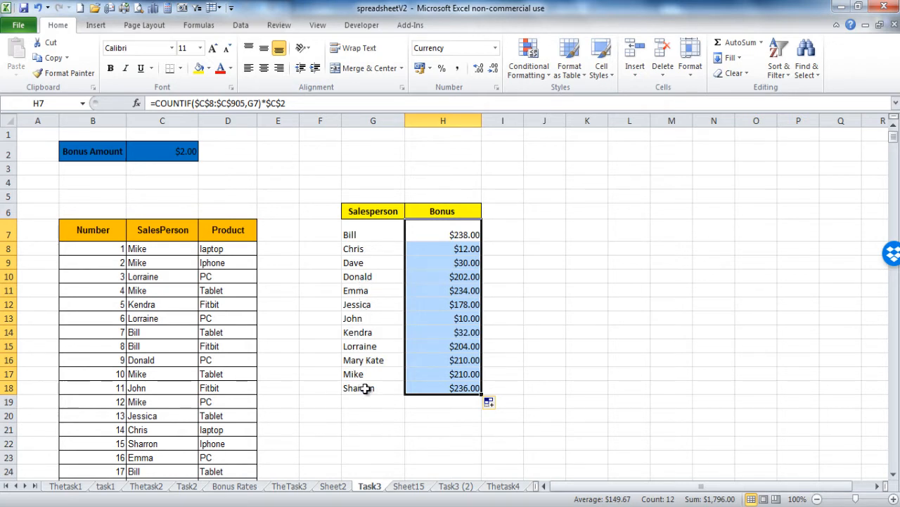
mouse_move(366, 408)
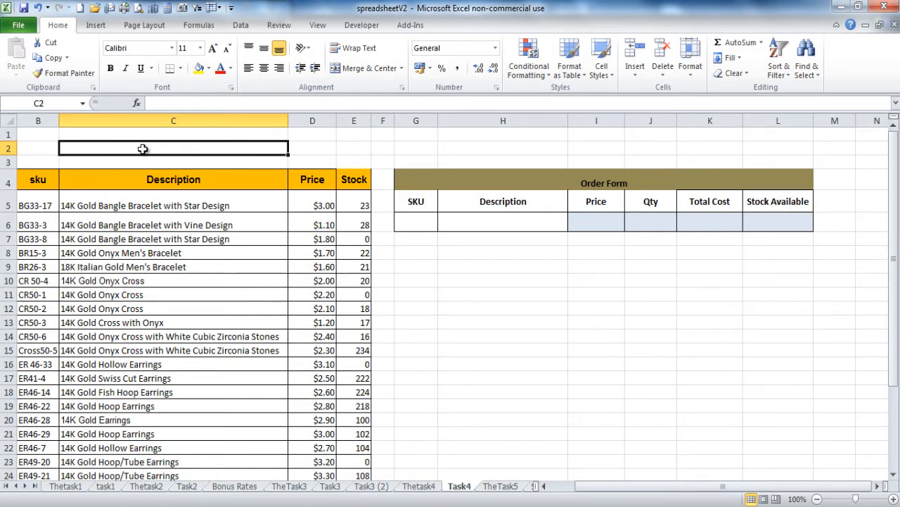
mouse_move(303, 191)
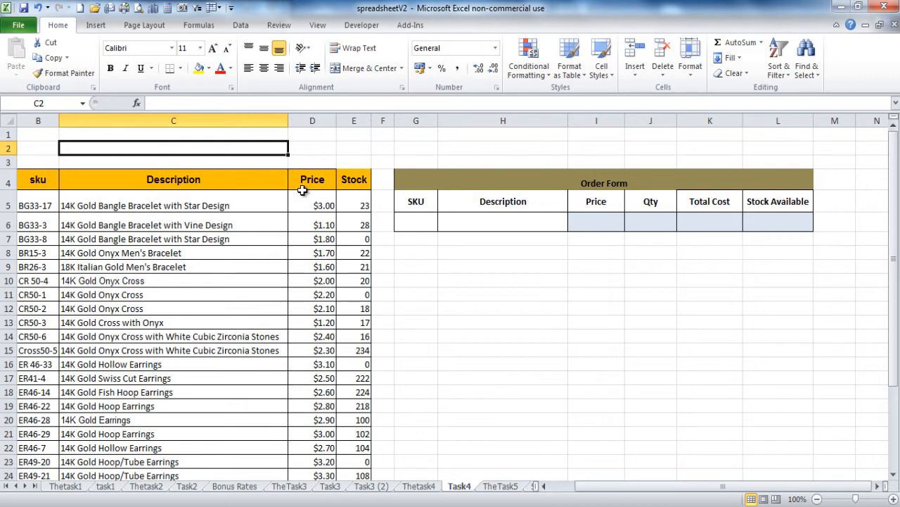
left_click(38, 205)
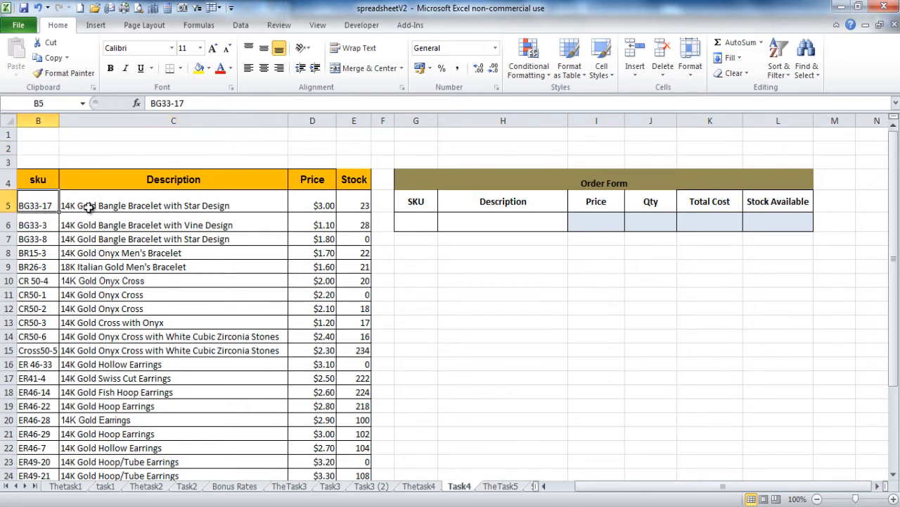
left_click(312, 205)
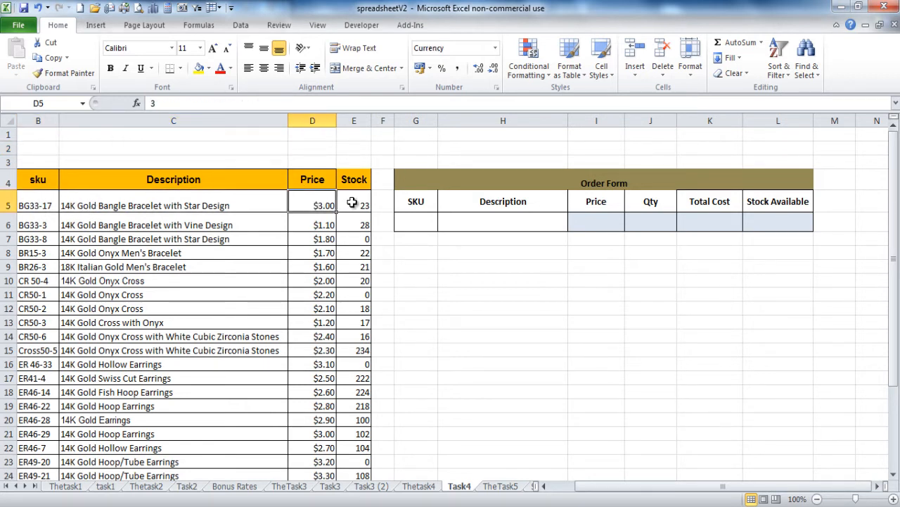
left_click(355, 206)
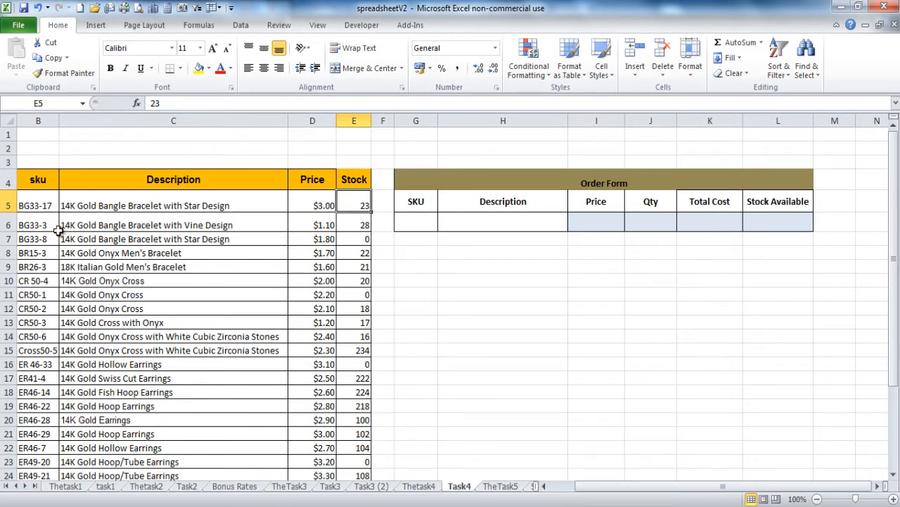
mouse_move(373, 211)
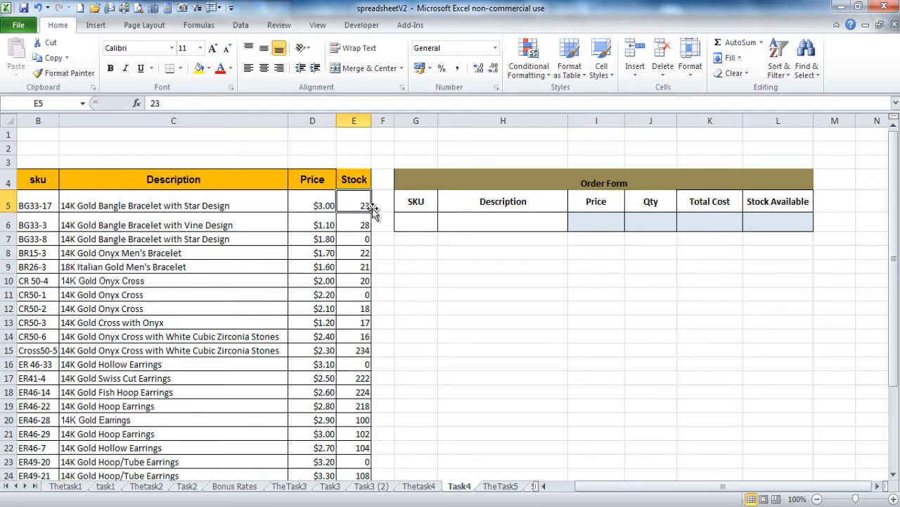
mouse_move(606, 183)
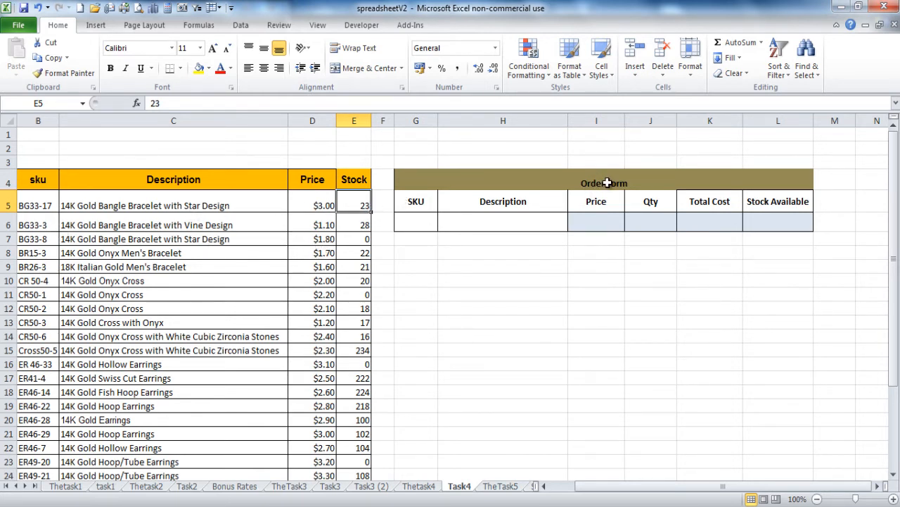
mouse_move(425, 222)
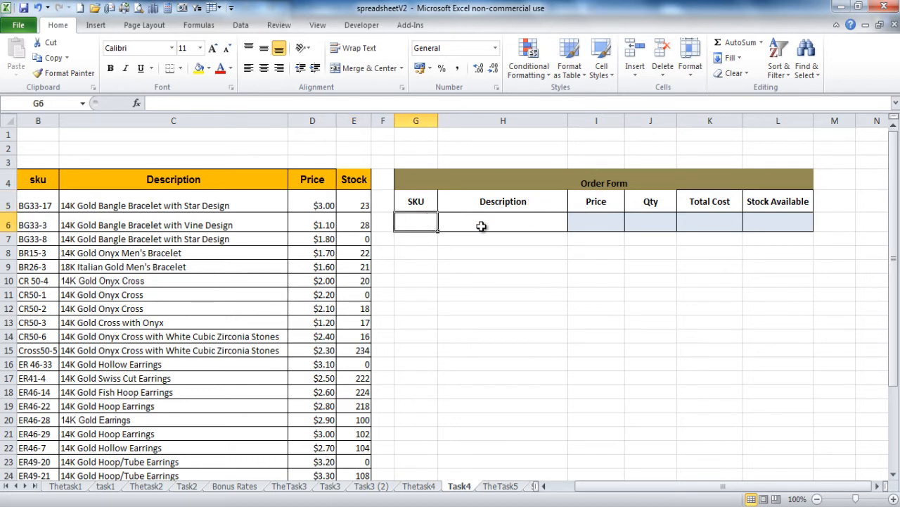
left_click(597, 222)
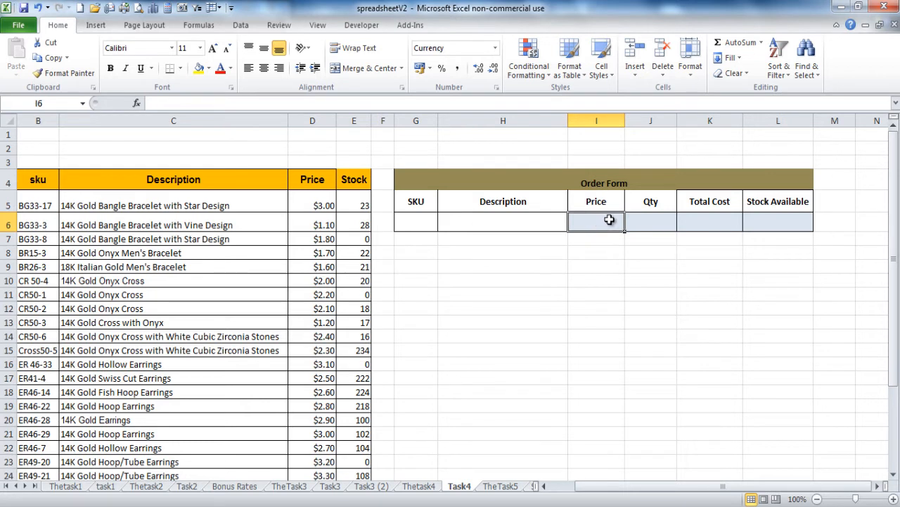
left_click(650, 221)
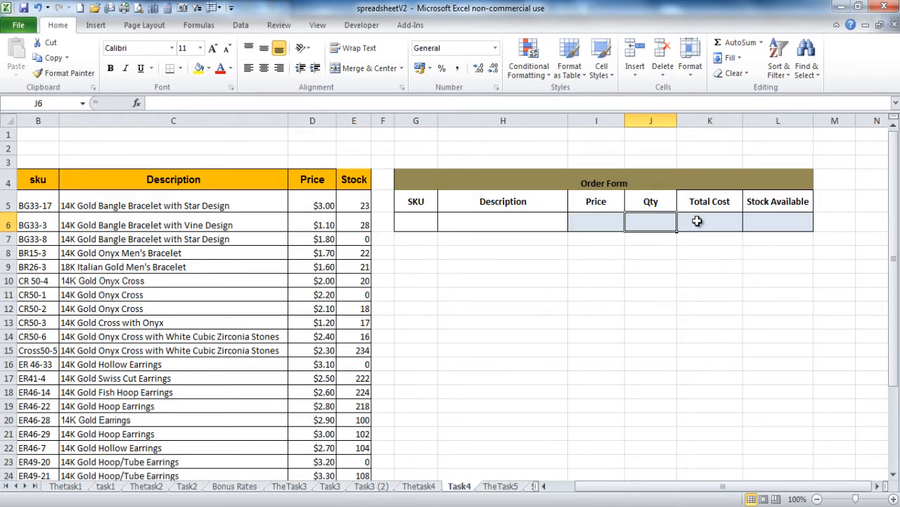
left_click(709, 222)
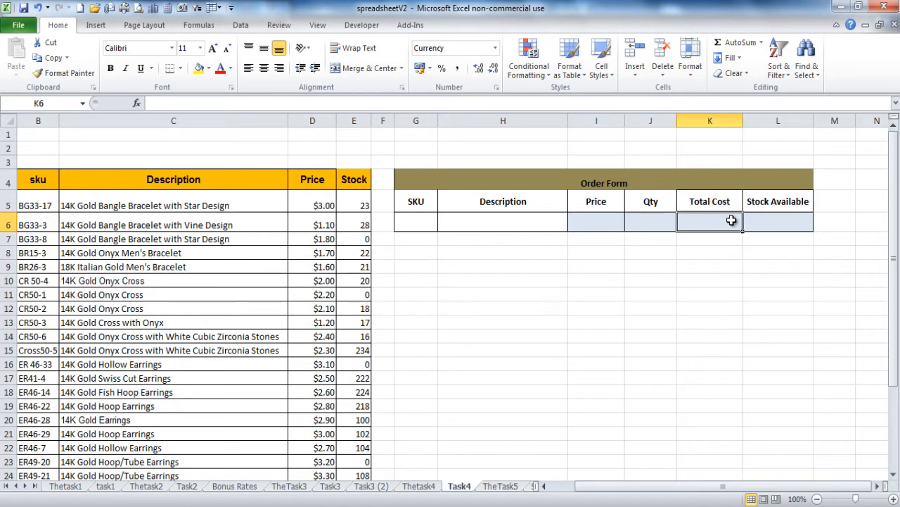
mouse_move(568, 204)
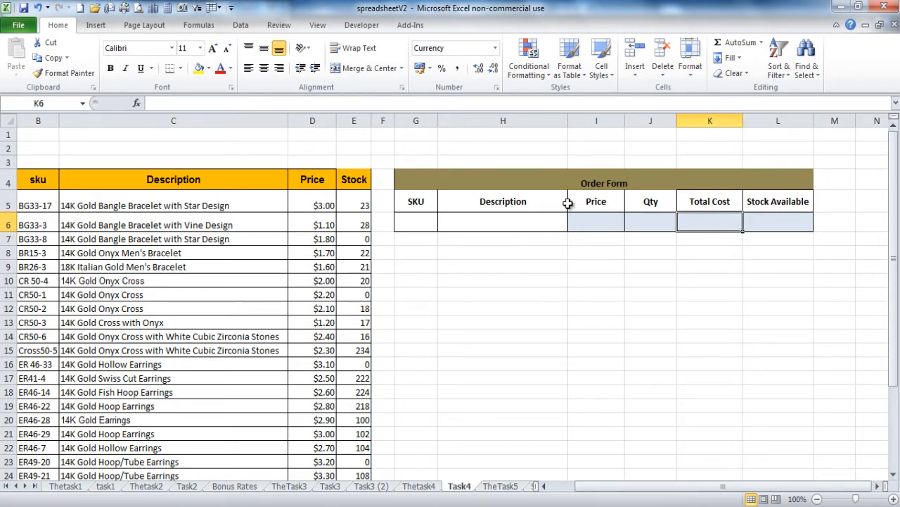
left_click(778, 222)
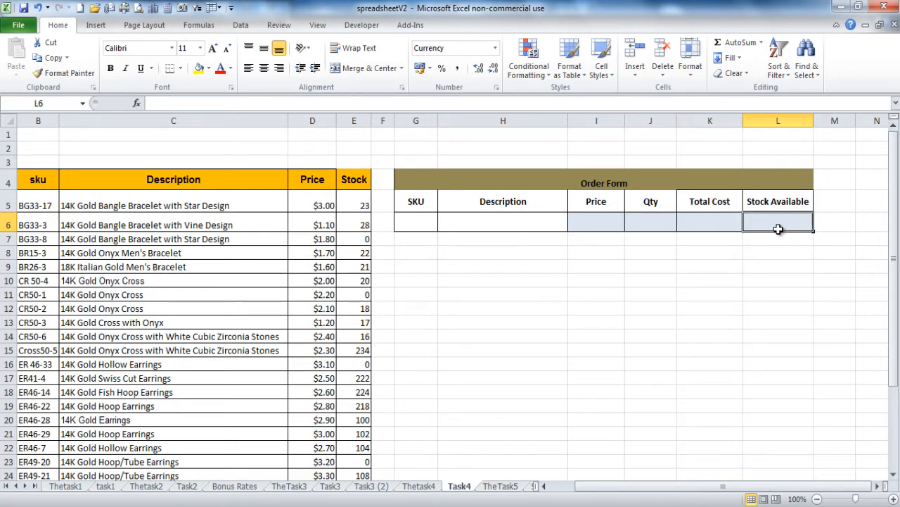
left_click(417, 222)
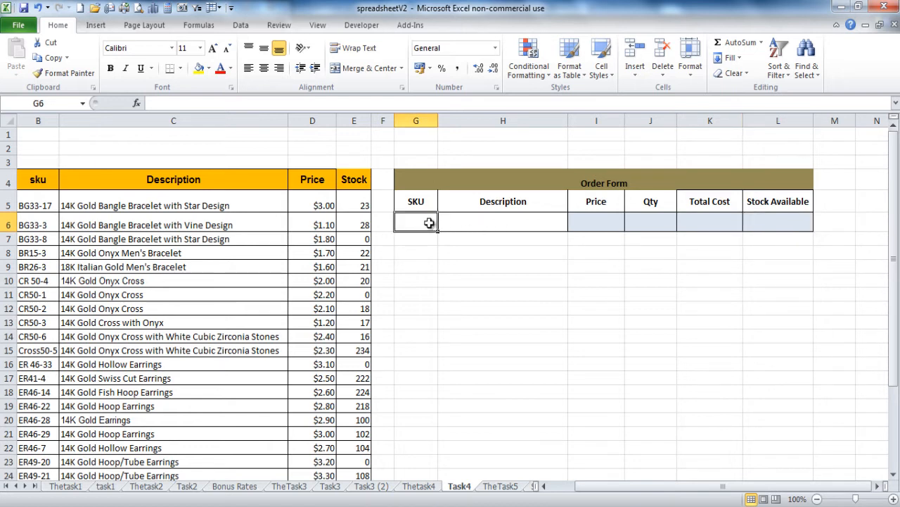
Copy sku BG33-17 and its bangle description into the order row and link the $4.00 price.
left_click(38, 205)
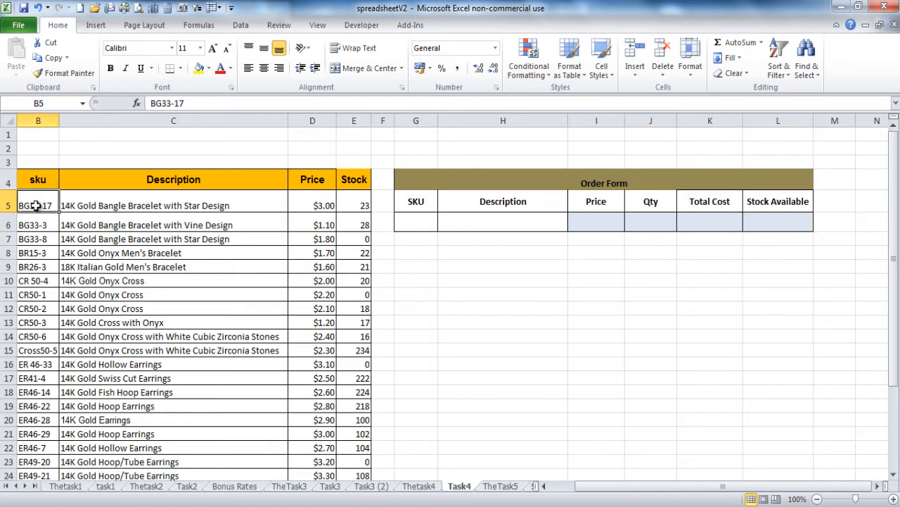
key("ctrl+c")
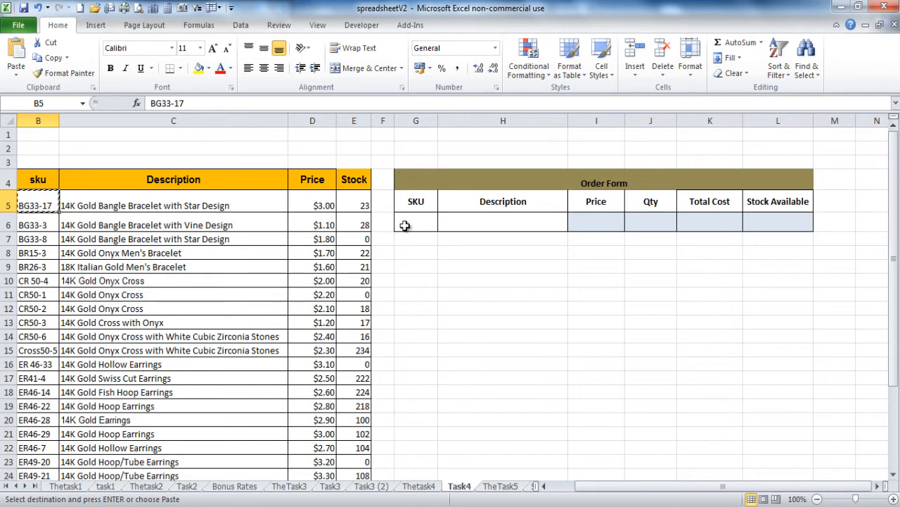
left_click(415, 224)
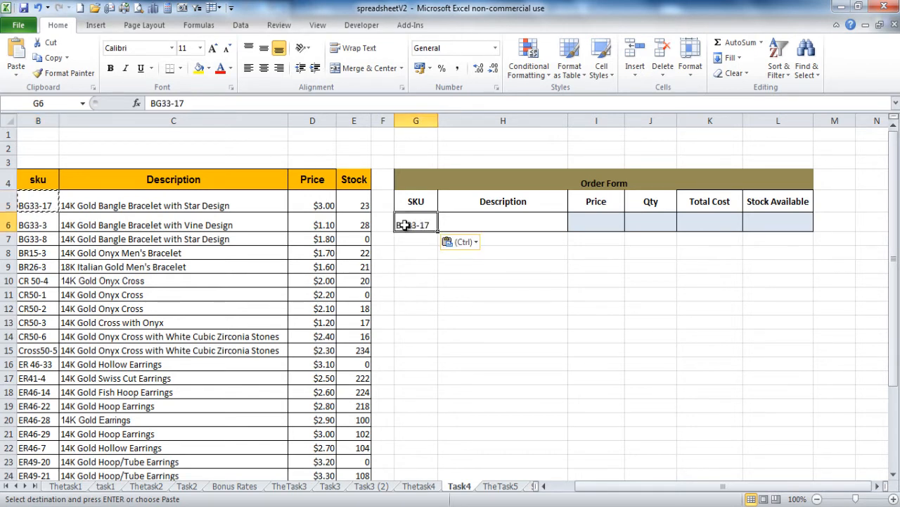
left_click(502, 224)
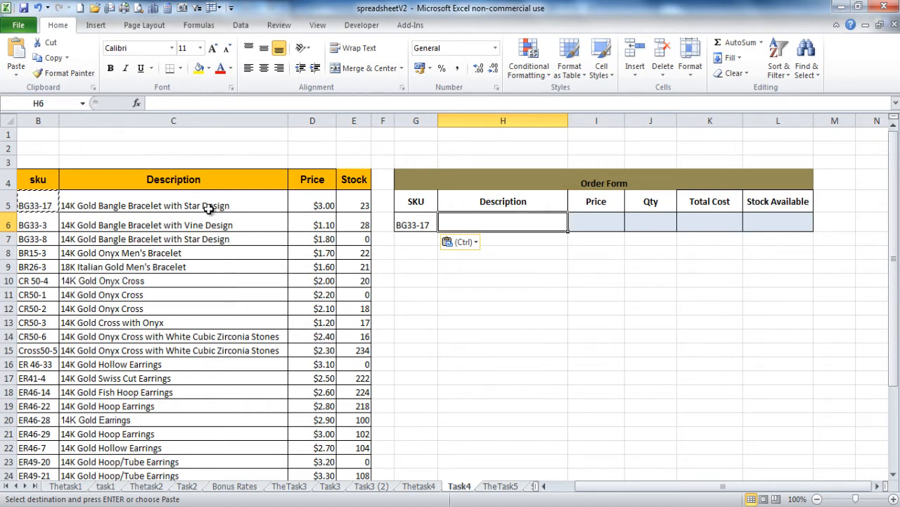
left_click(173, 205)
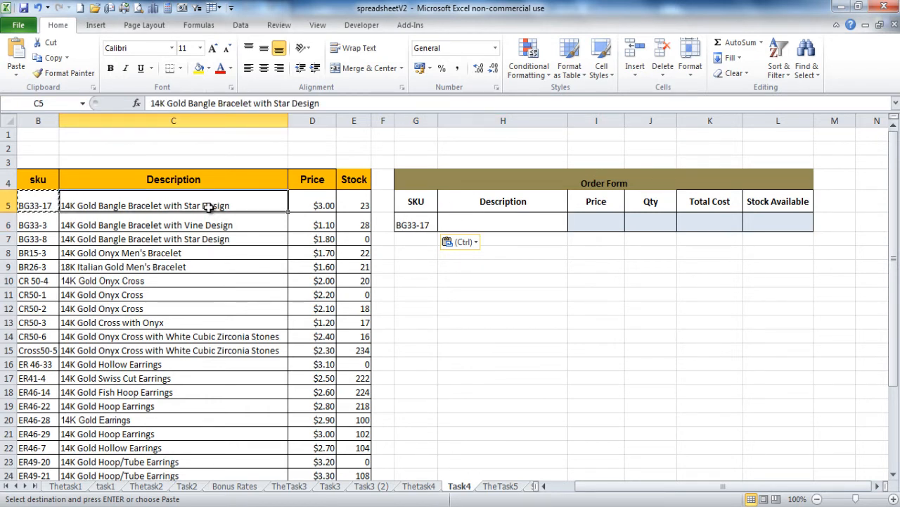
mouse_move(461, 228)
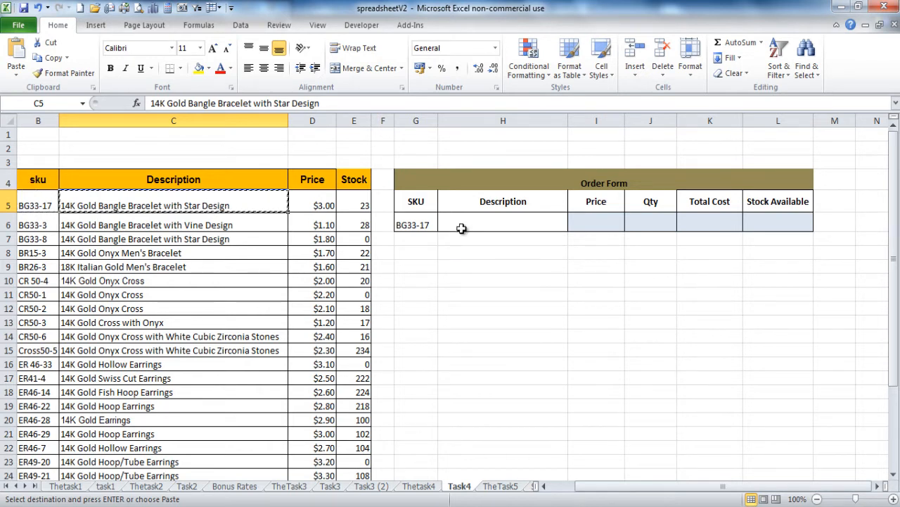
left_click(502, 225)
type("=")
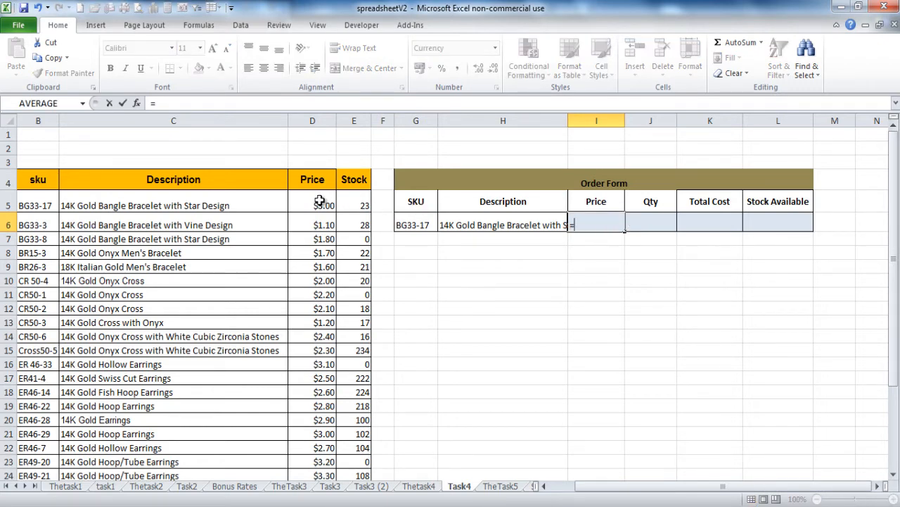
key("Return")
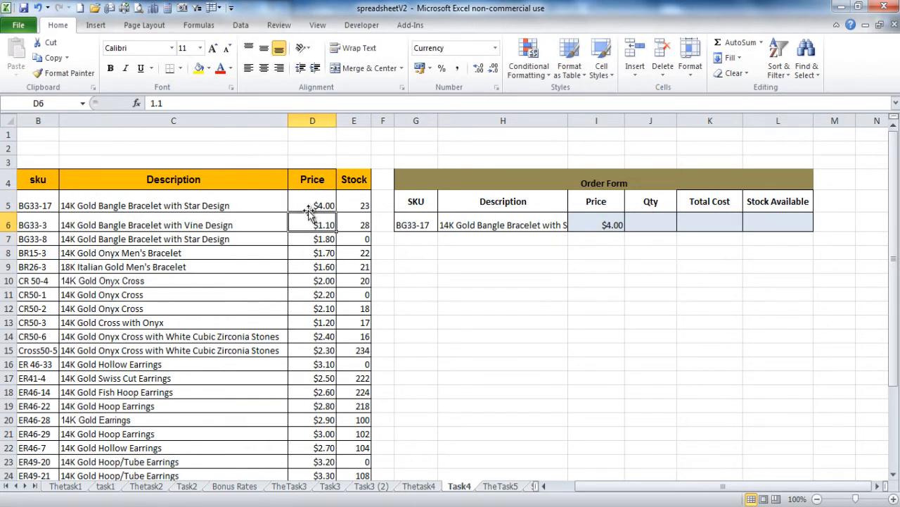
Enter quantity 50 and a price-times-quantity Total Cost of $150.00.
left_click(312, 206)
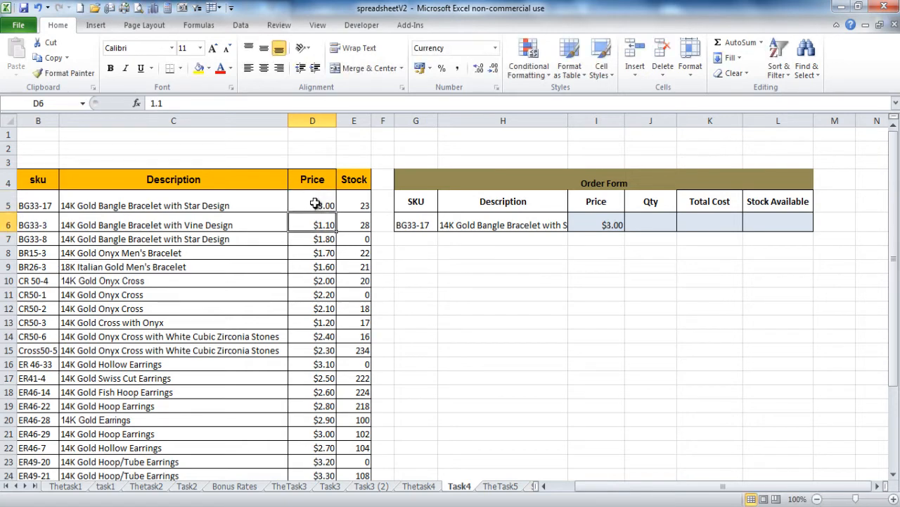
left_click(650, 225)
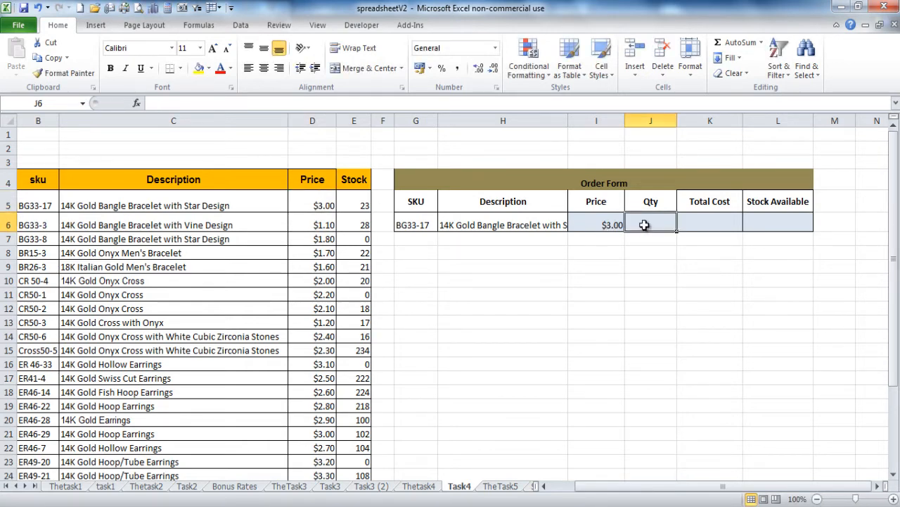
type("50")
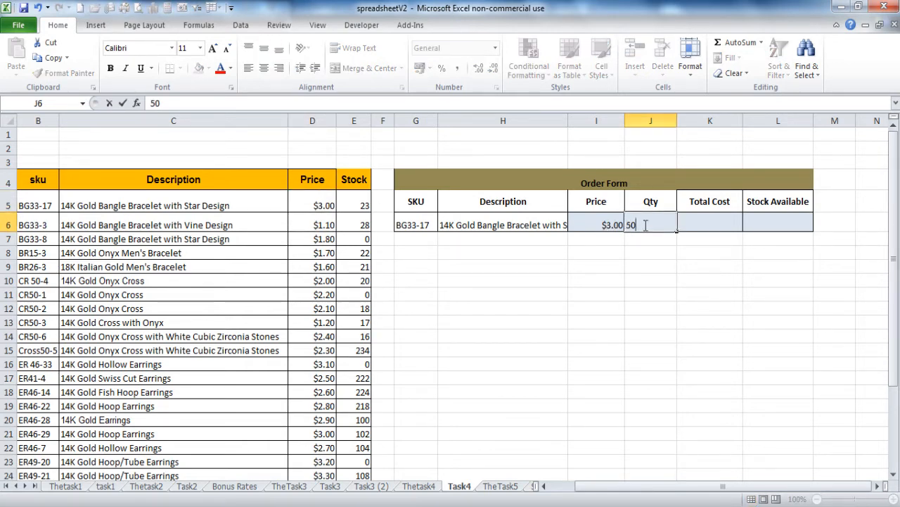
key("Tab")
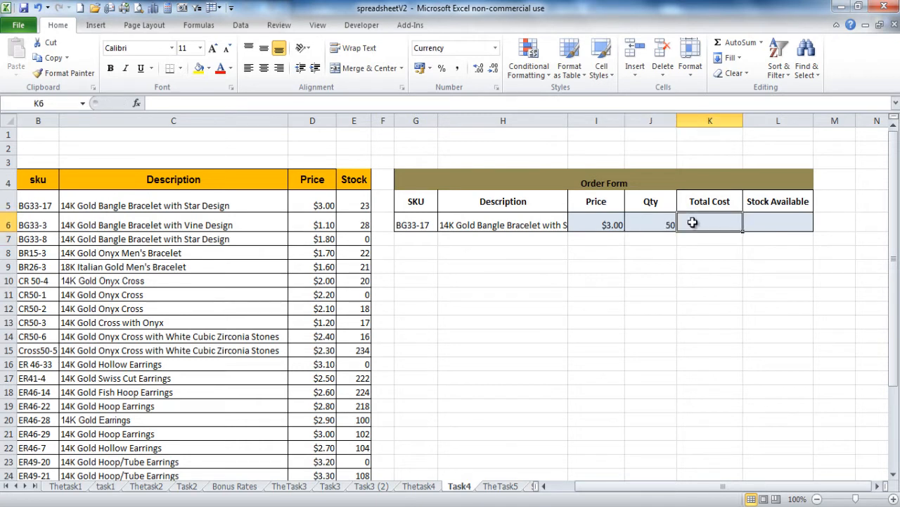
type("=")
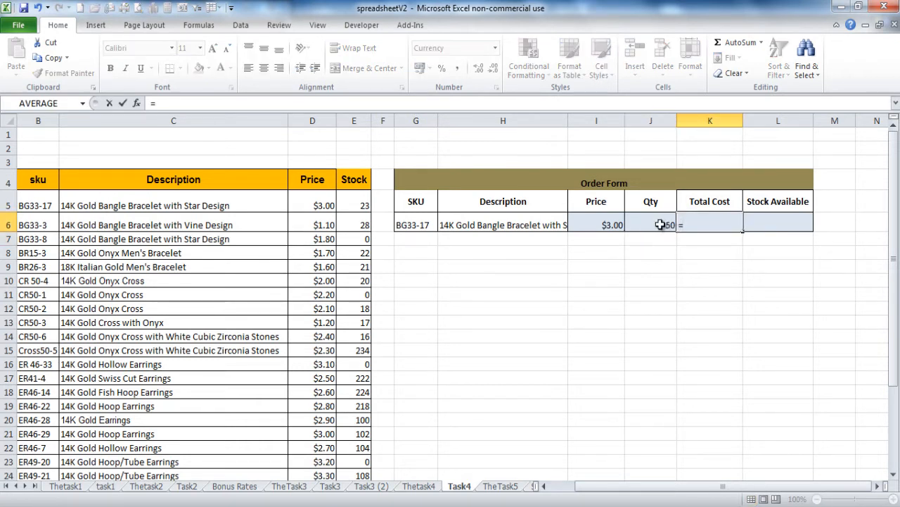
left_click(597, 223)
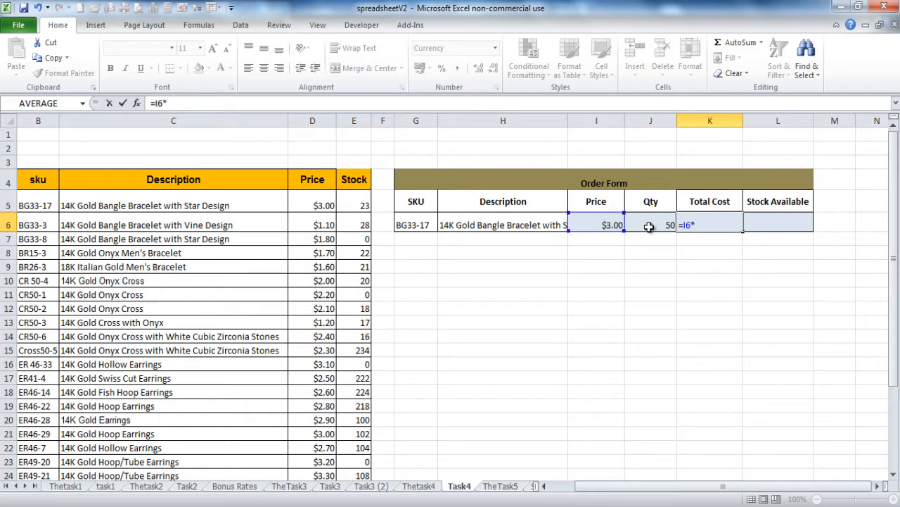
key("Return")
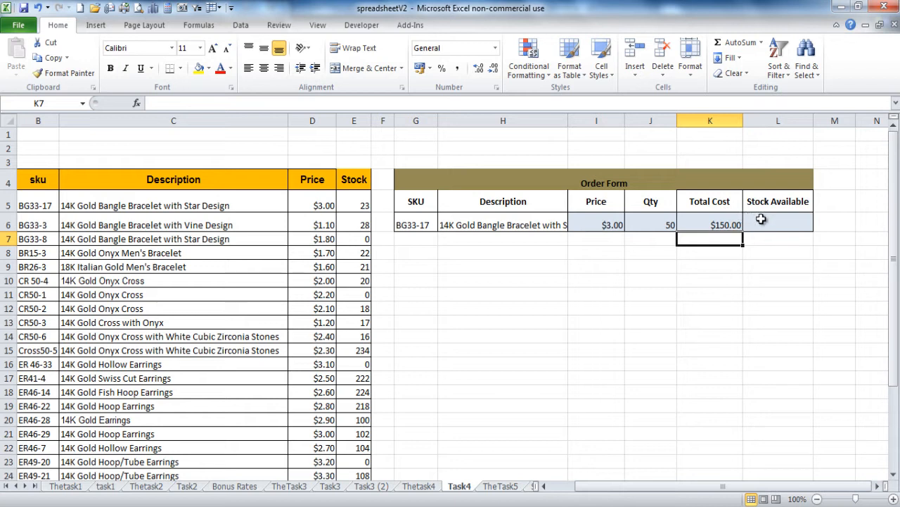
Start a stock note 'insuf' in Stock Available, then leave the order row blank again.
left_click(777, 223)
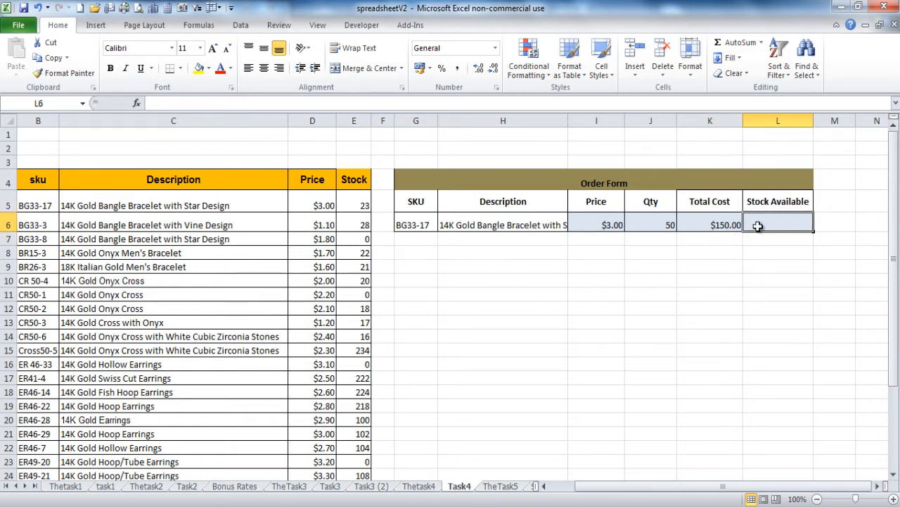
type("in")
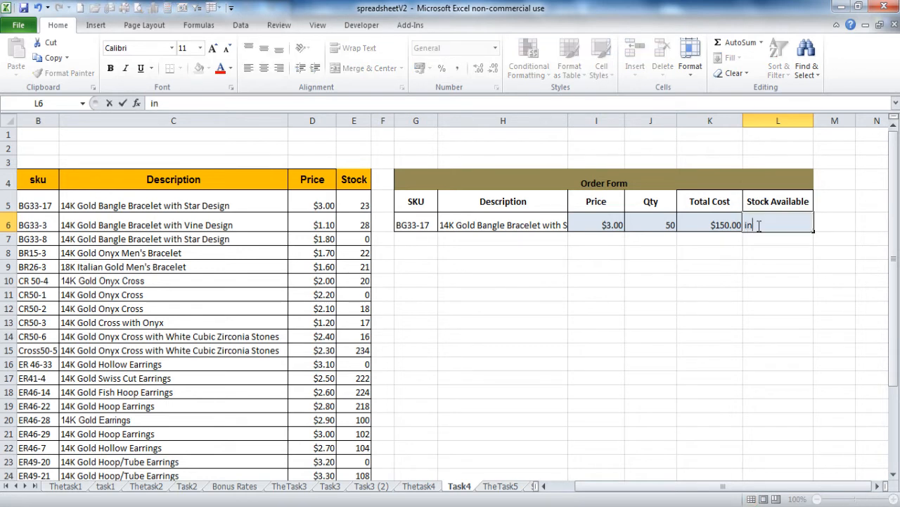
type("sufficent s")
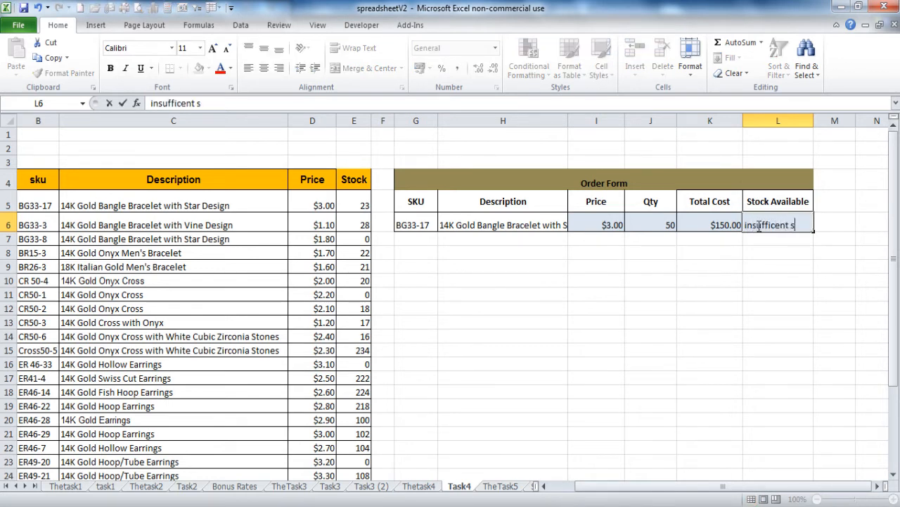
key("enter")
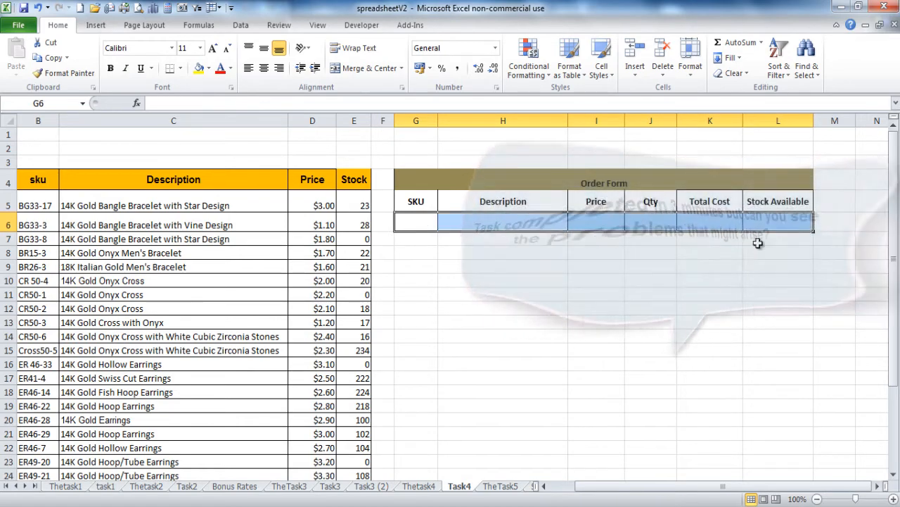
Paste sku BG33-17 from the product list into the Order Form's first SKU cell again.
left_click(312, 420)
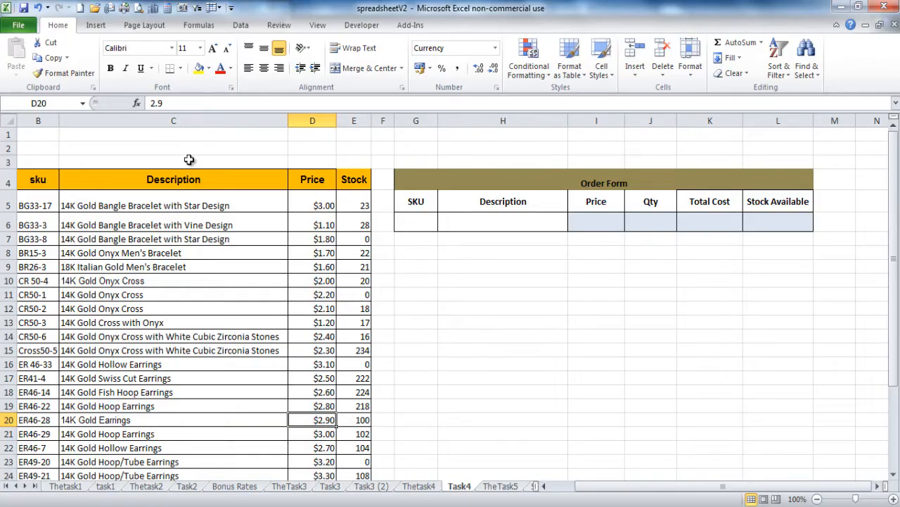
left_click(173, 162)
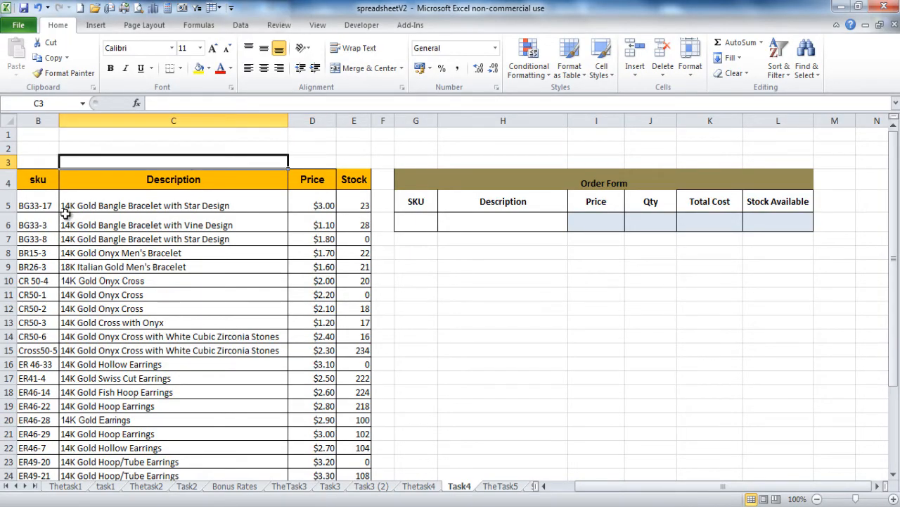
mouse_move(355, 205)
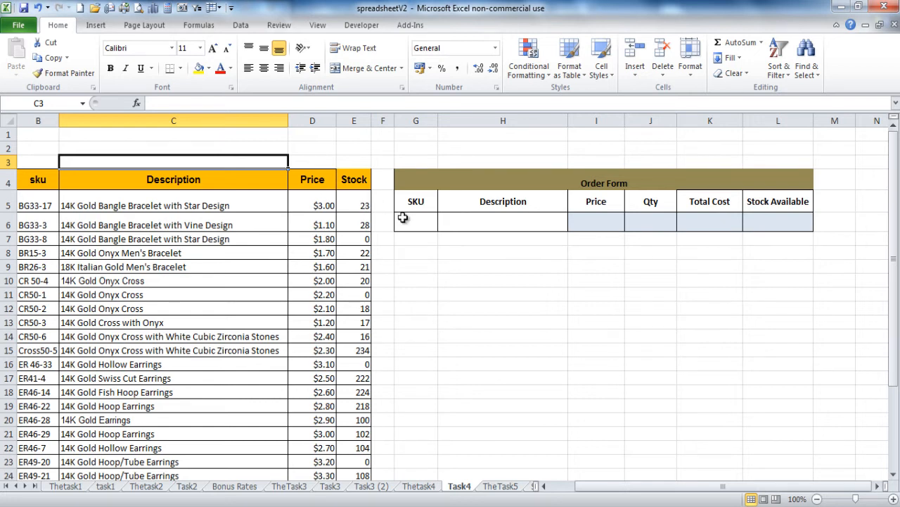
mouse_move(567, 199)
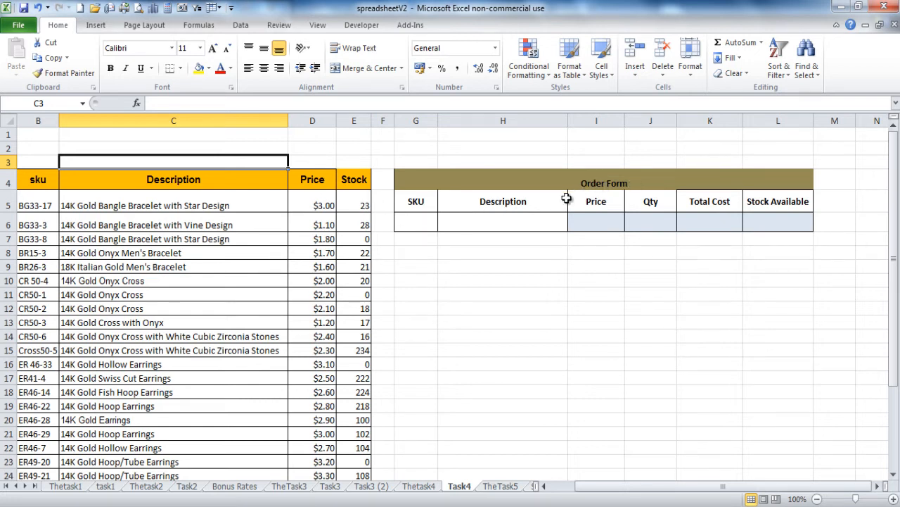
mouse_move(643, 221)
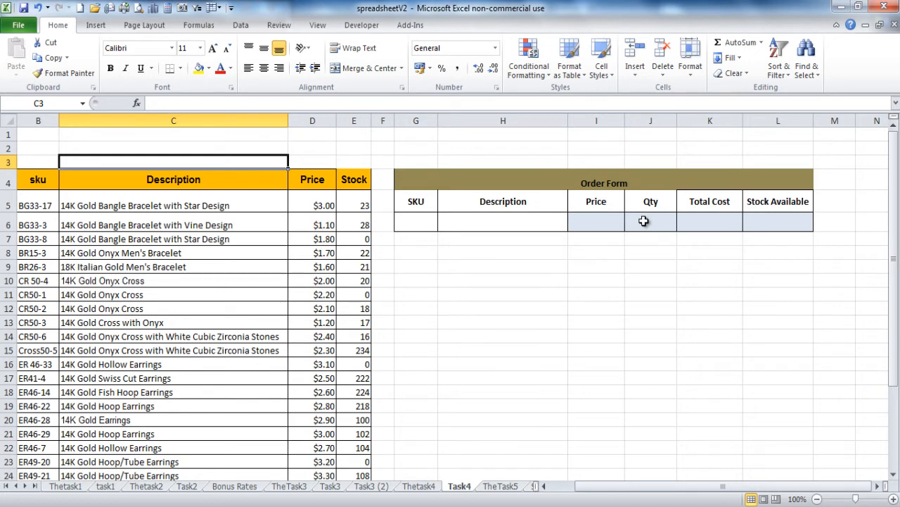
mouse_move(278, 231)
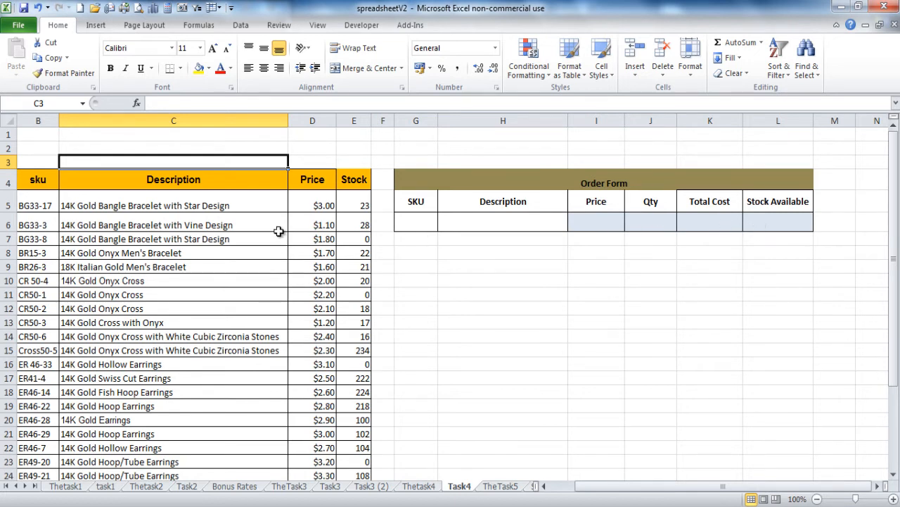
left_click(417, 222)
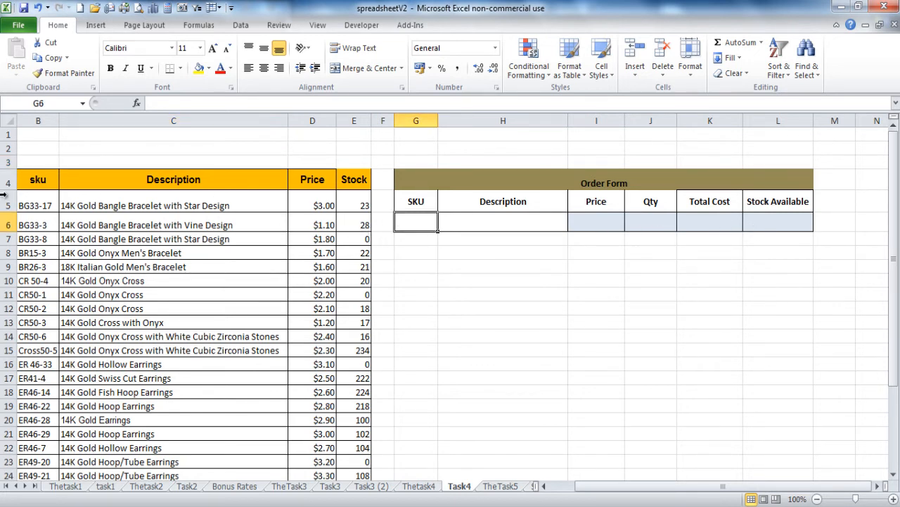
left_click(38, 206)
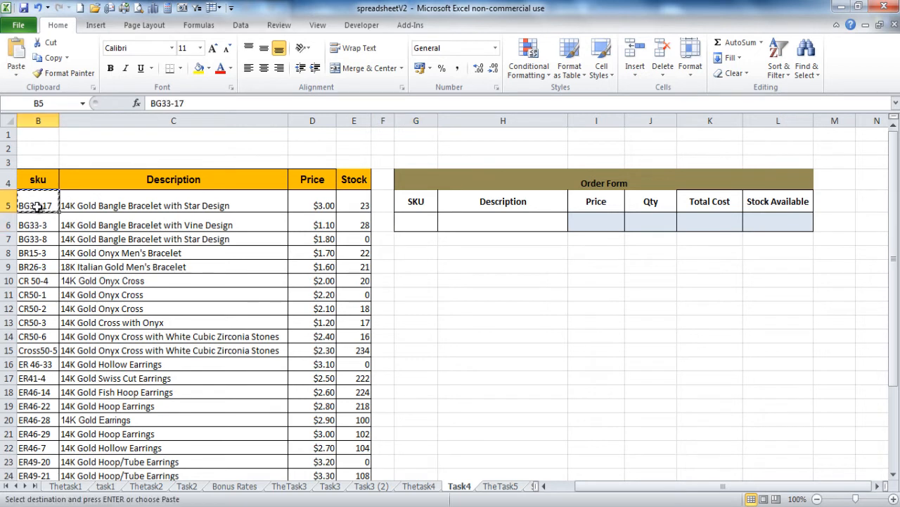
left_click(417, 225)
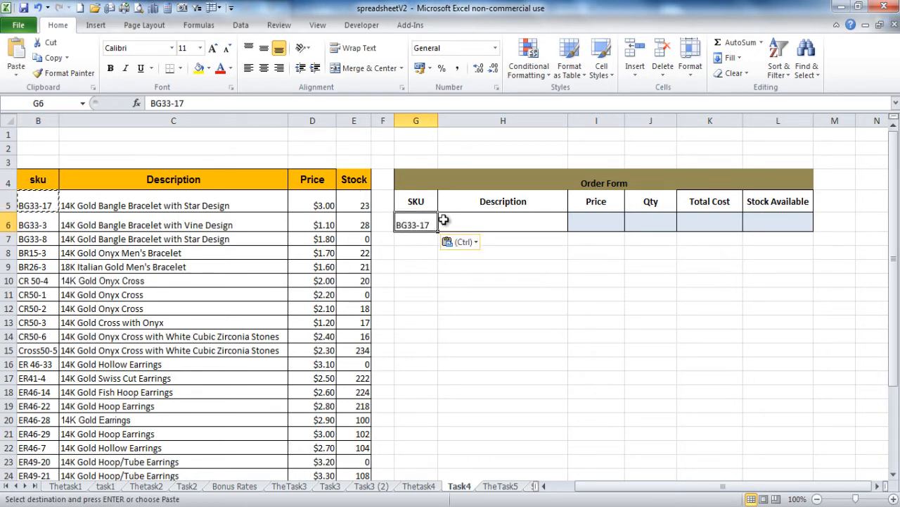
left_click(502, 224)
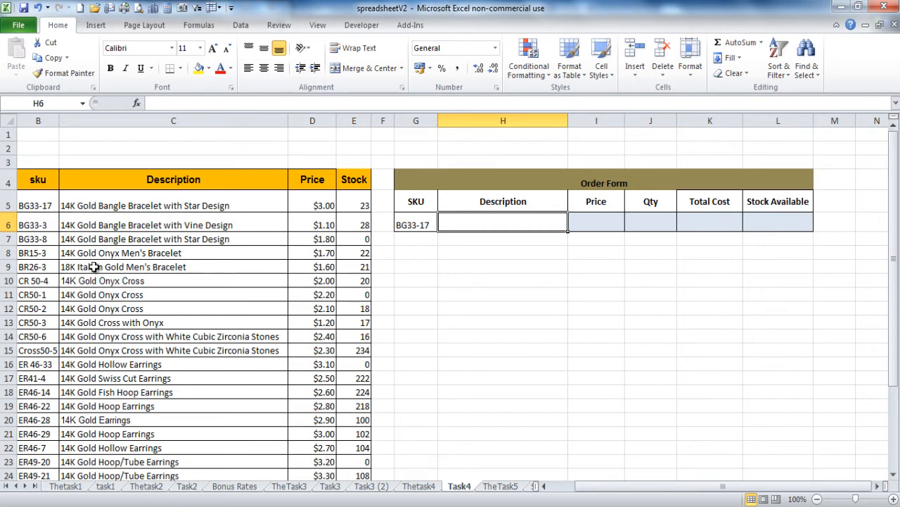
VLOOKUP the SKU in B4:E33 column 2 so Description shows 14K Gold Bangle Bracelet with Star Design.
type("=")
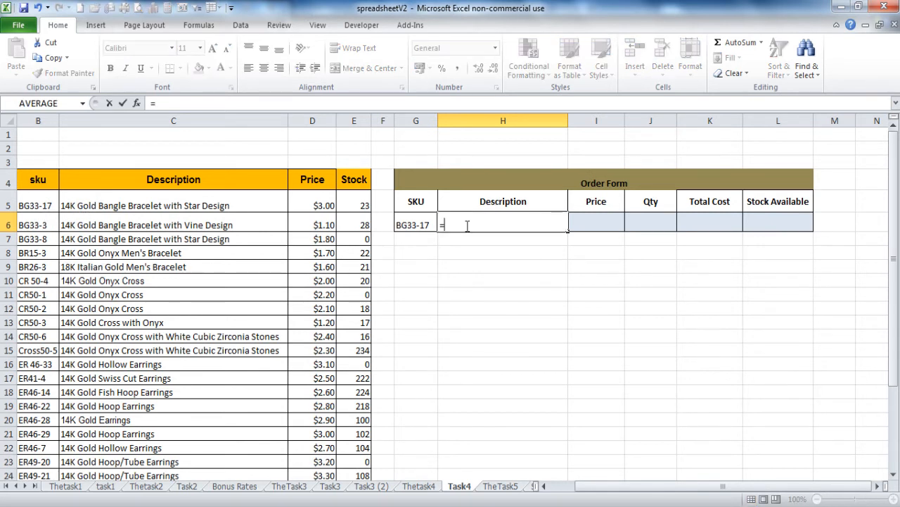
type("VLOOKUP(")
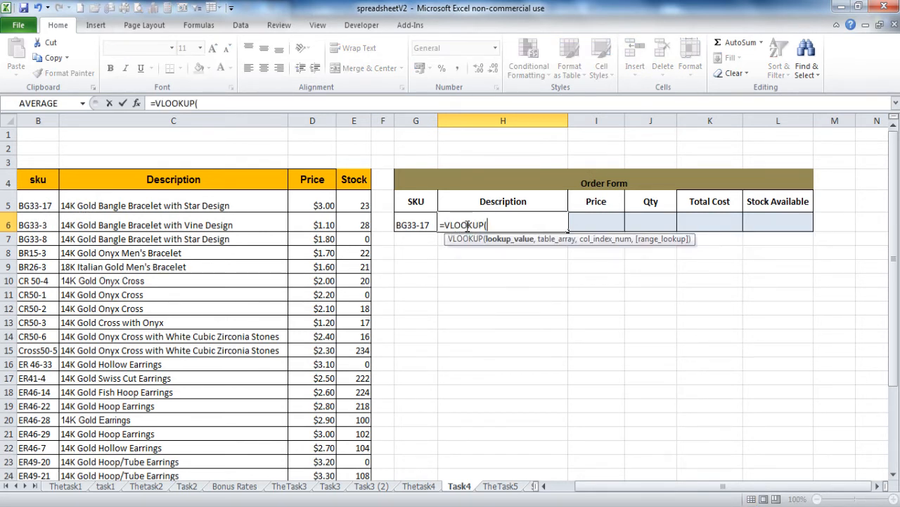
left_click(415, 225)
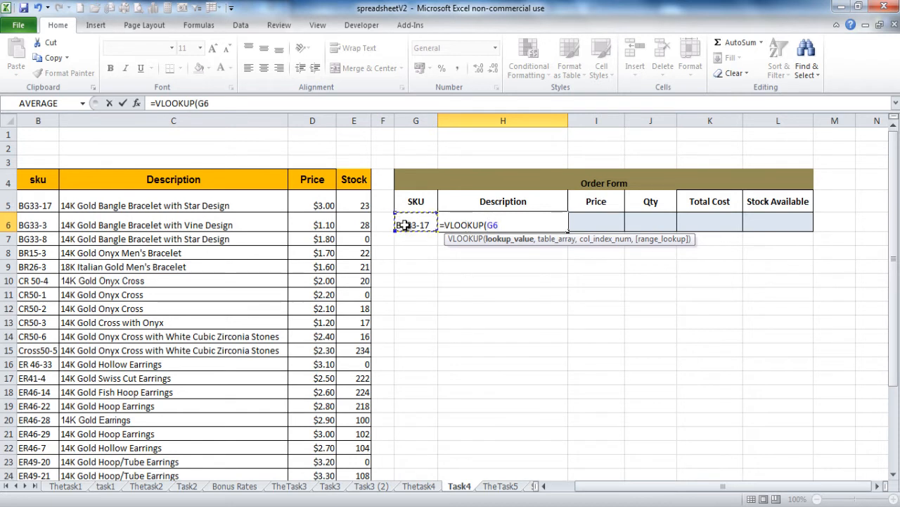
type(",B4:E33,")
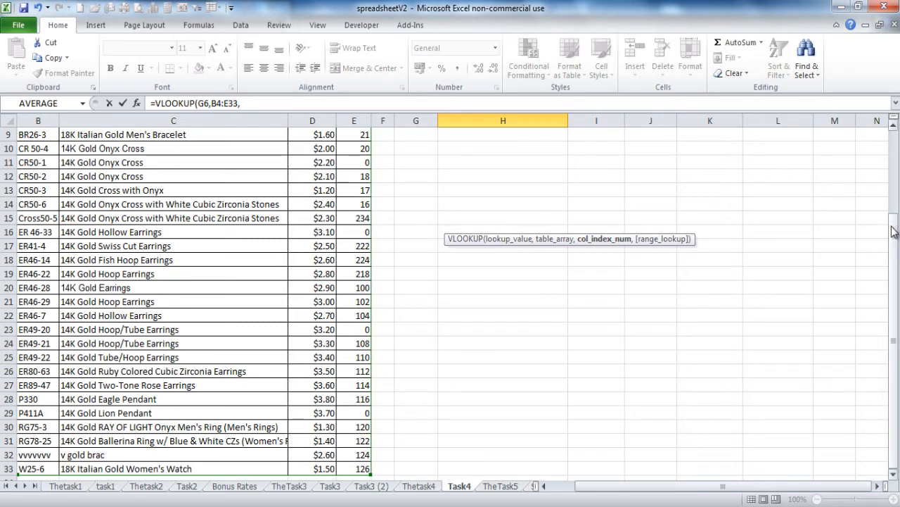
scroll("up", 3)
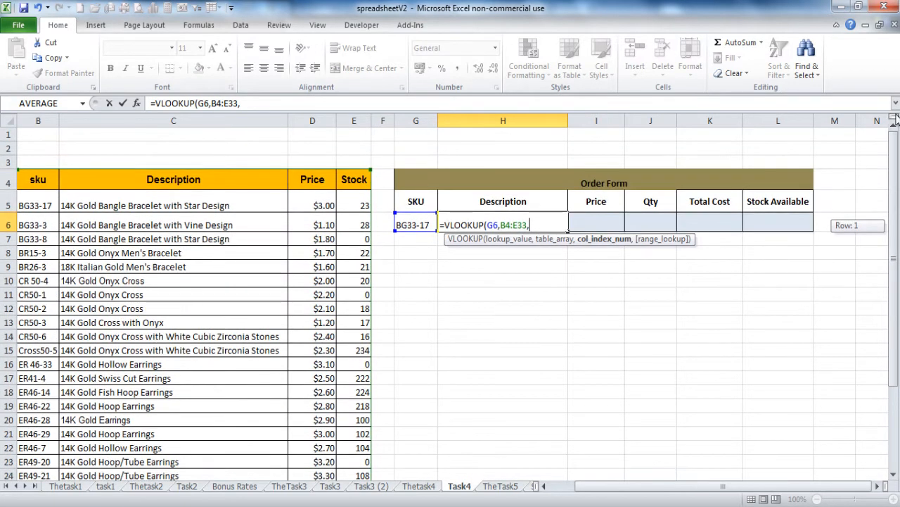
mouse_move(589, 212)
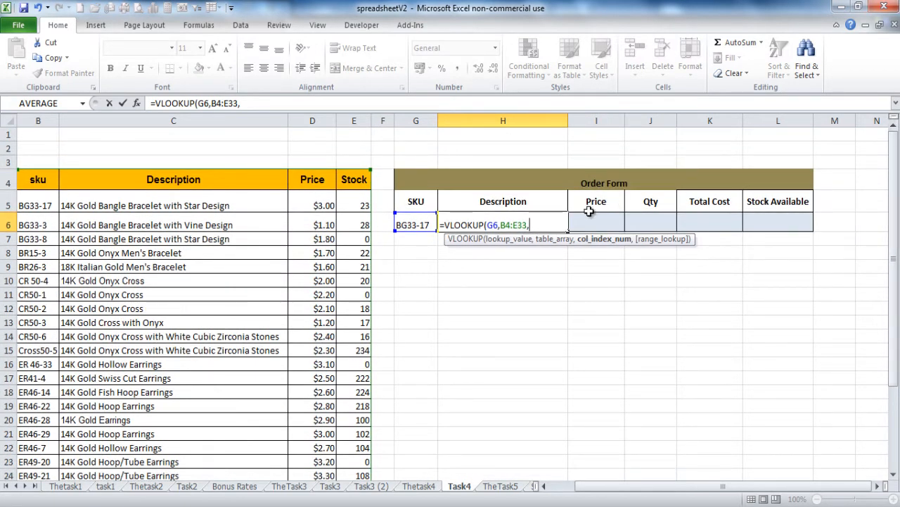
type("2,")
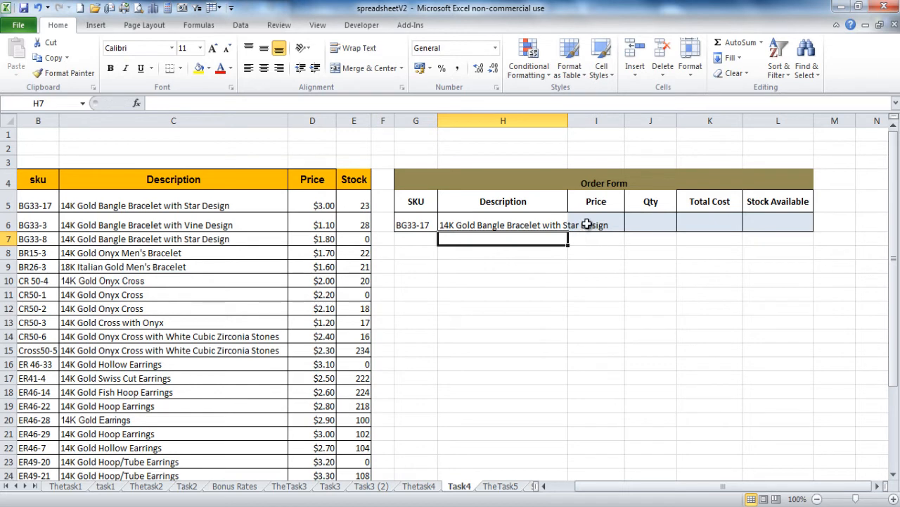
VLOOKUP the SKU in B4:E33 column 3 so Price pulls $3.00, then enter quantity 20.
left_click(597, 225)
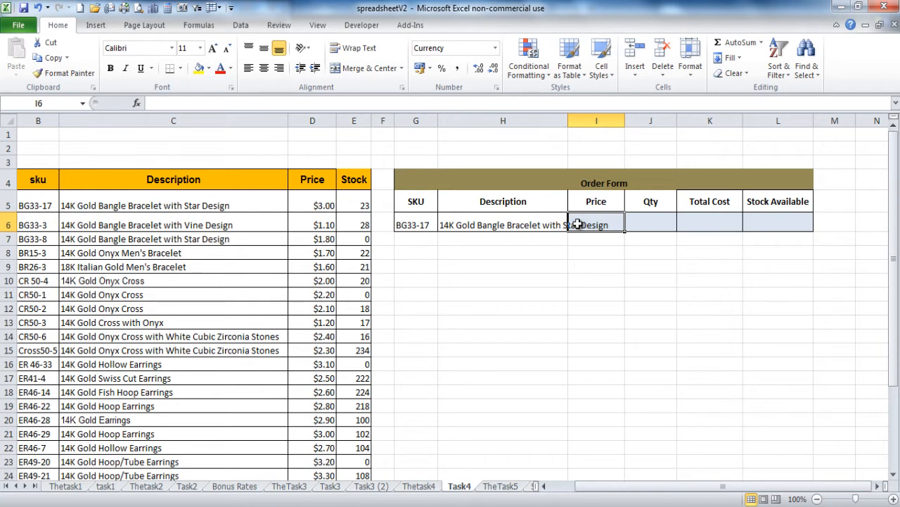
type("=vl")
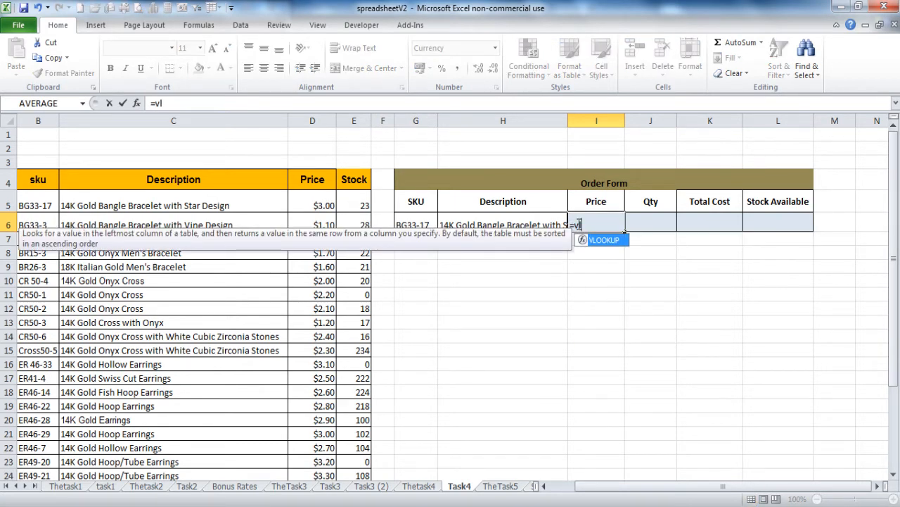
left_click(417, 224)
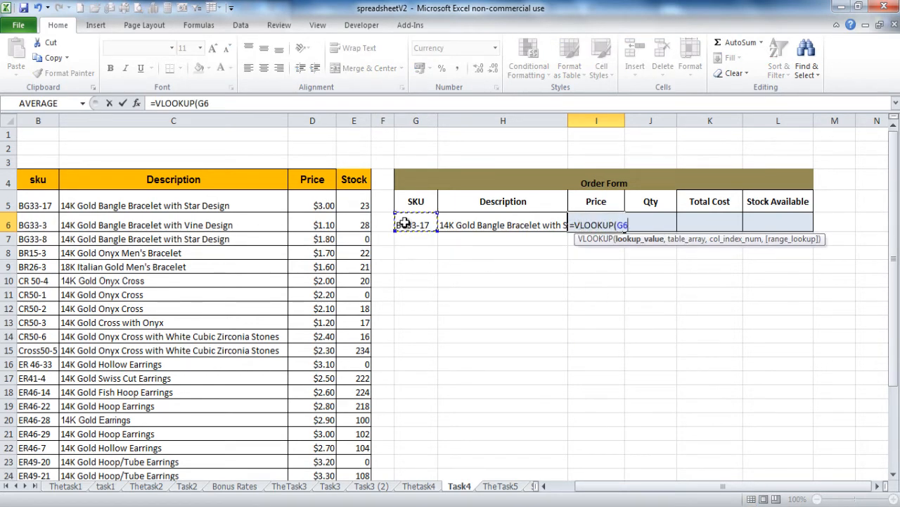
type(",")
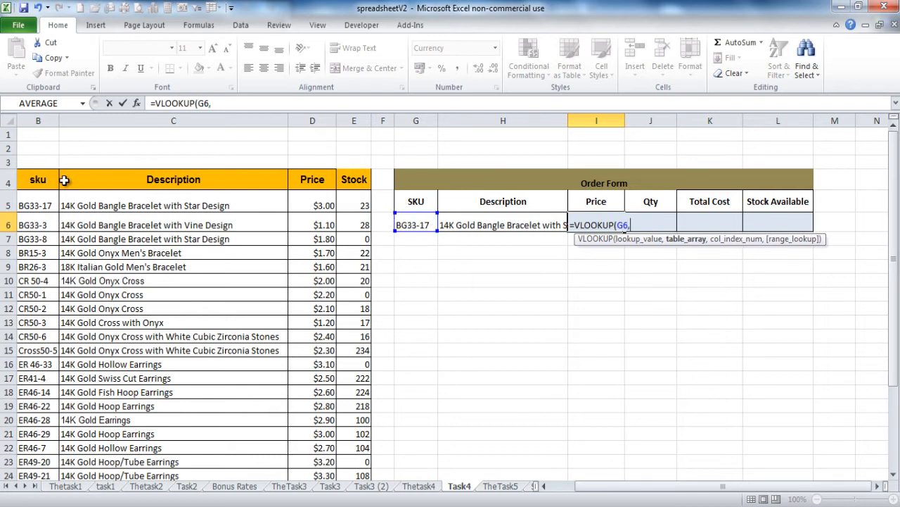
left_click_drag(38, 179, 355, 178)
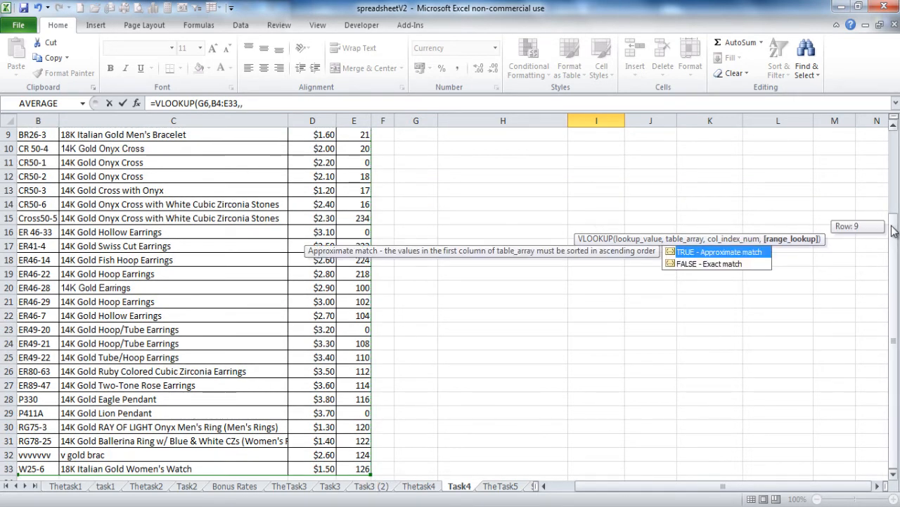
scroll("up", 3)
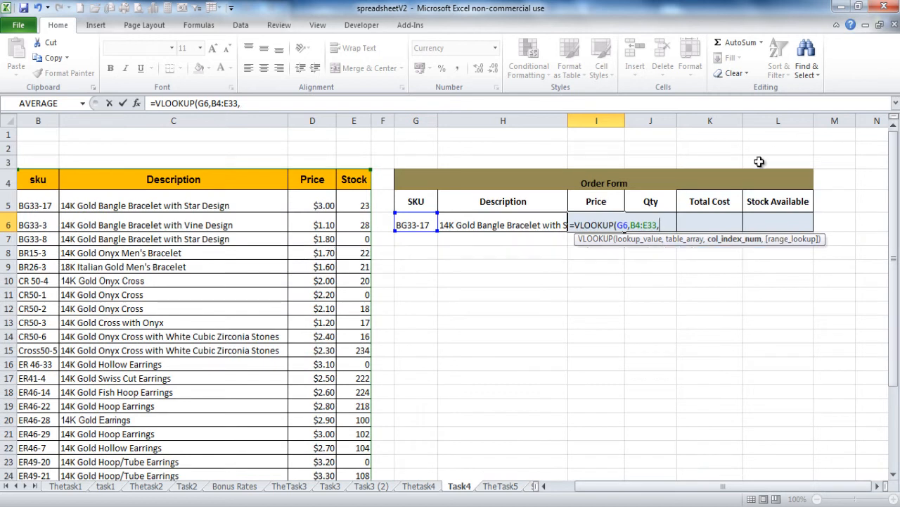
type("3,FALSE)")
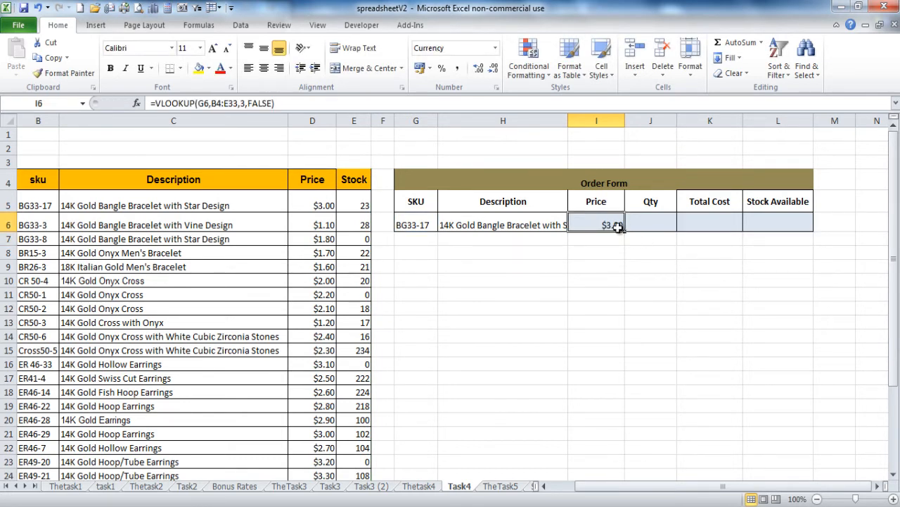
mouse_move(602, 227)
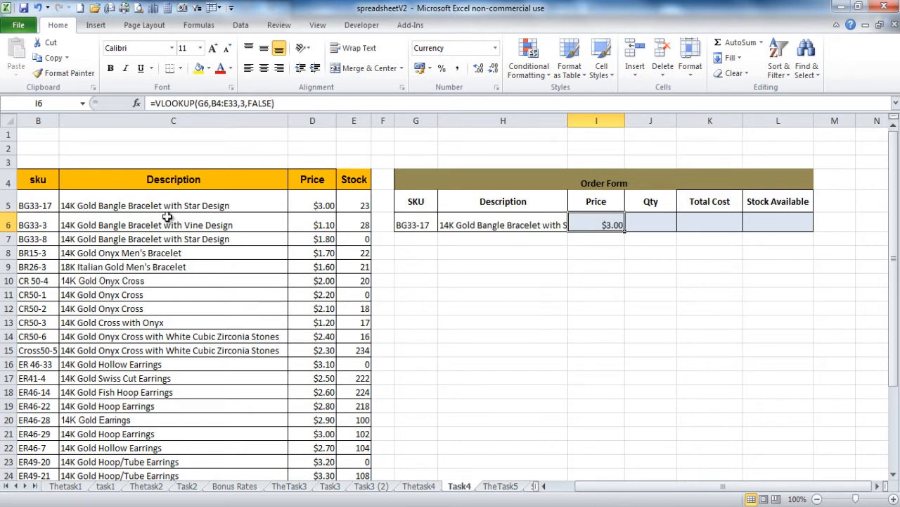
mouse_move(650, 219)
type("20")
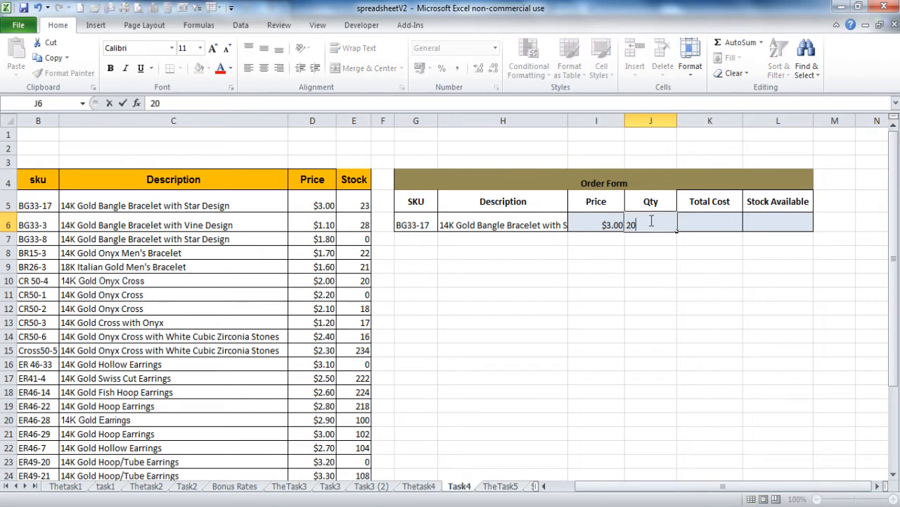
Set Total Cost to quantity times price, giving $60.00.
key("tab")
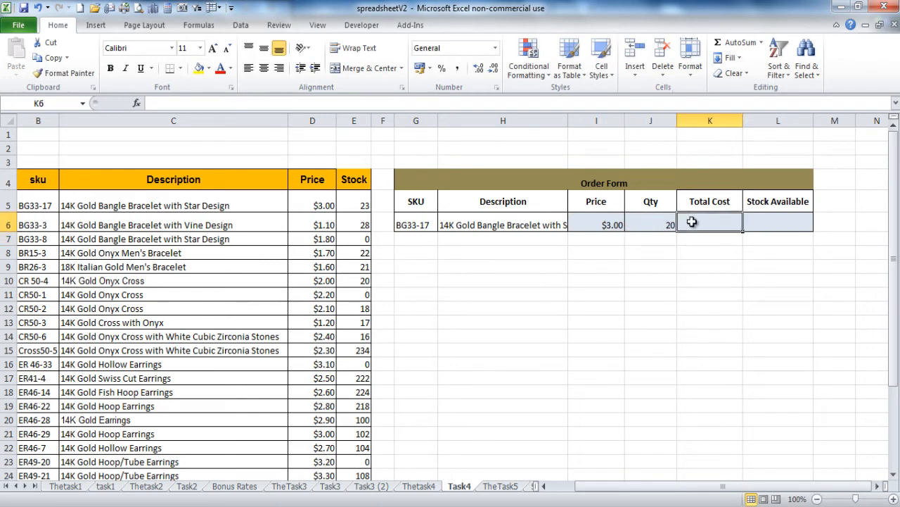
type("=J6*")
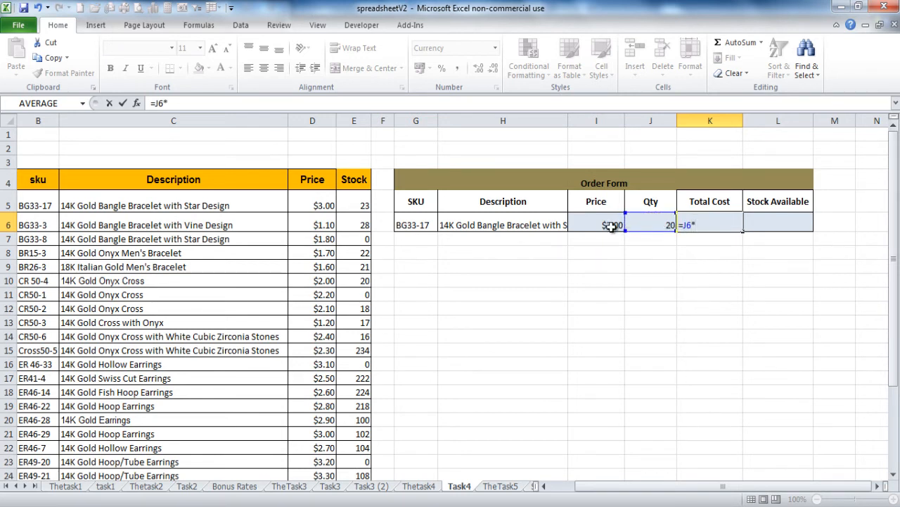
key("Return")
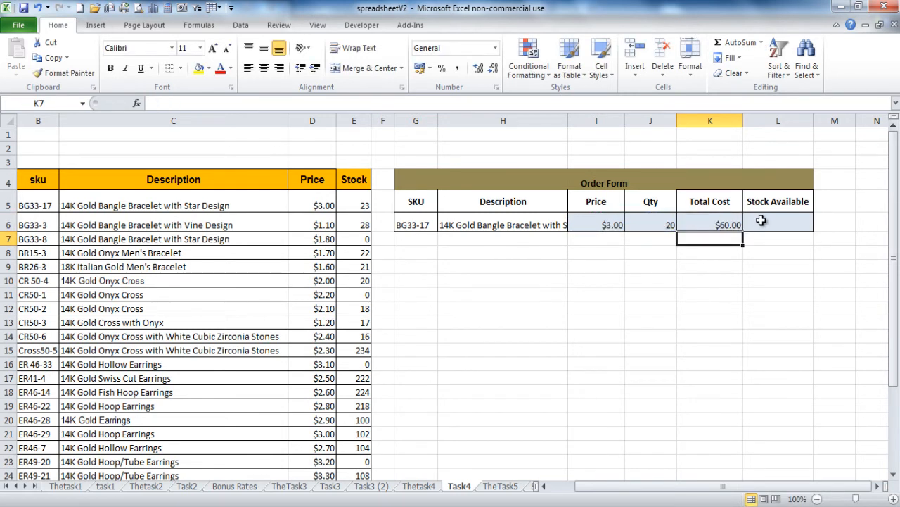
Start an IF testing whether quantity exceeds the SKU's stock from a column-4 VLOOKUP on B4:E33.
type("=if(")
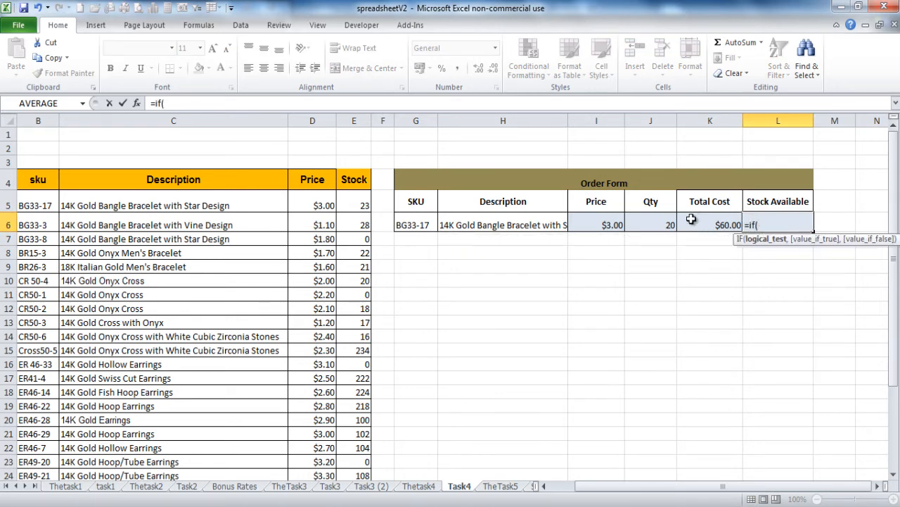
left_click(650, 226)
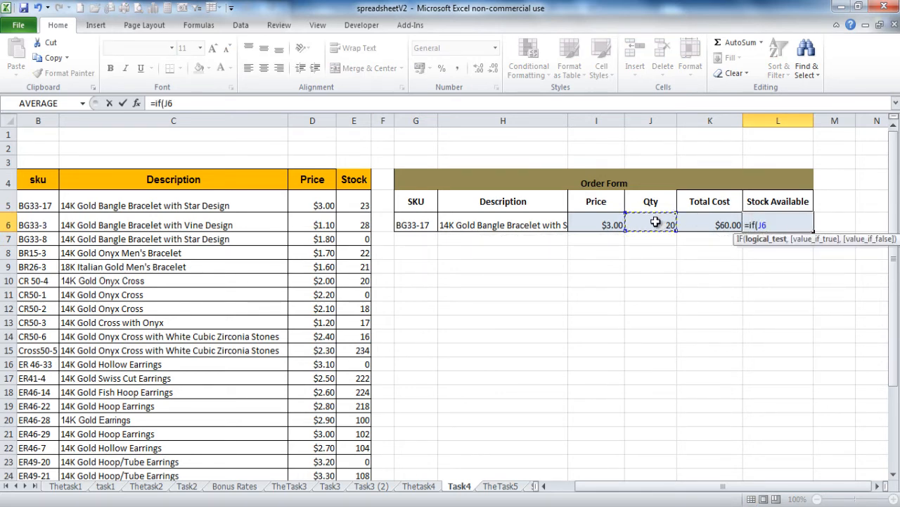
type(">")
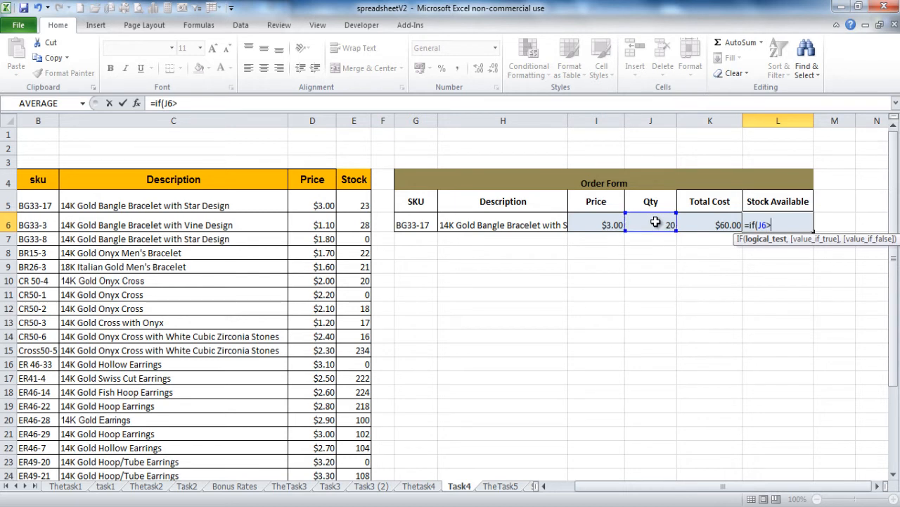
mouse_move(368, 204)
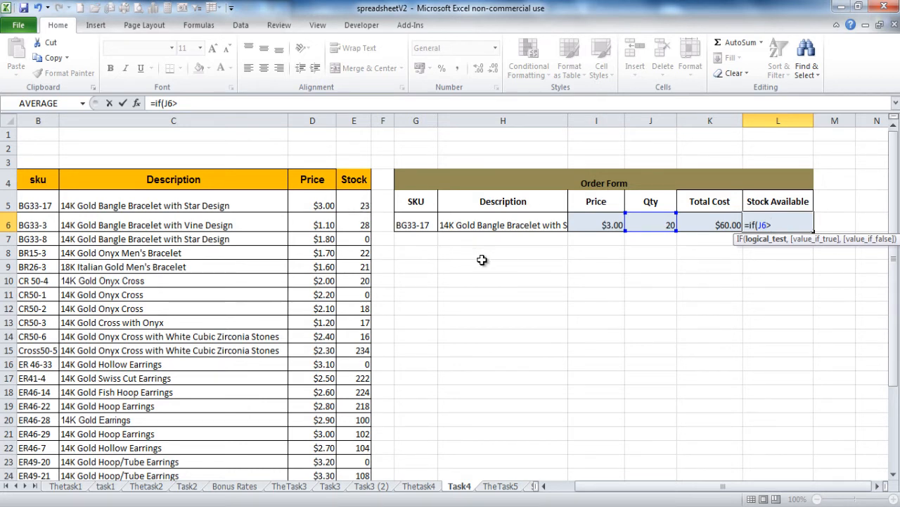
type("VLOOKUP(")
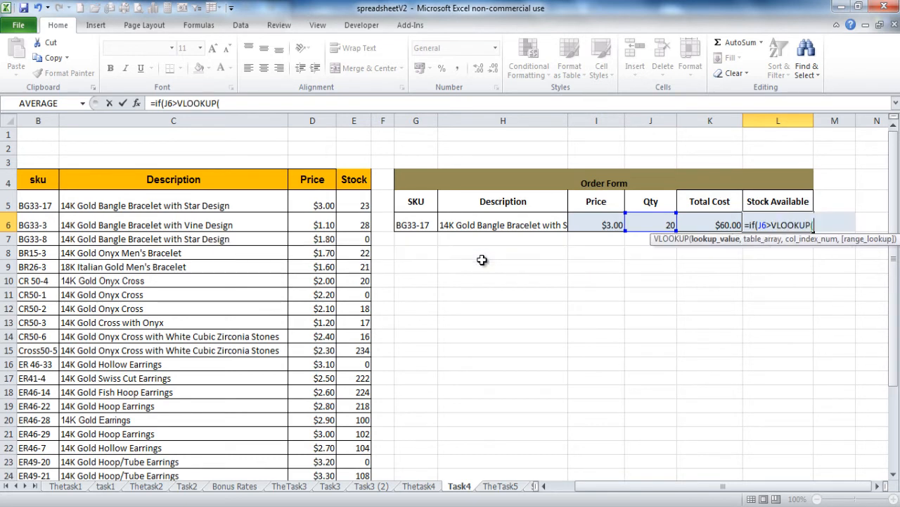
mouse_move(413, 224)
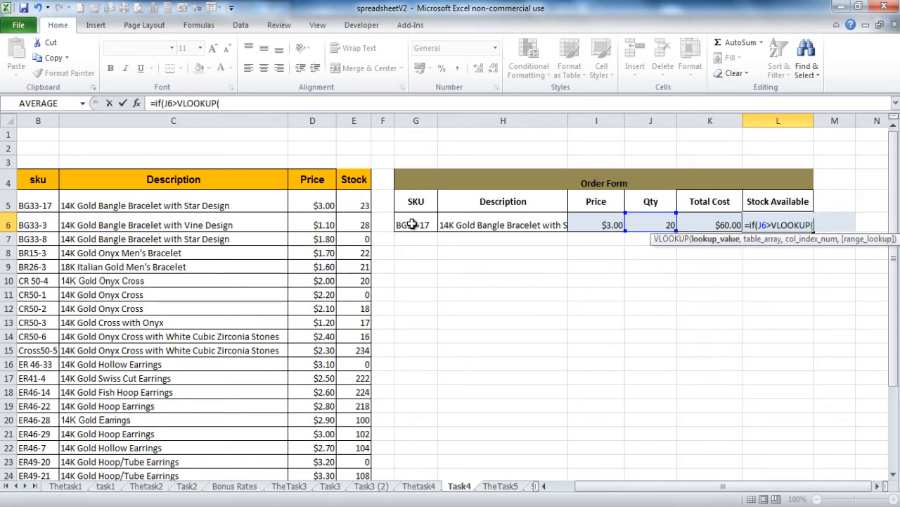
left_click(416, 225)
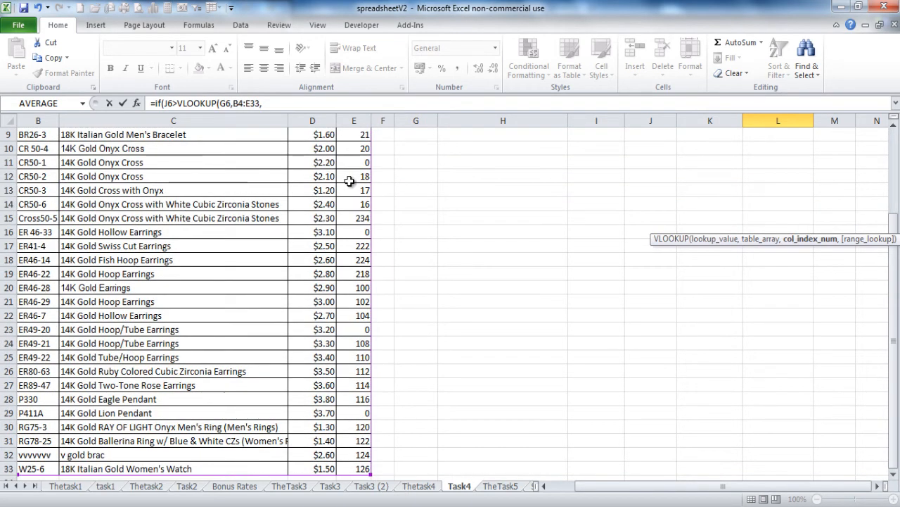
scroll("up", 3)
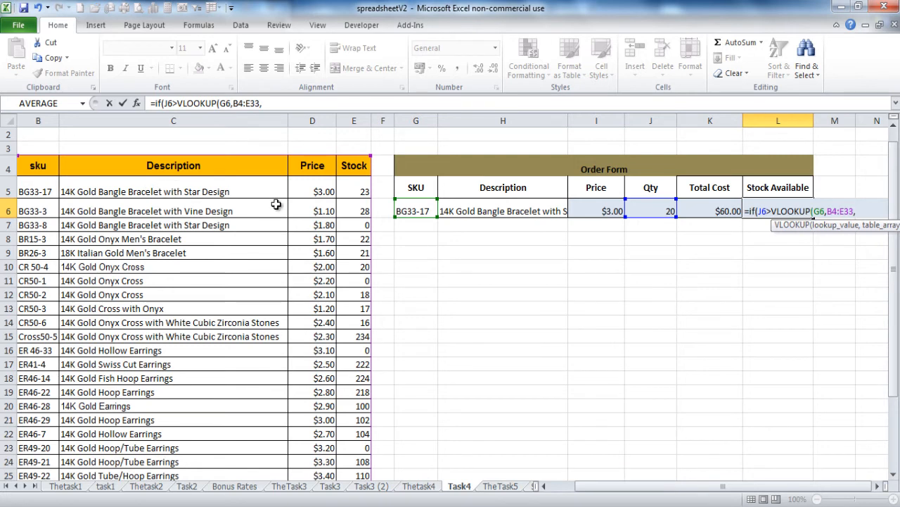
mouse_move(544, 273)
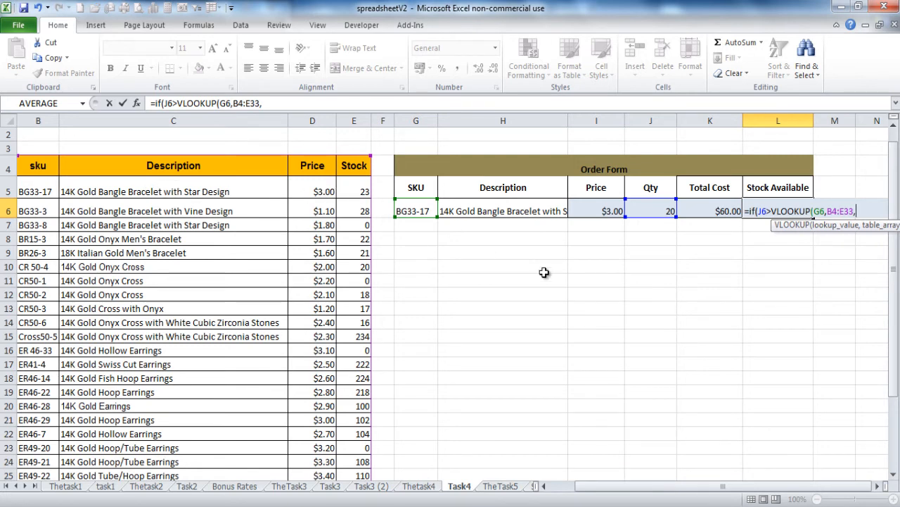
type("4,FALSE)")
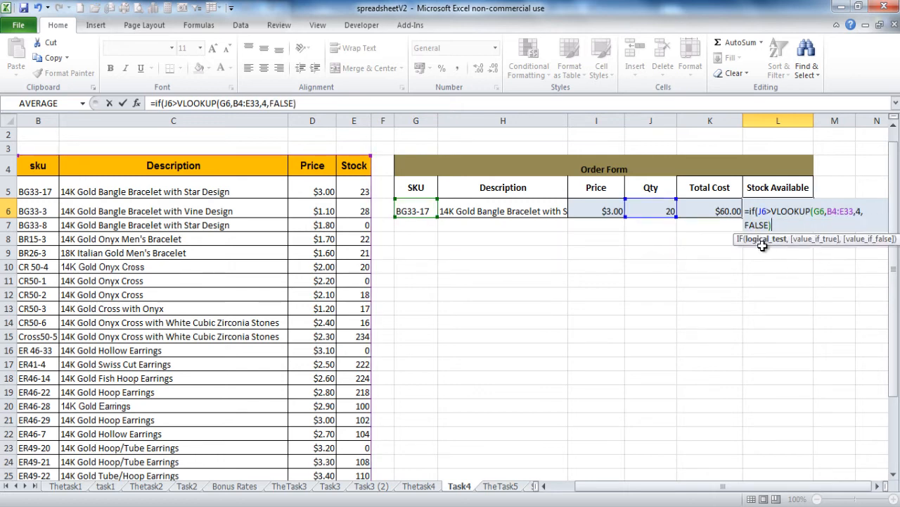
mouse_move(805, 246)
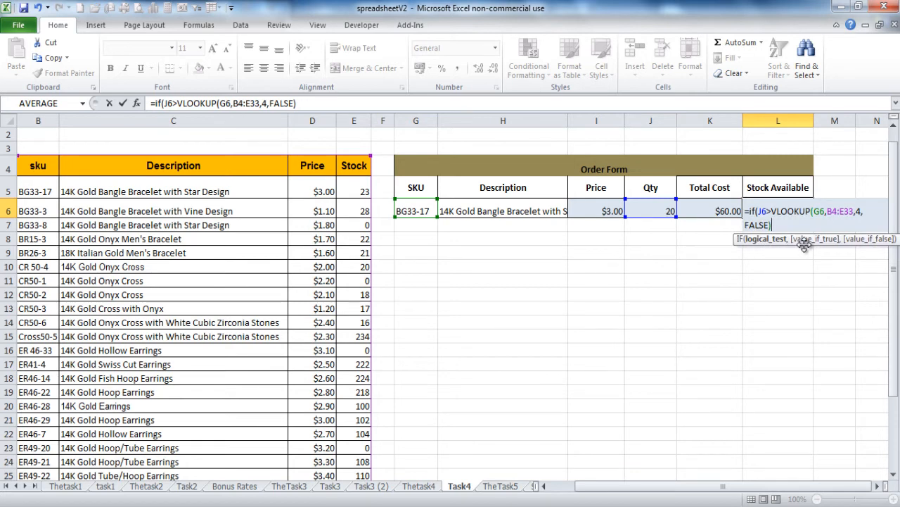
Complete the IF with results "insufficient stock" and "in stock".
type(",")
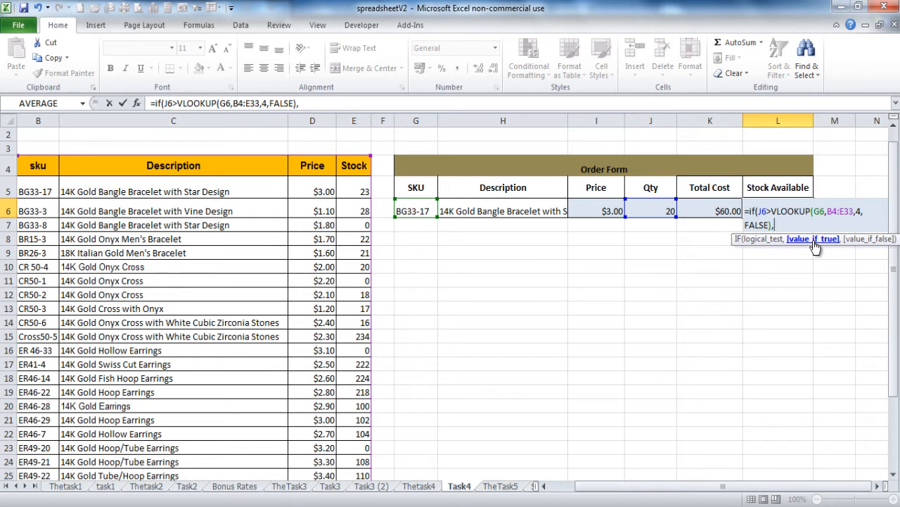
type("\"")
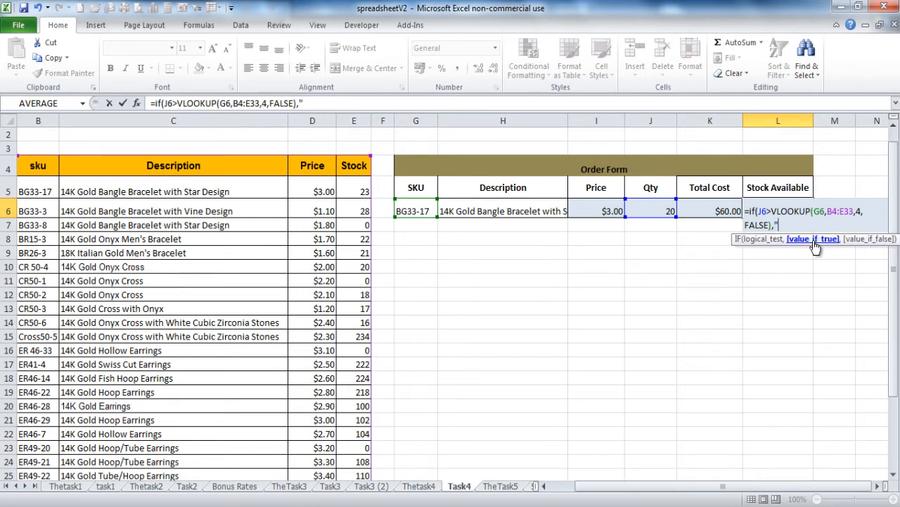
type("insufficent")
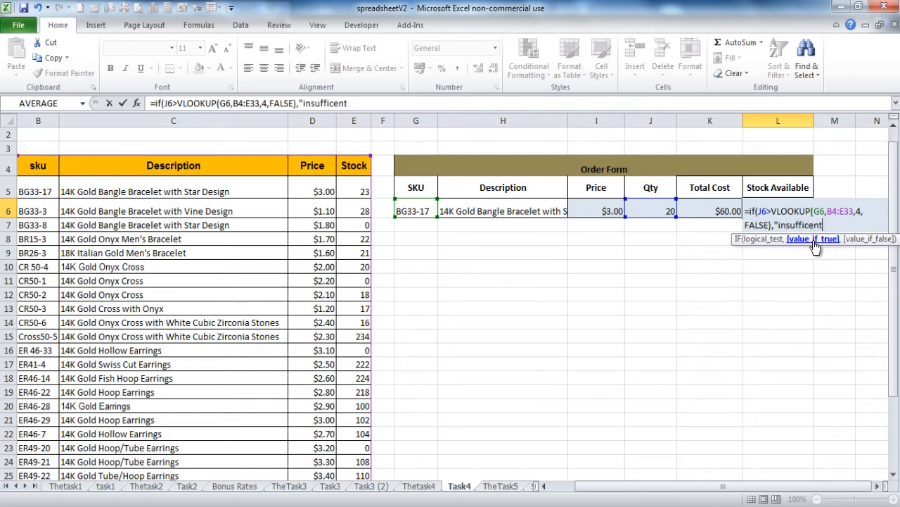
type("st")
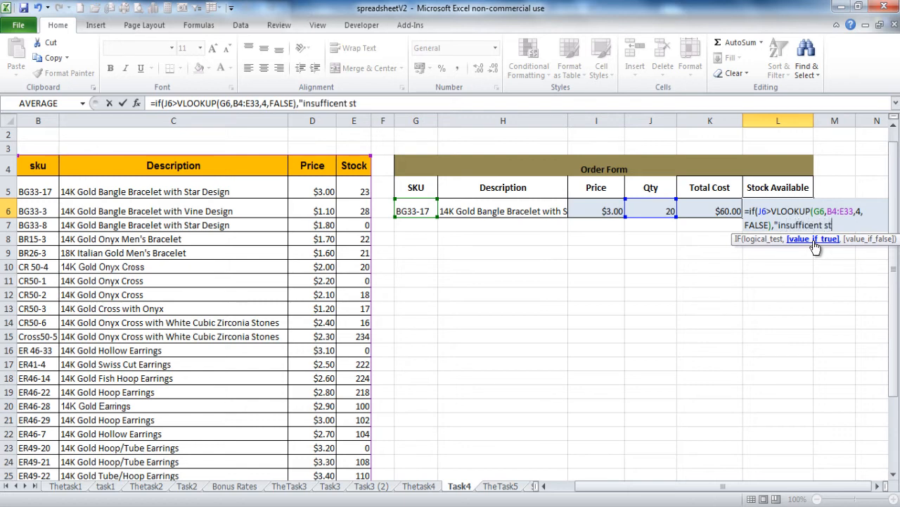
type("ock")
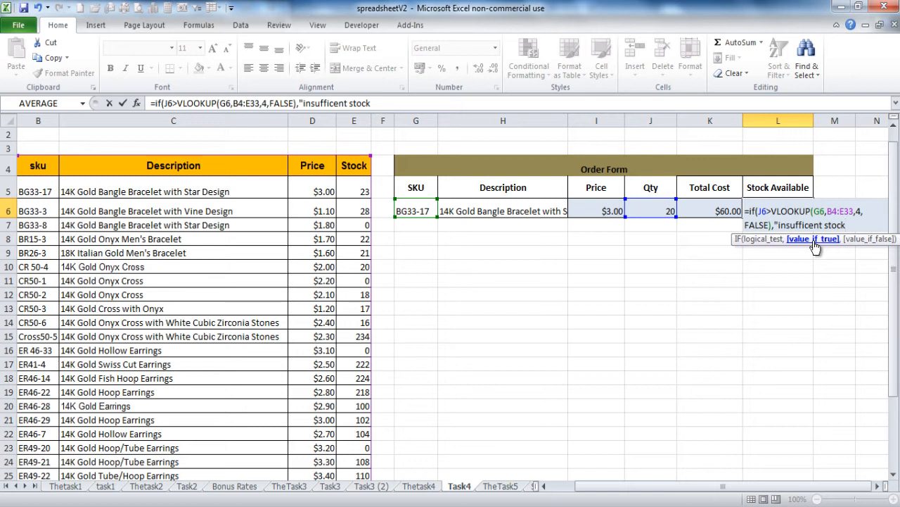
type("\"")
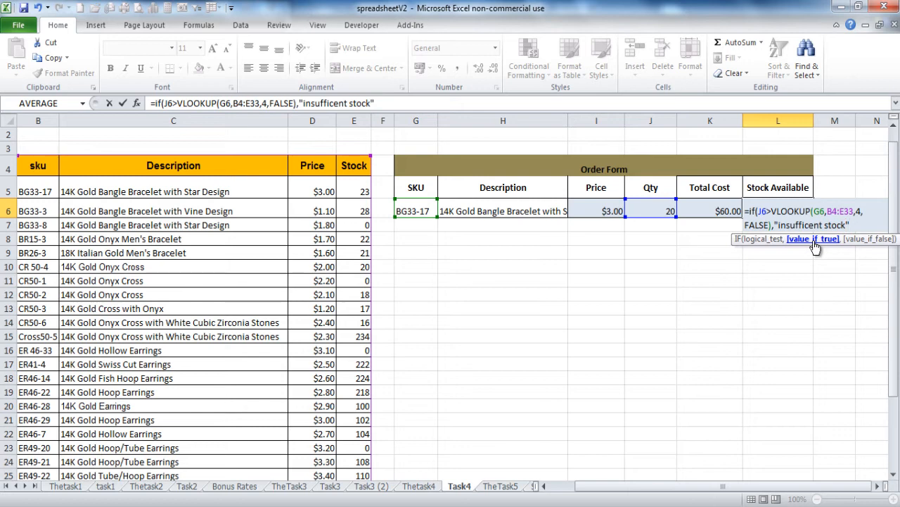
type(",\"in")
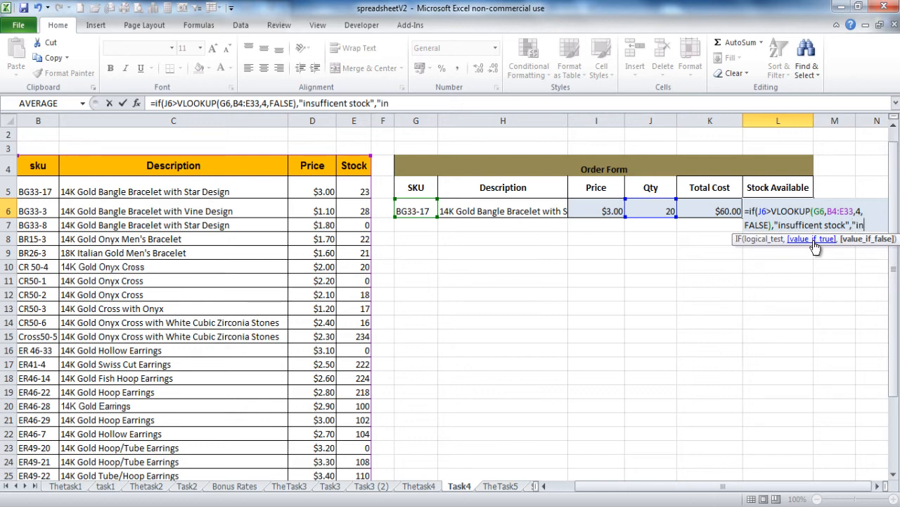
type("s")
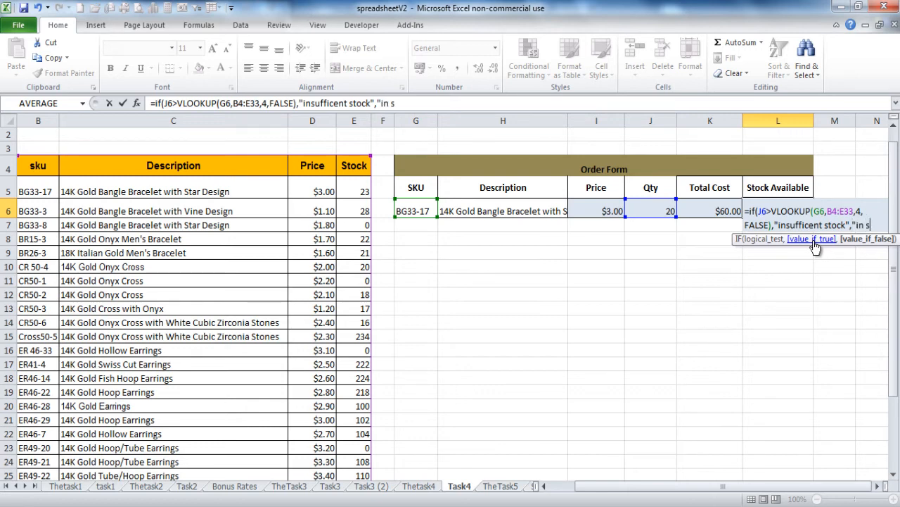
type("tock\"")
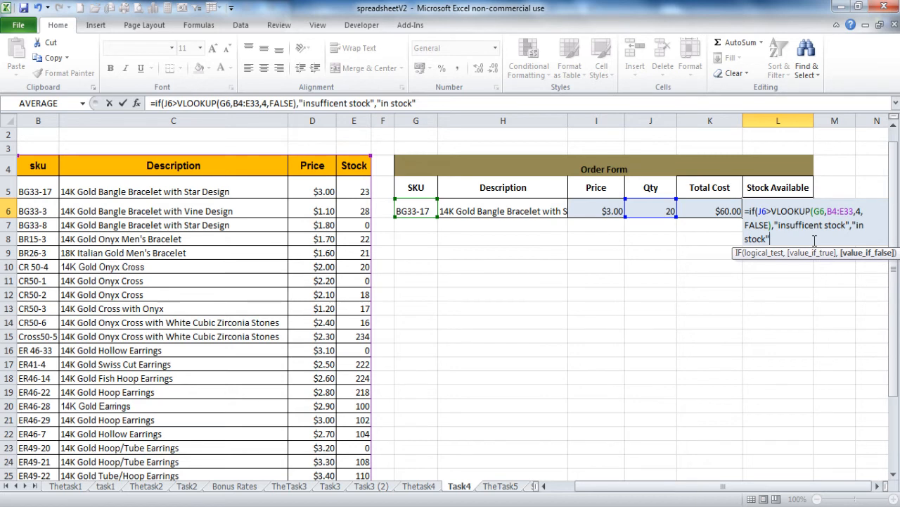
type(")")
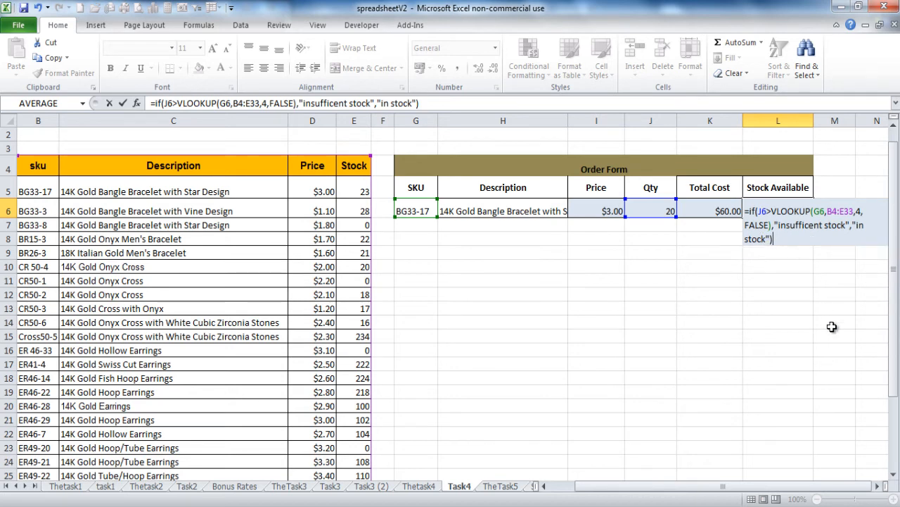
Confirm the Stock Available formula so the 20-bracelet order reads in stock.
key("Return")
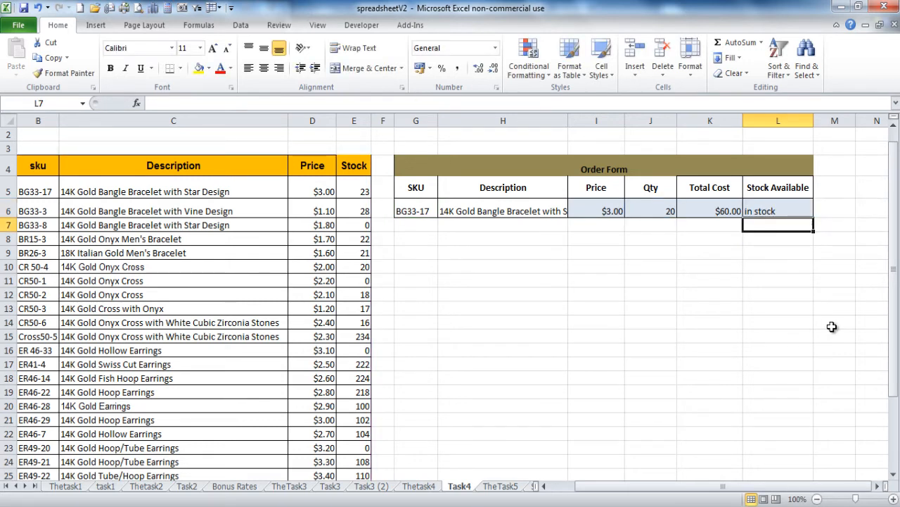
mouse_move(779, 222)
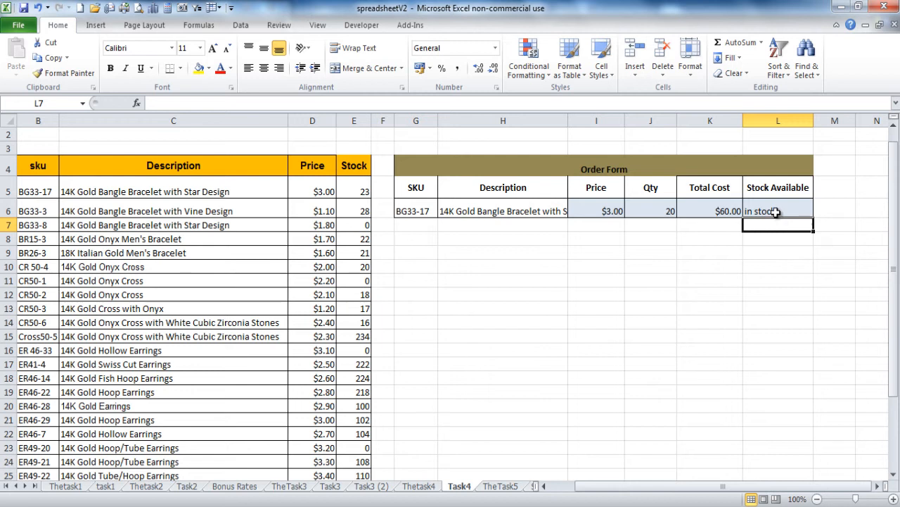
mouse_move(765, 337)
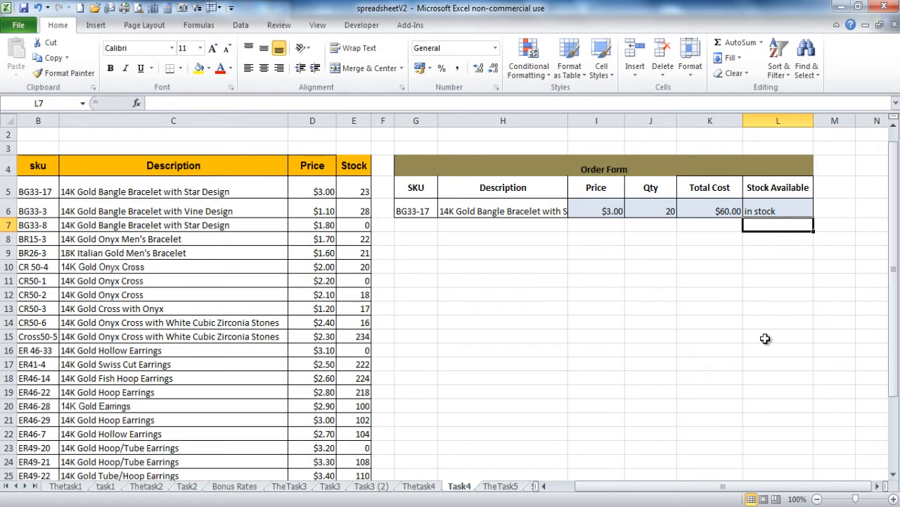
mouse_move(497, 231)
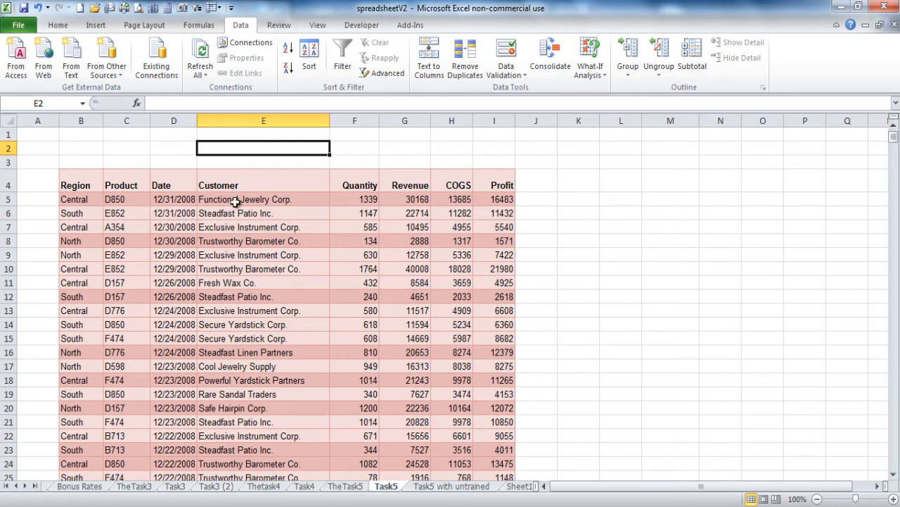
mouse_move(86, 198)
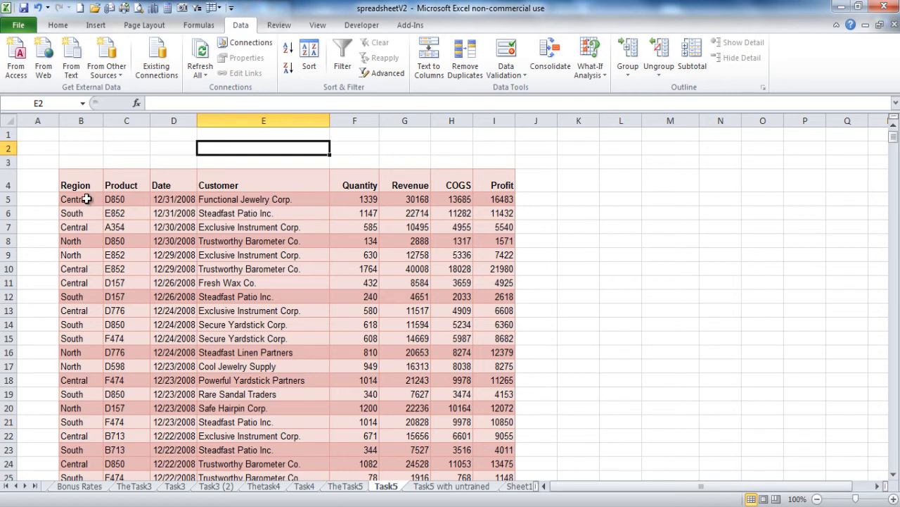
Select the Customer column of the Task5 order list and sort the orders A to Z by customer.
left_click(126, 200)
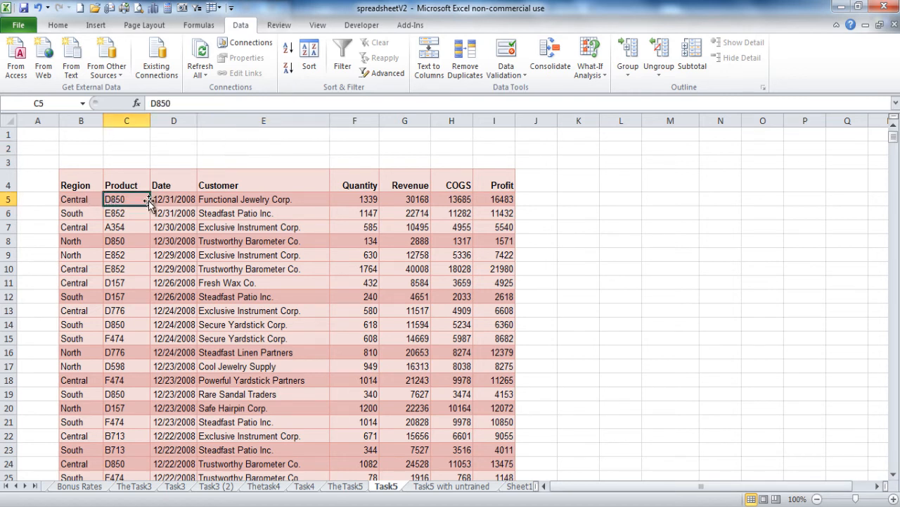
left_click(174, 200)
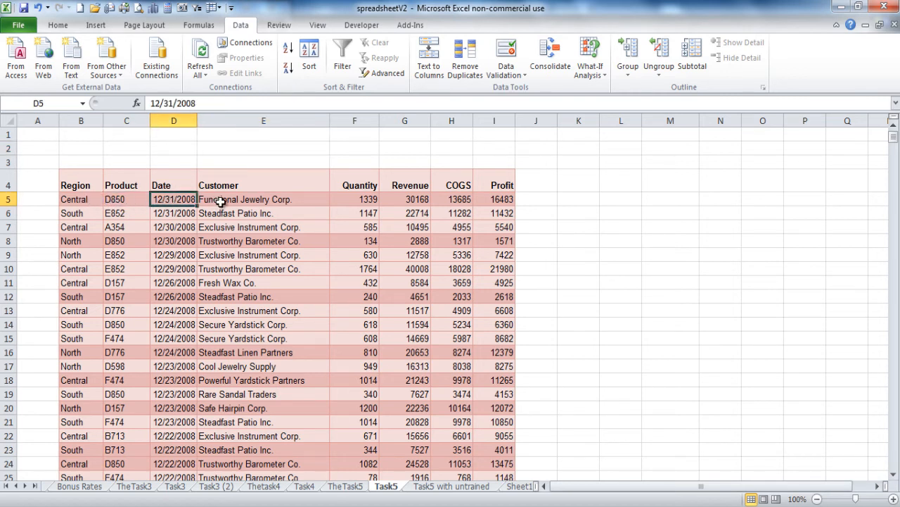
left_click(264, 200)
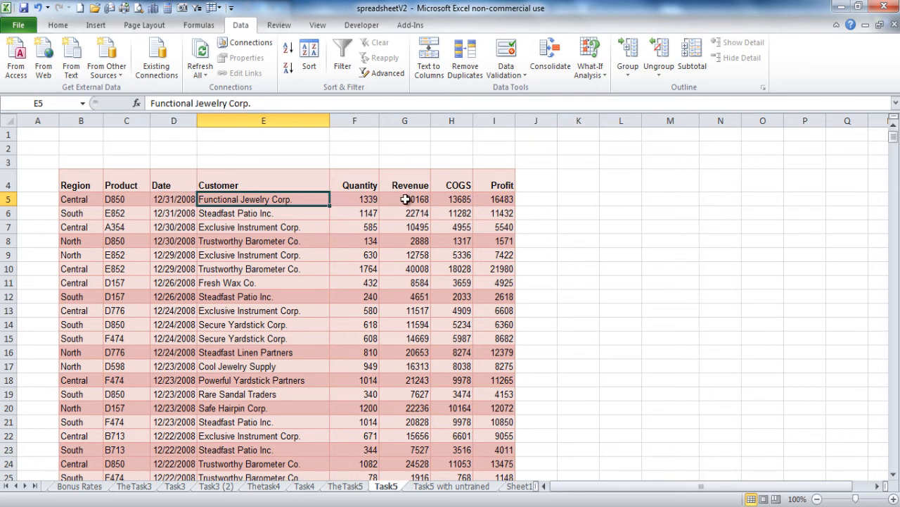
mouse_move(470, 203)
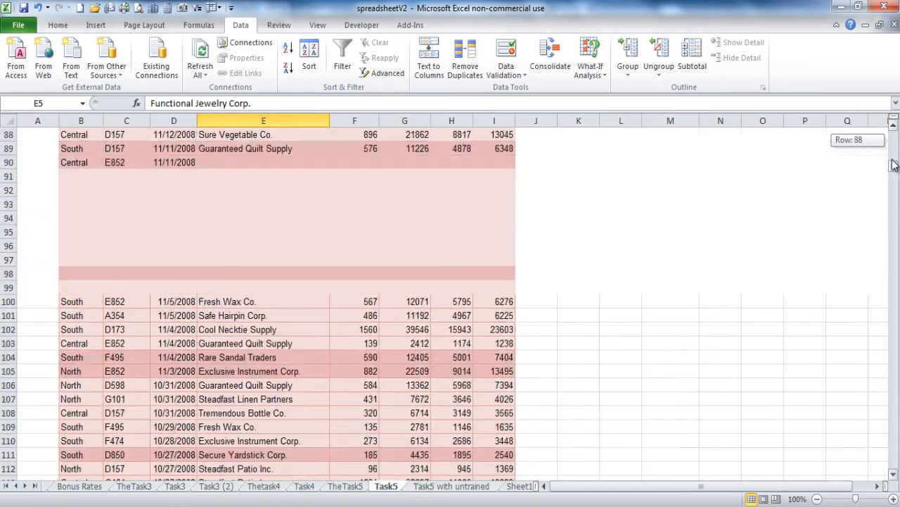
scroll("up", 3)
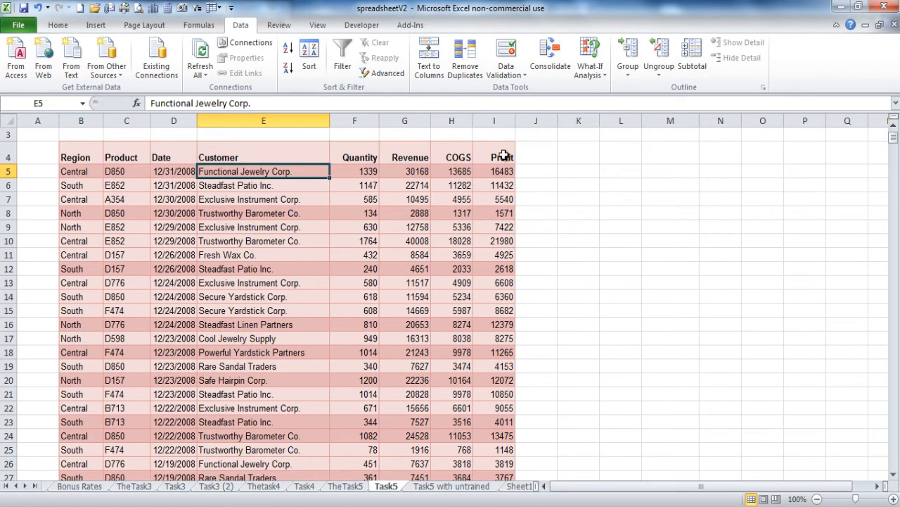
mouse_move(423, 173)
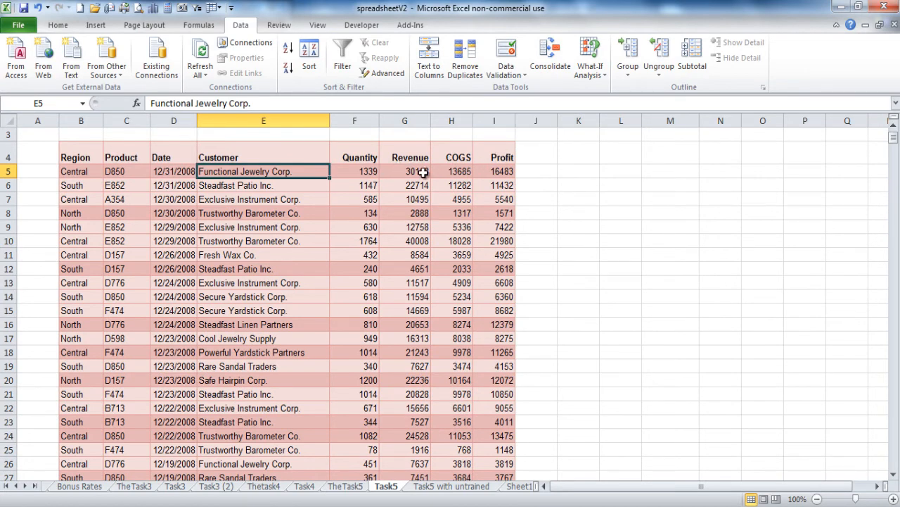
left_click(287, 48)
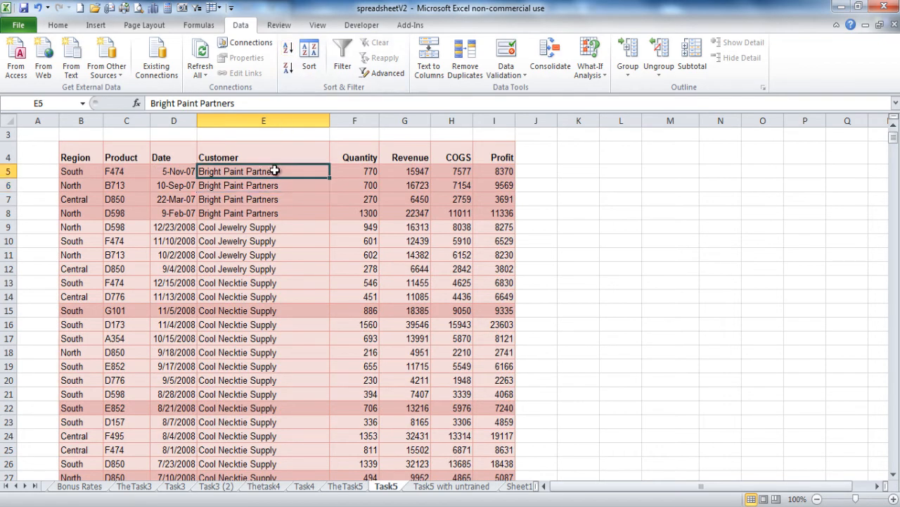
Start a per-customer summary for Bright Paint Partners with a revenue SUM total.
key("ctrl+c")
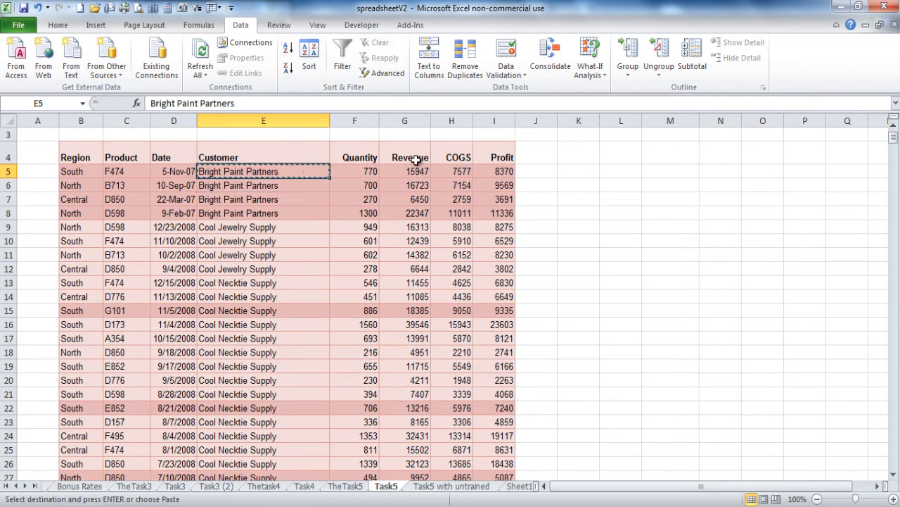
left_click(669, 172)
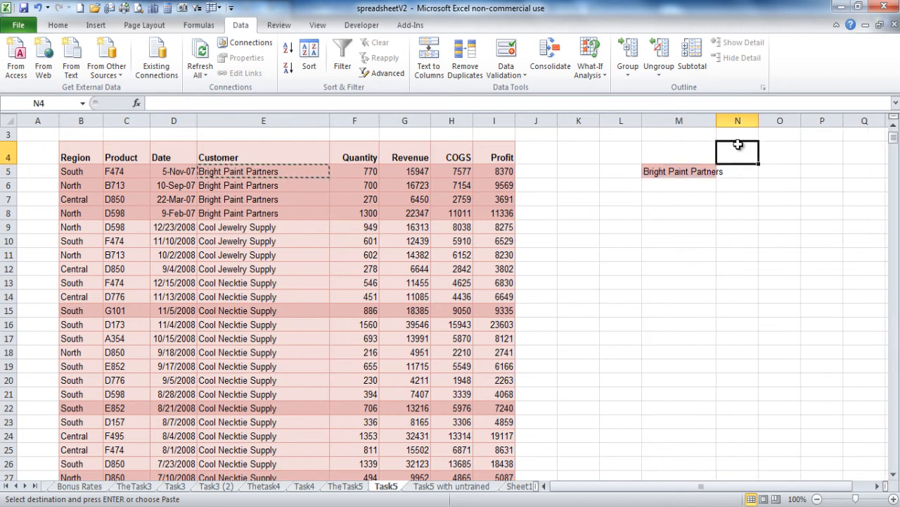
type("revenue")
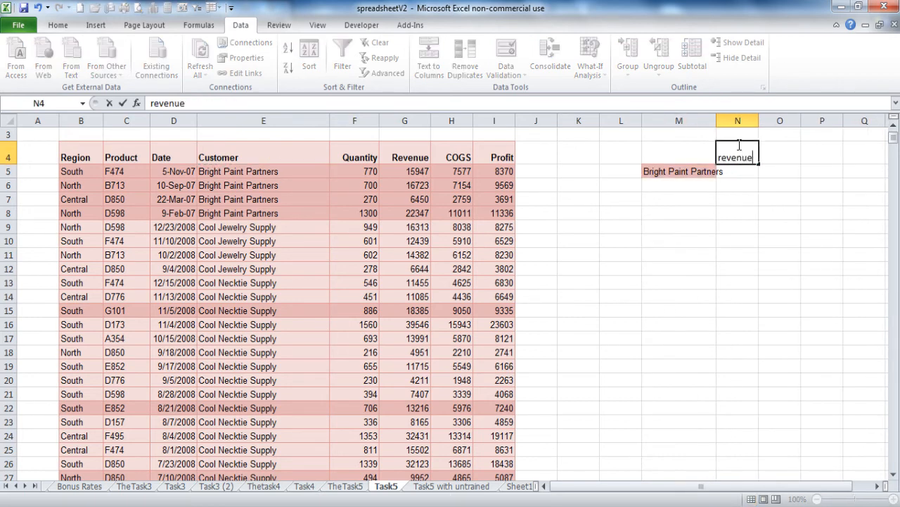
mouse_move(739, 174)
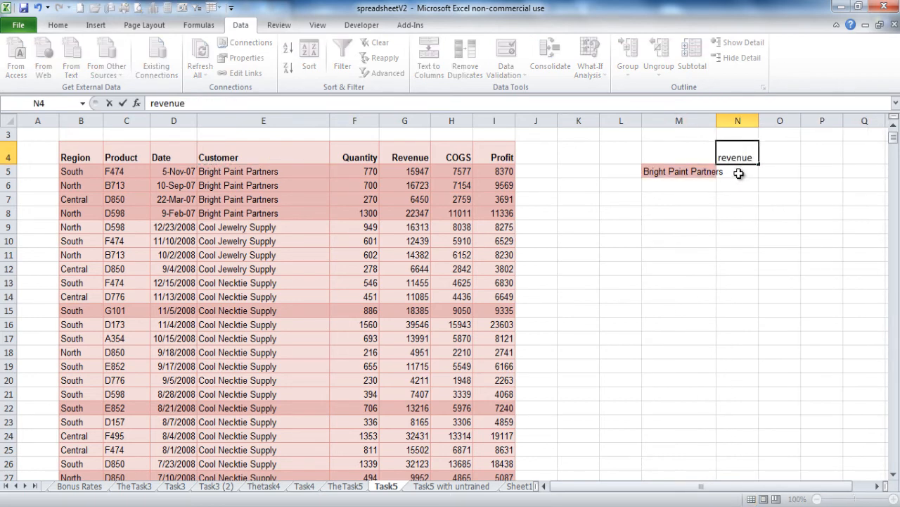
type("=sum")
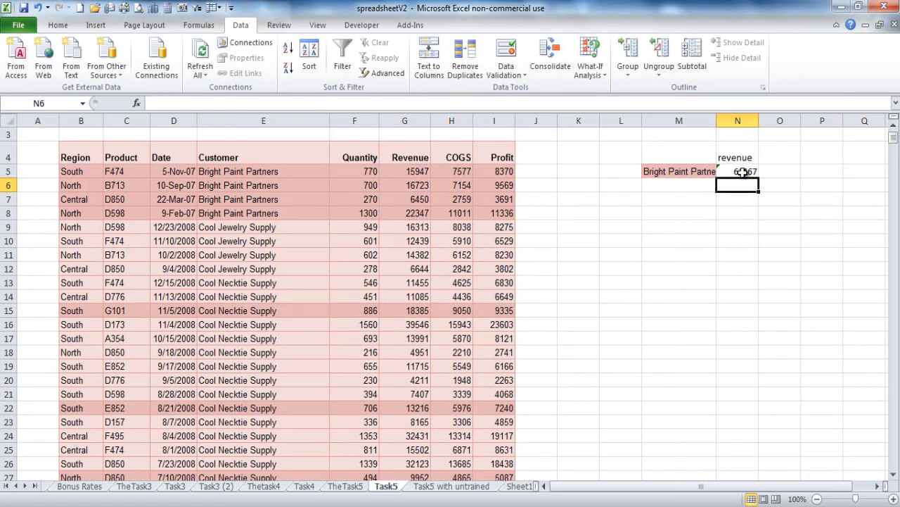
Add a Qty heading in O4 and a SUM of the four quantities F5:F8 in O5, giving 3040.
left_click(780, 152)
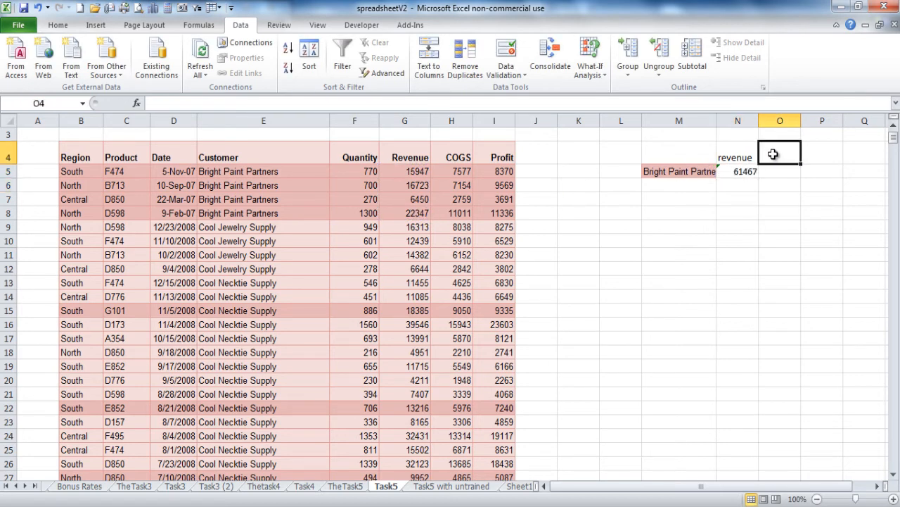
type("Q")
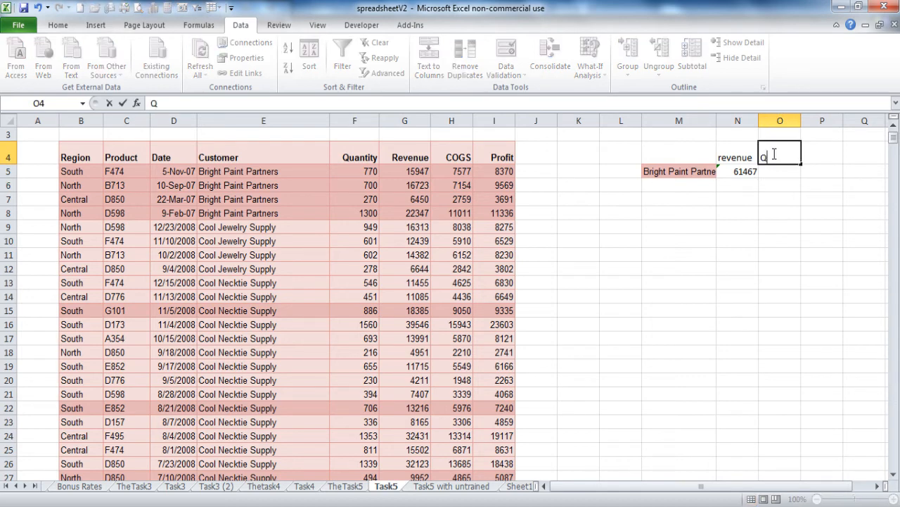
key("Return")
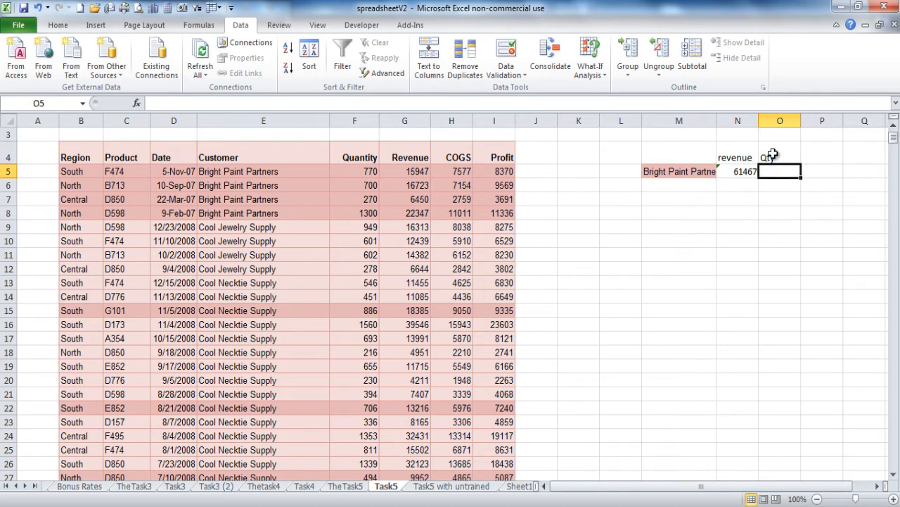
type("=sum(")
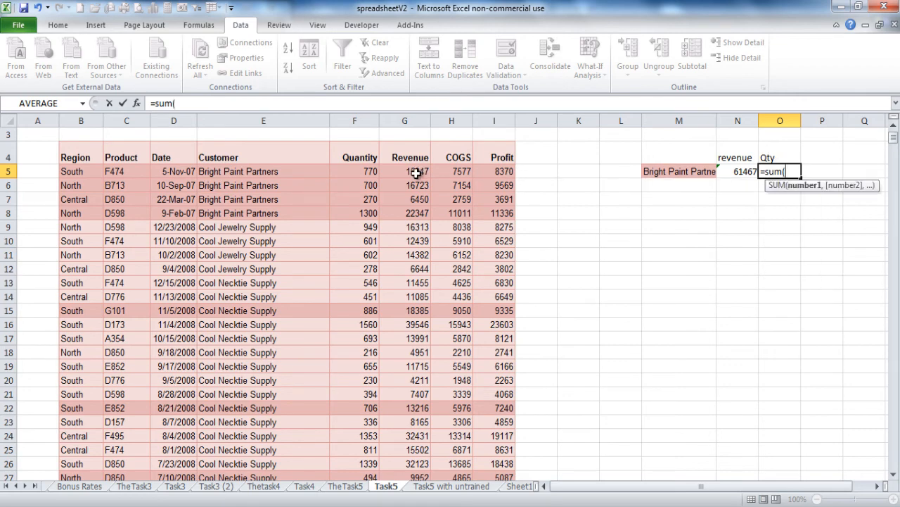
left_click_drag(354, 171, 355, 214)
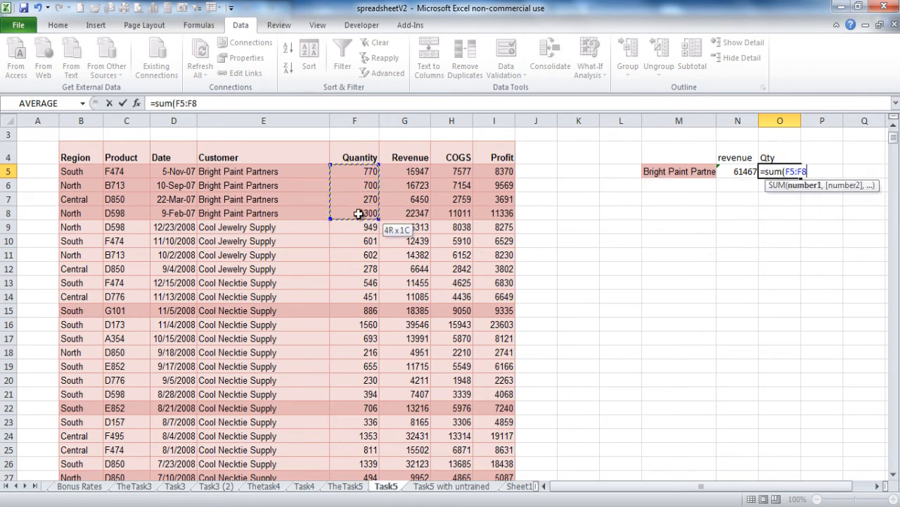
key("Return")
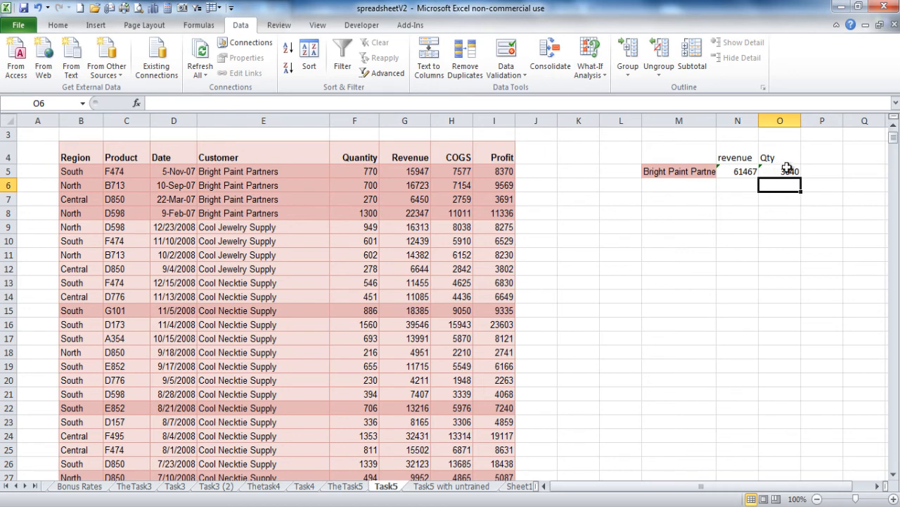
Add a profit heading in P4 and a SUM of the four profits I5:I8 in P5, giving 32966.
left_click(821, 152)
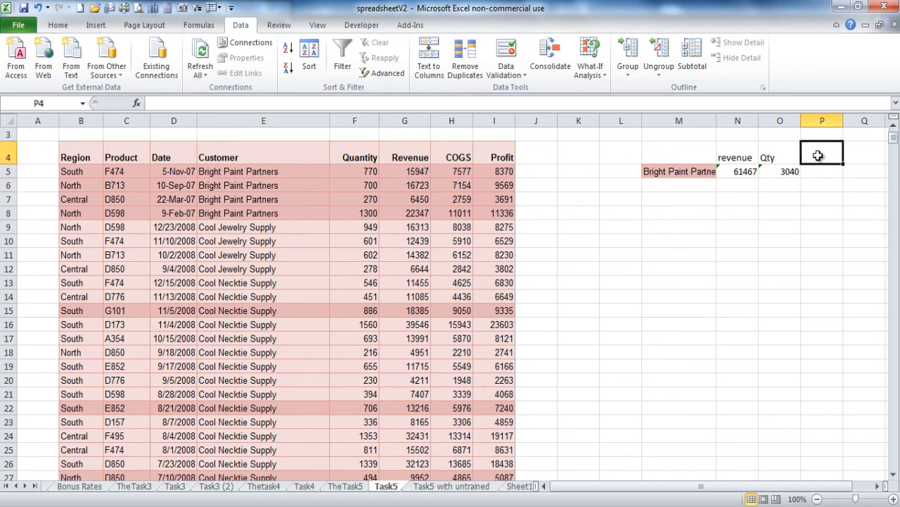
type("profi")
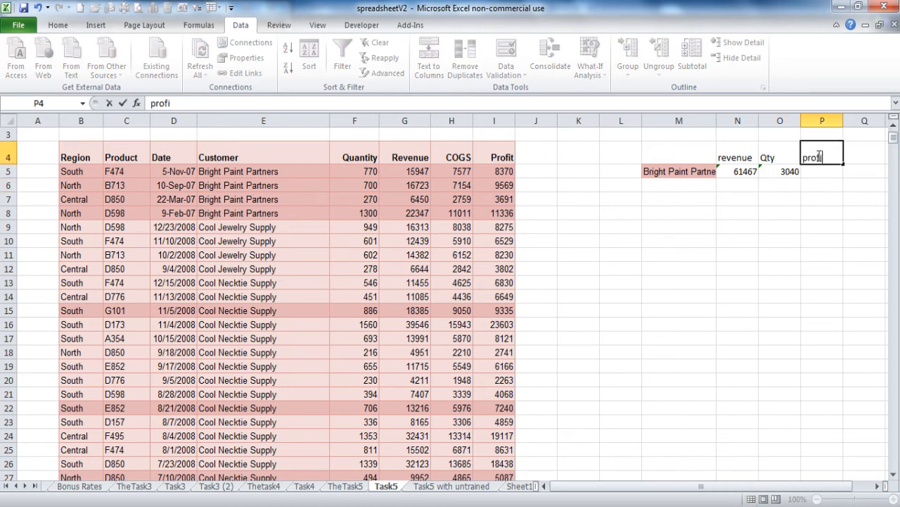
key("Return")
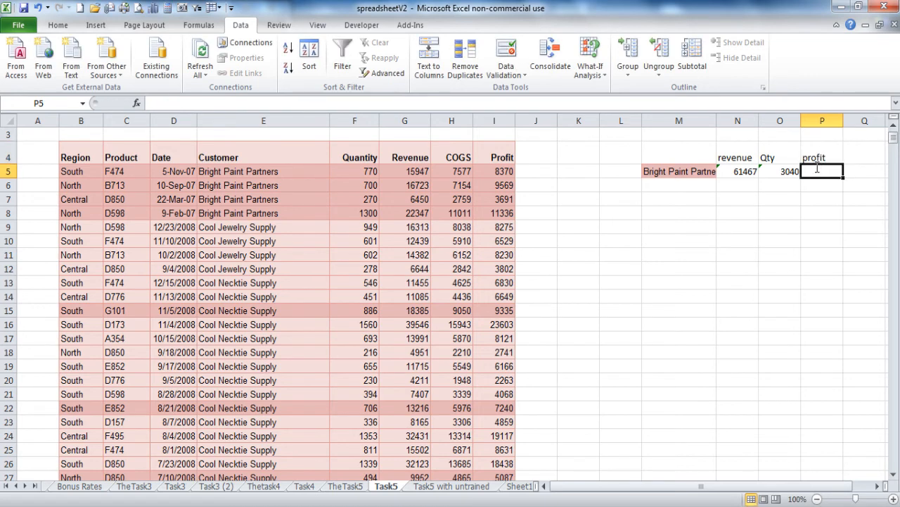
type("=sum(")
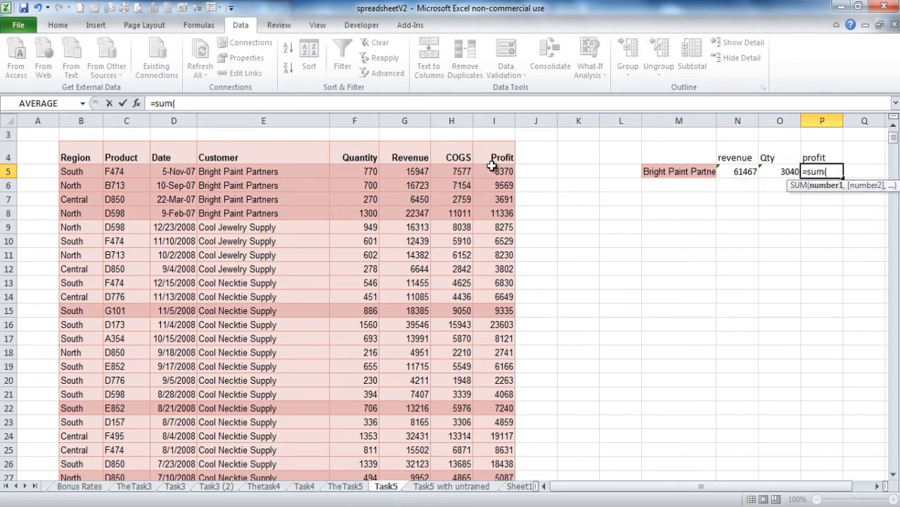
left_click_drag(493, 171, 494, 214)
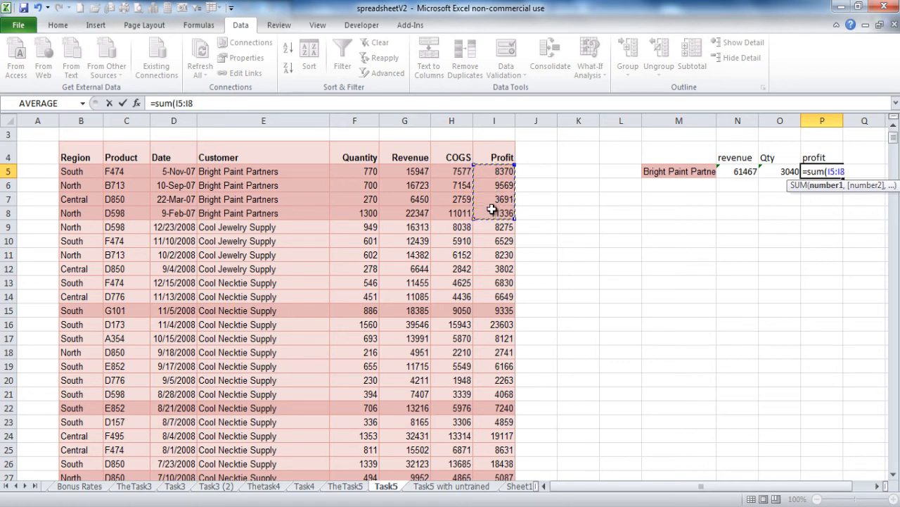
key("Return")
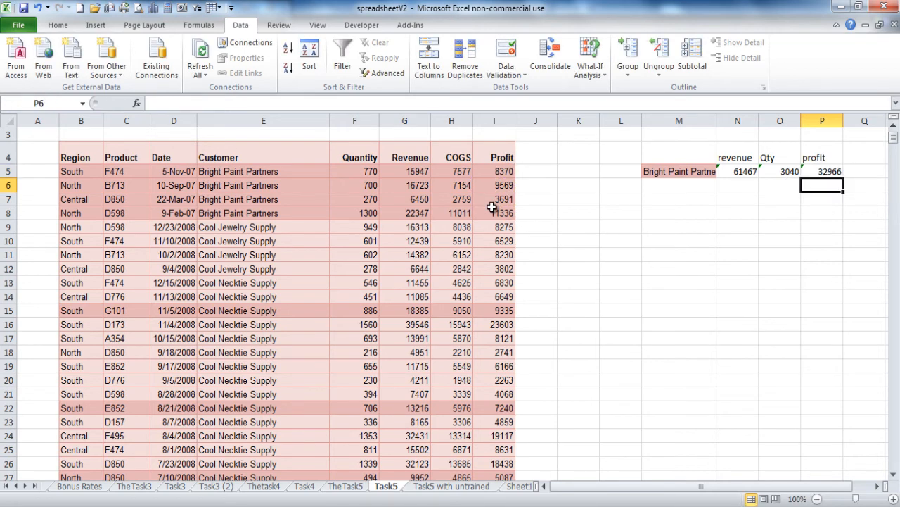
mouse_move(774, 169)
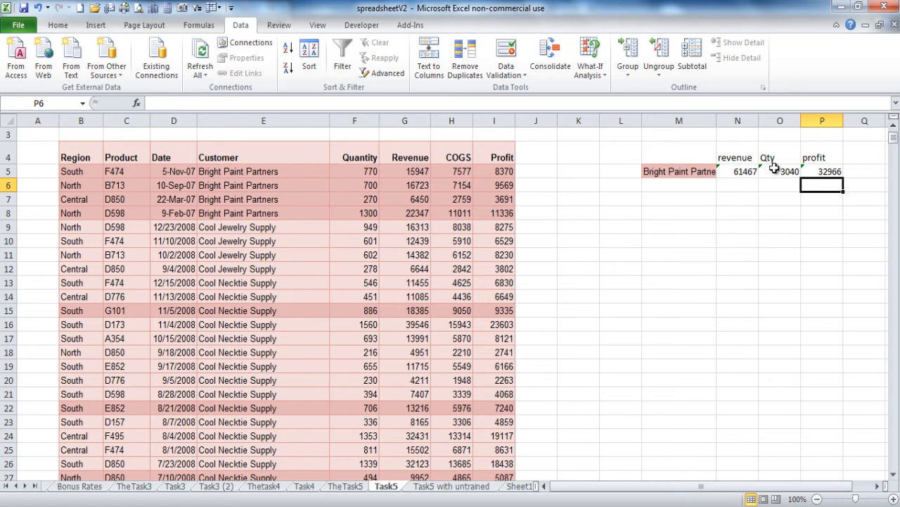
mouse_move(369, 213)
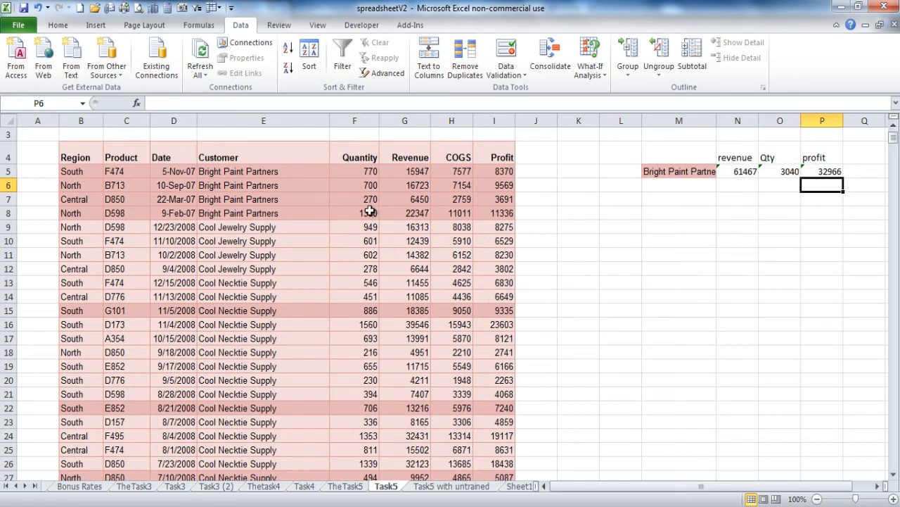
Copy the Cool Jewelry Supply name from E9 for the next summary row and review the prepared summary sheet.
left_click(263, 226)
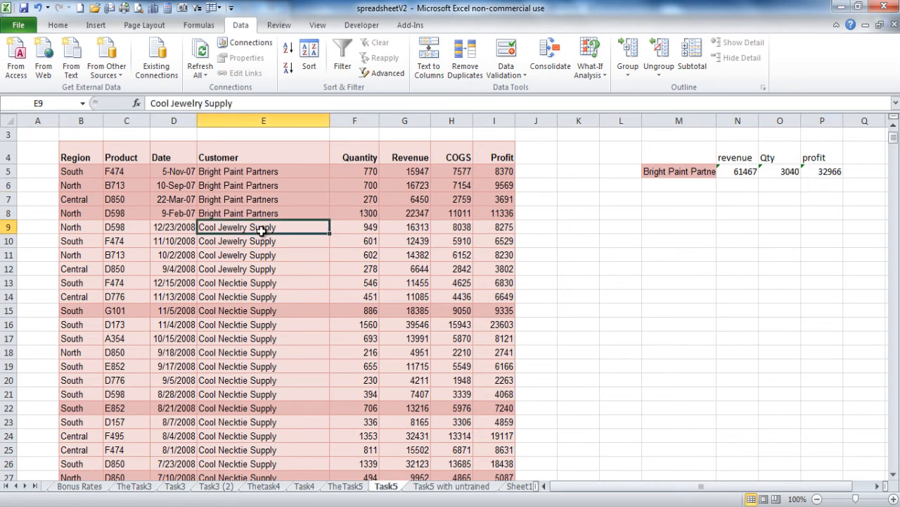
key("ctrl+c")
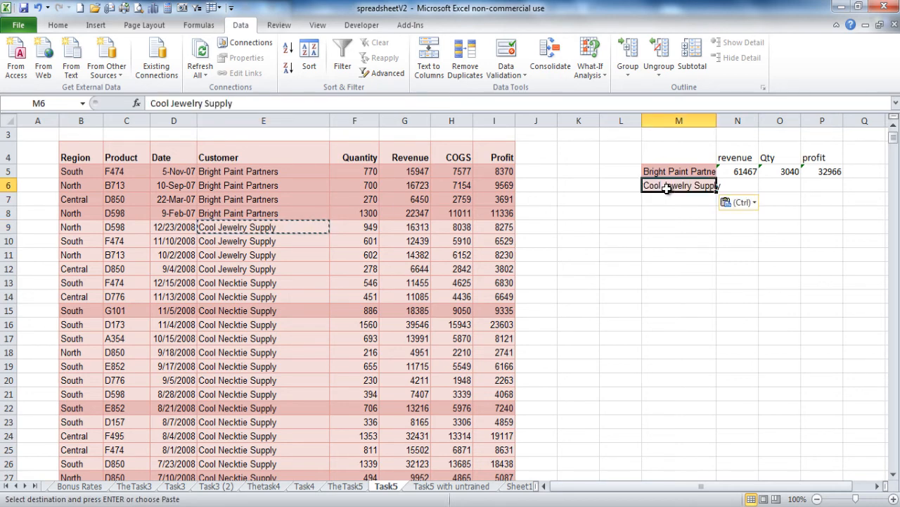
mouse_move(672, 216)
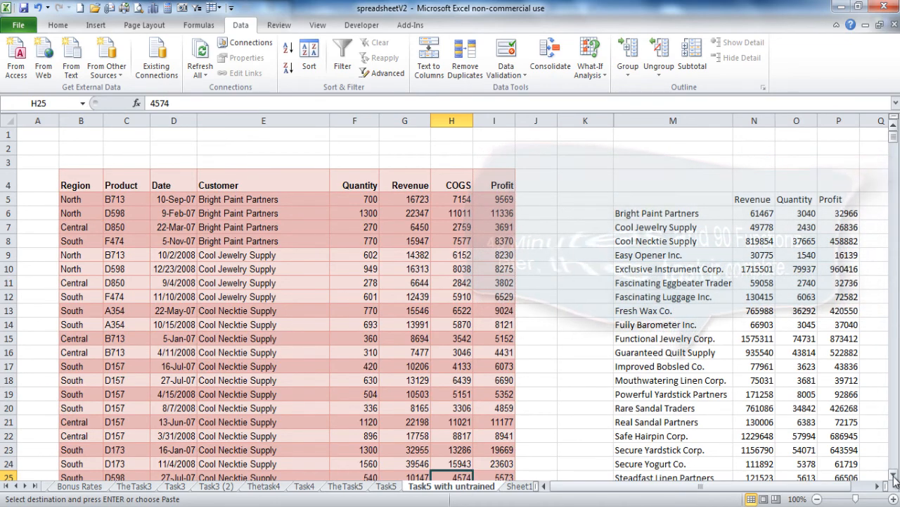
scroll("down", 3)
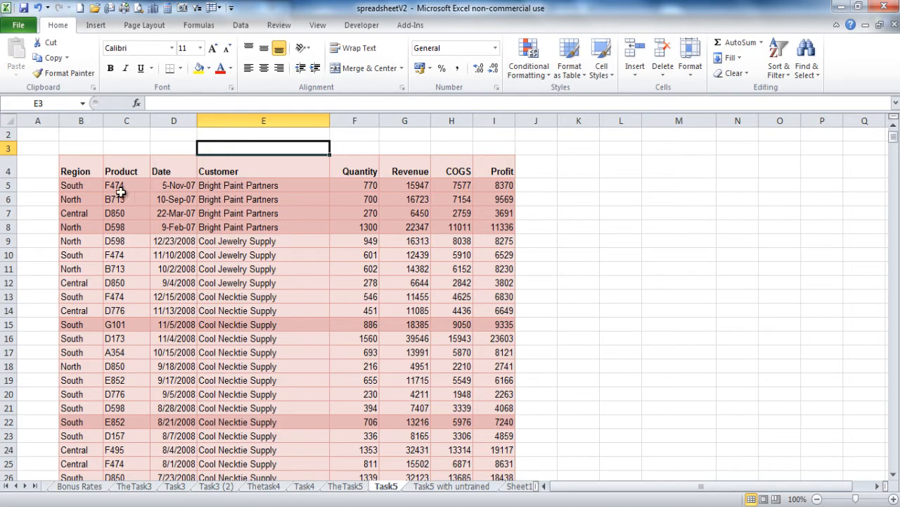
mouse_move(360, 207)
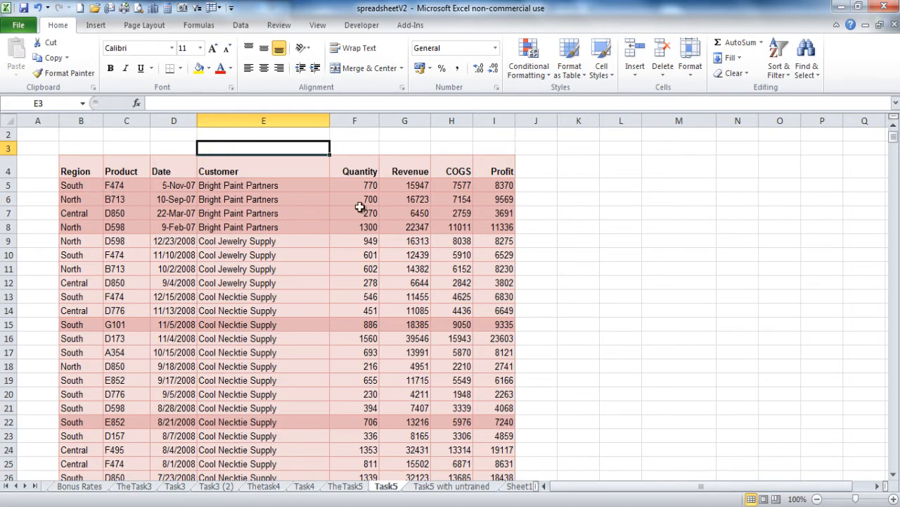
From a cell in the order table, launch Insert > PivotTable to get the Create PivotTable dialog.
scroll("up", 3)
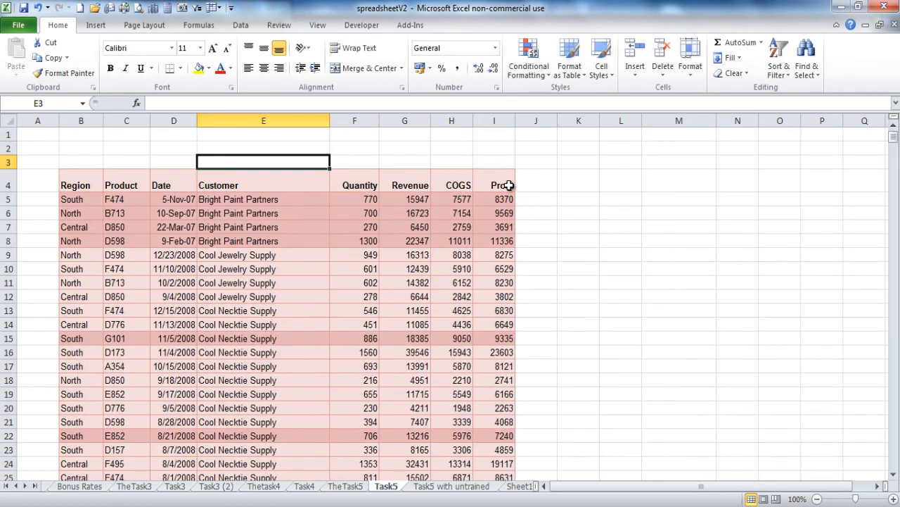
left_click(264, 281)
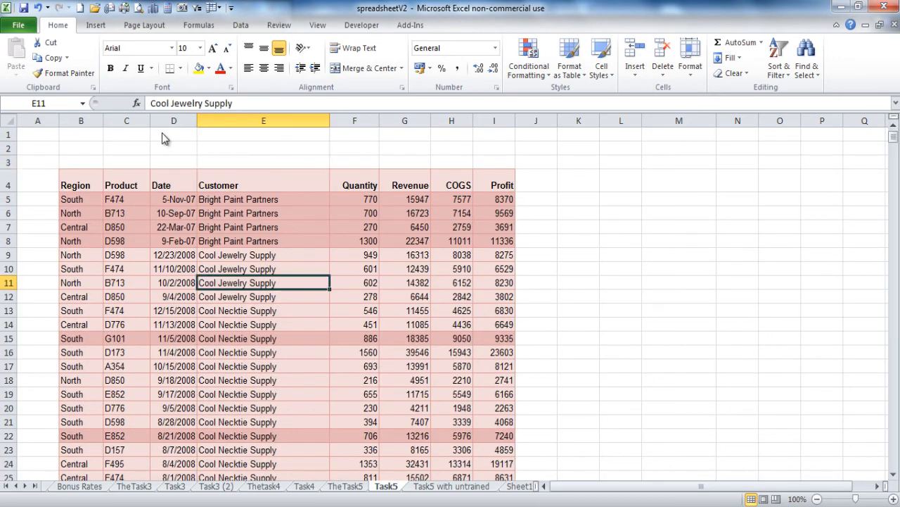
left_click(96, 26)
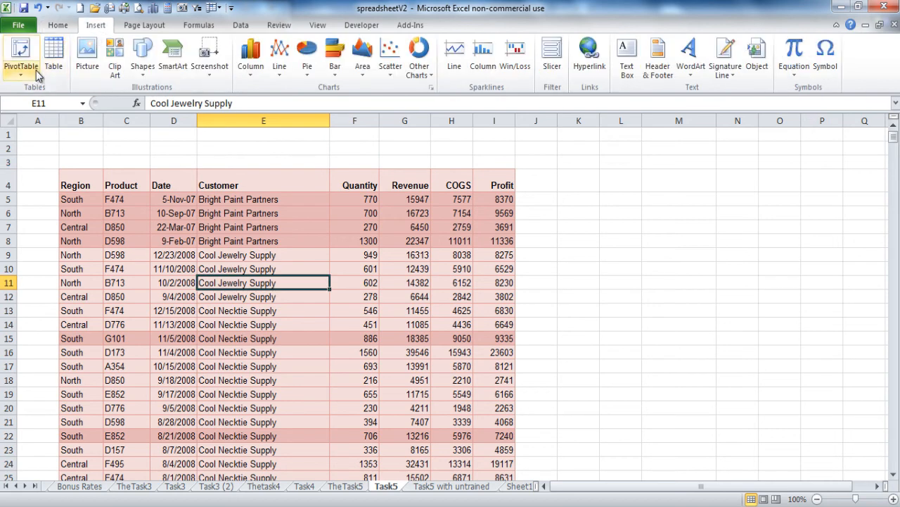
left_click(19, 54)
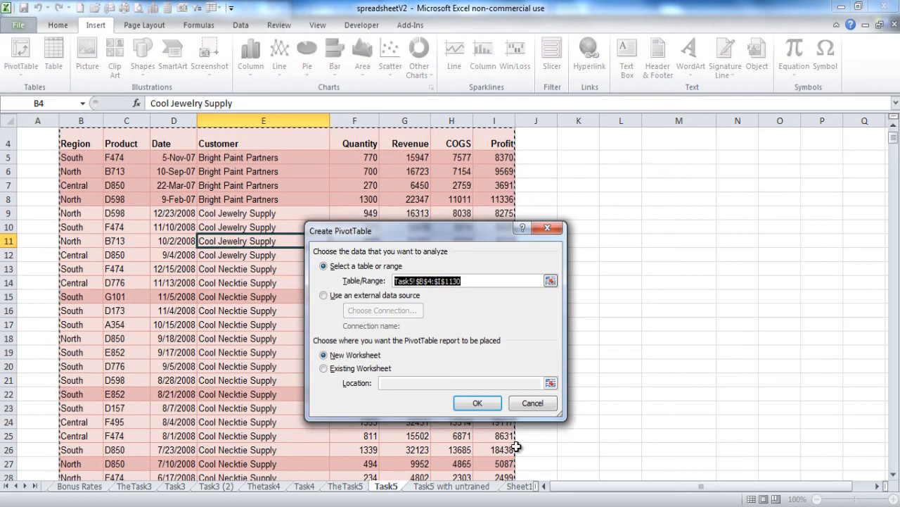
Accept the new-sheet PivotTable and add Customer rows with Sum of Revenue, Quantity and Profit.
left_click(477, 403)
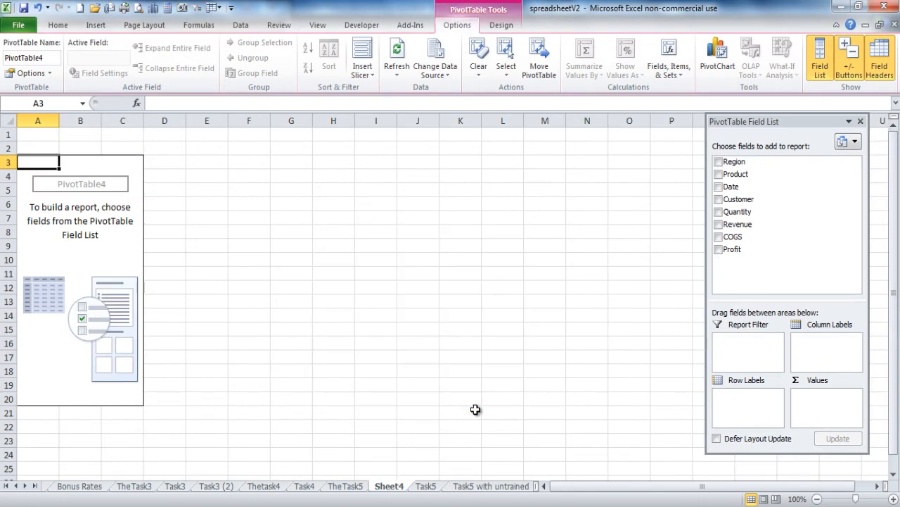
mouse_move(453, 211)
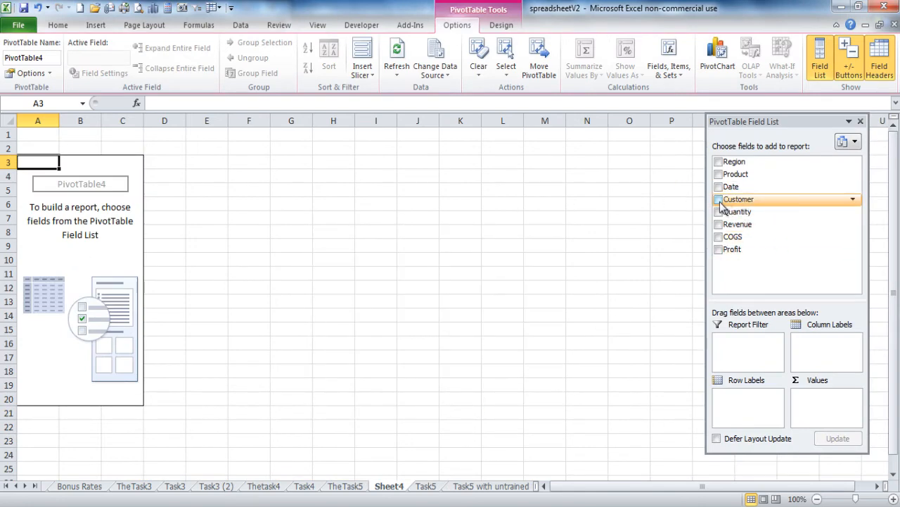
left_click(719, 200)
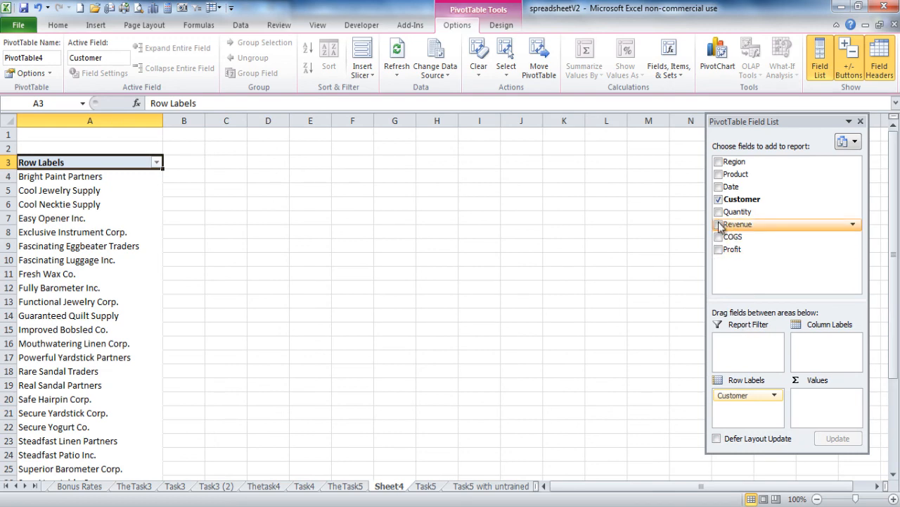
left_click(718, 224)
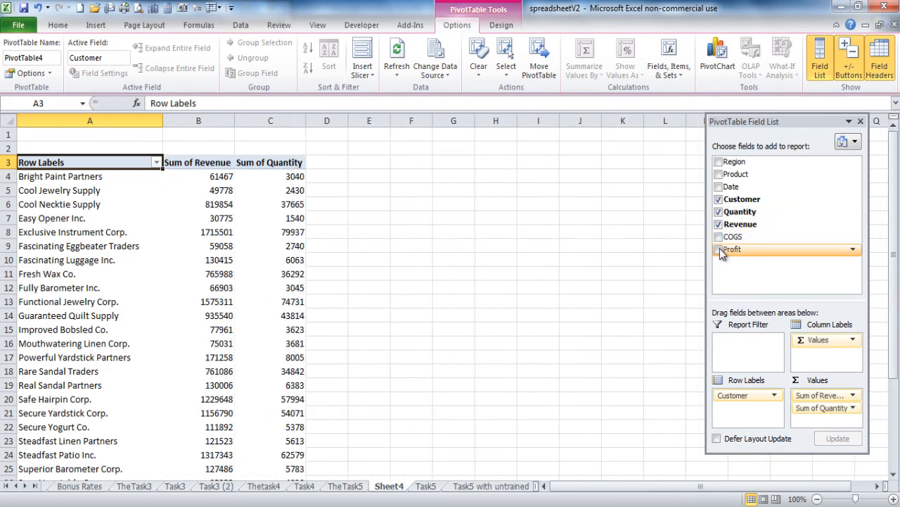
left_click(718, 249)
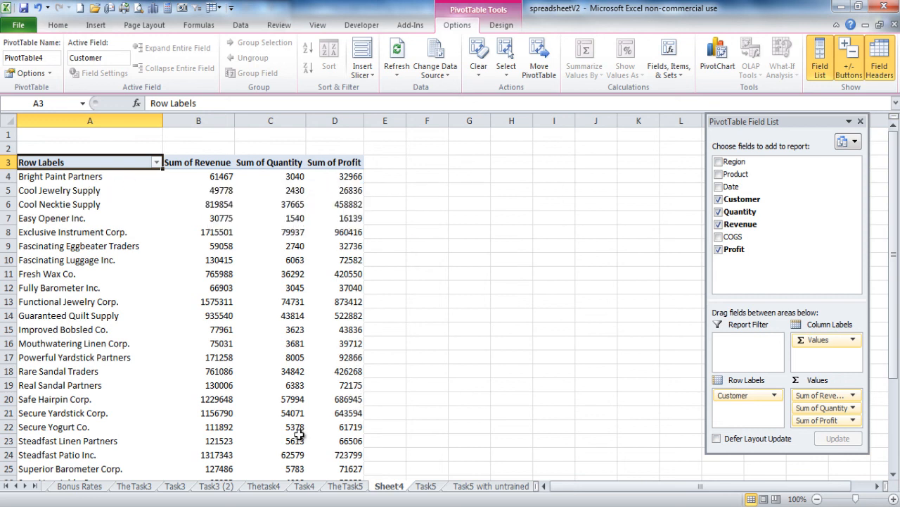
mouse_move(354, 380)
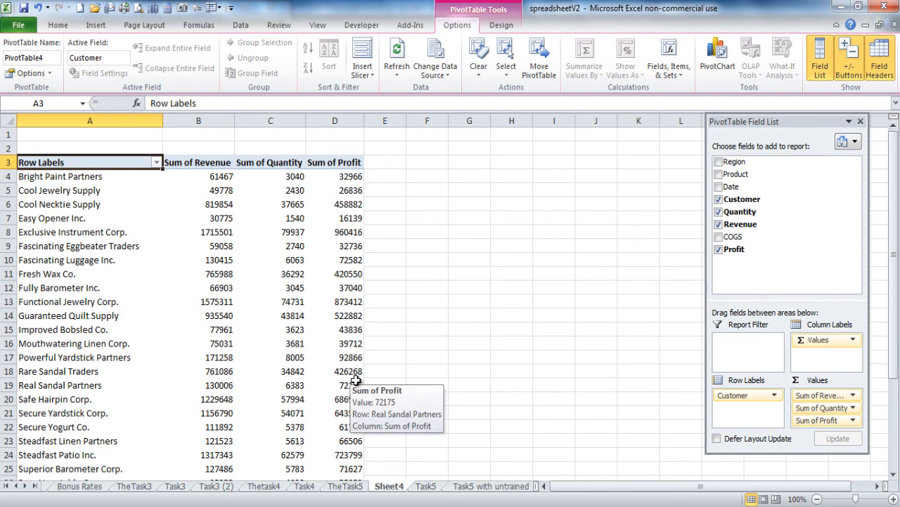